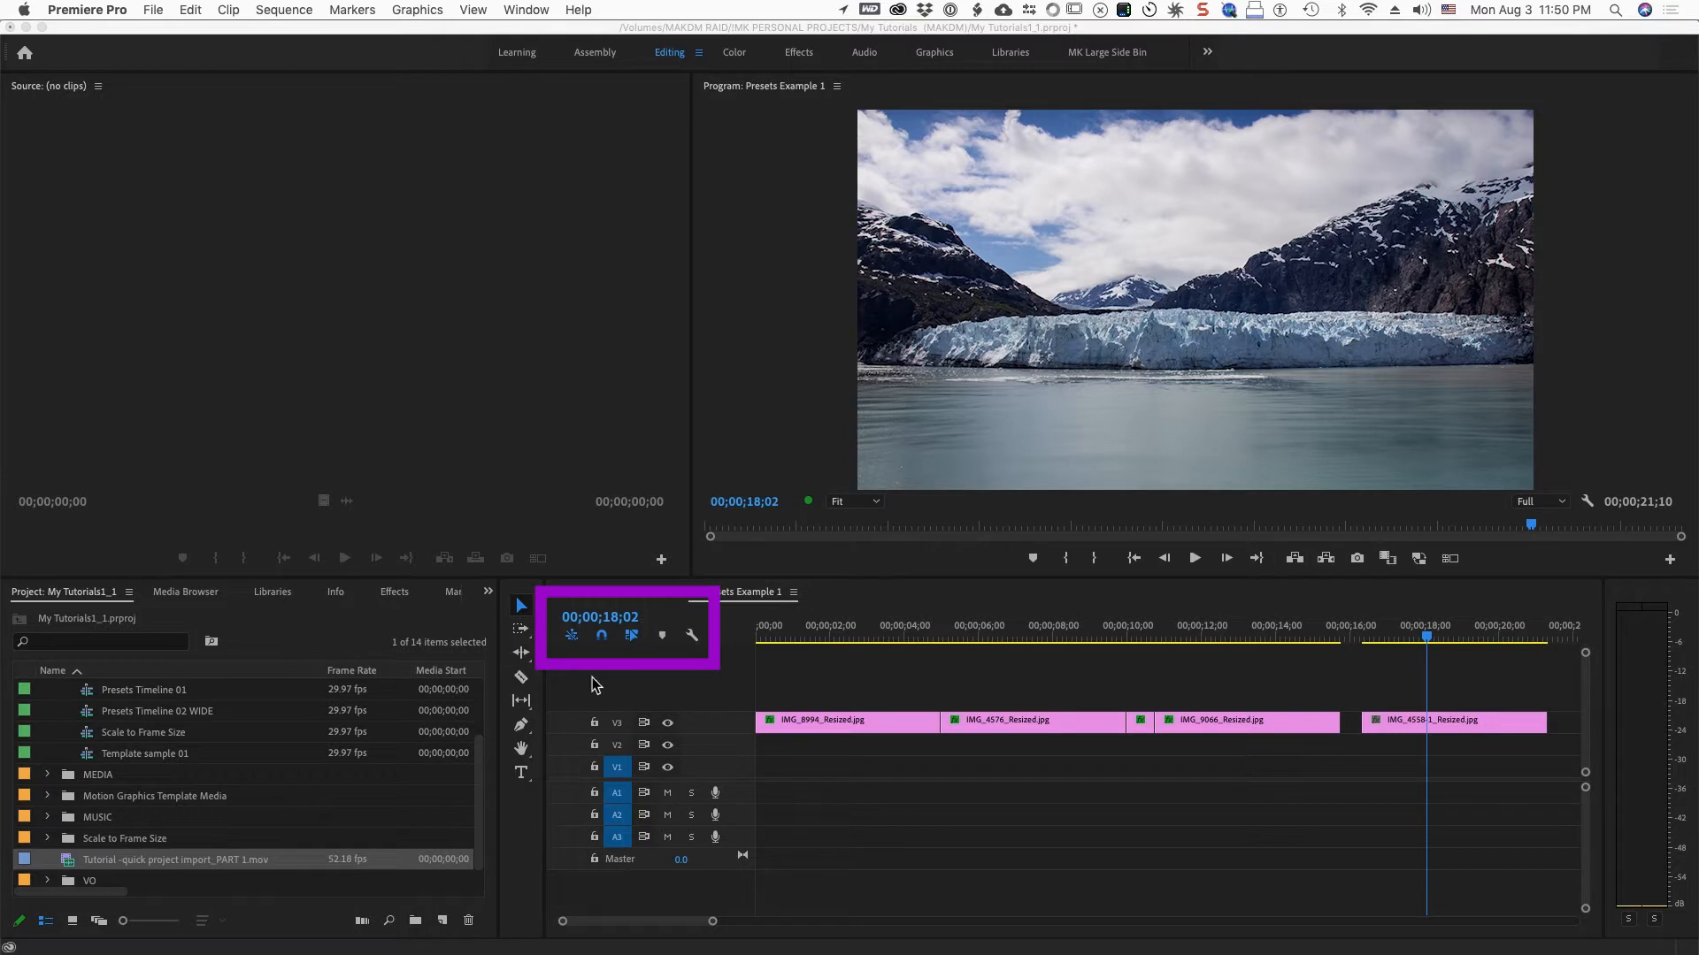
mouse_move(638, 625)
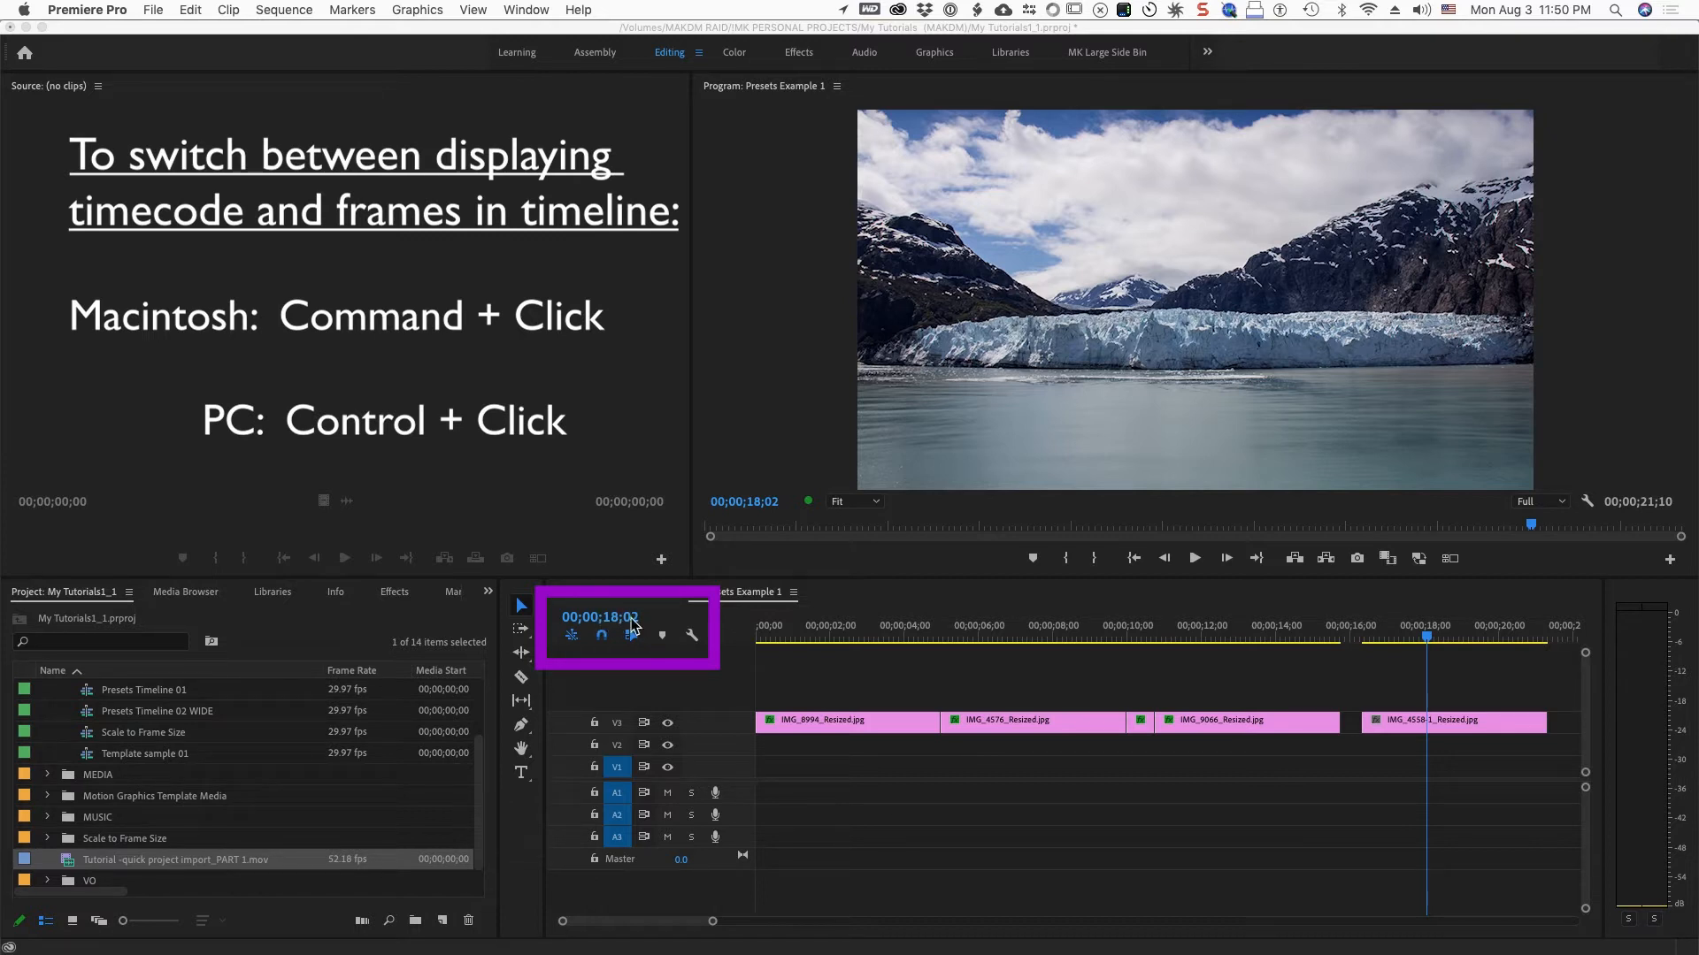
Cycle the playhead time display through both feet+frames formats to plain frame numbers
click(598, 617)
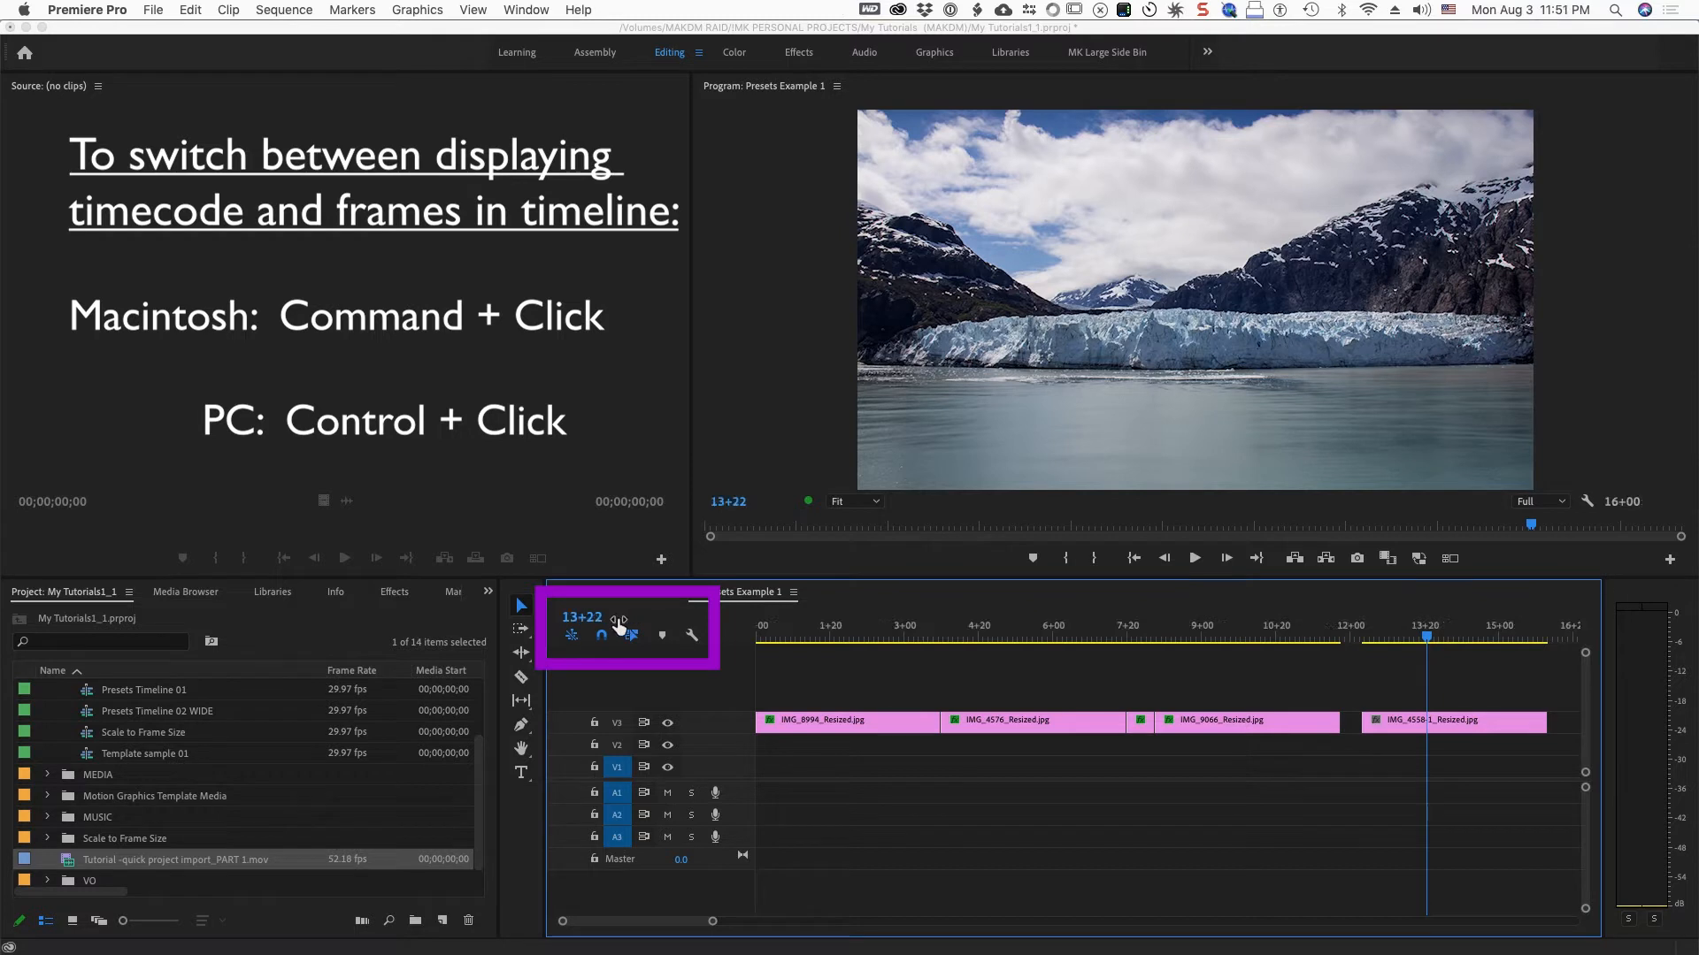
click(585, 617)
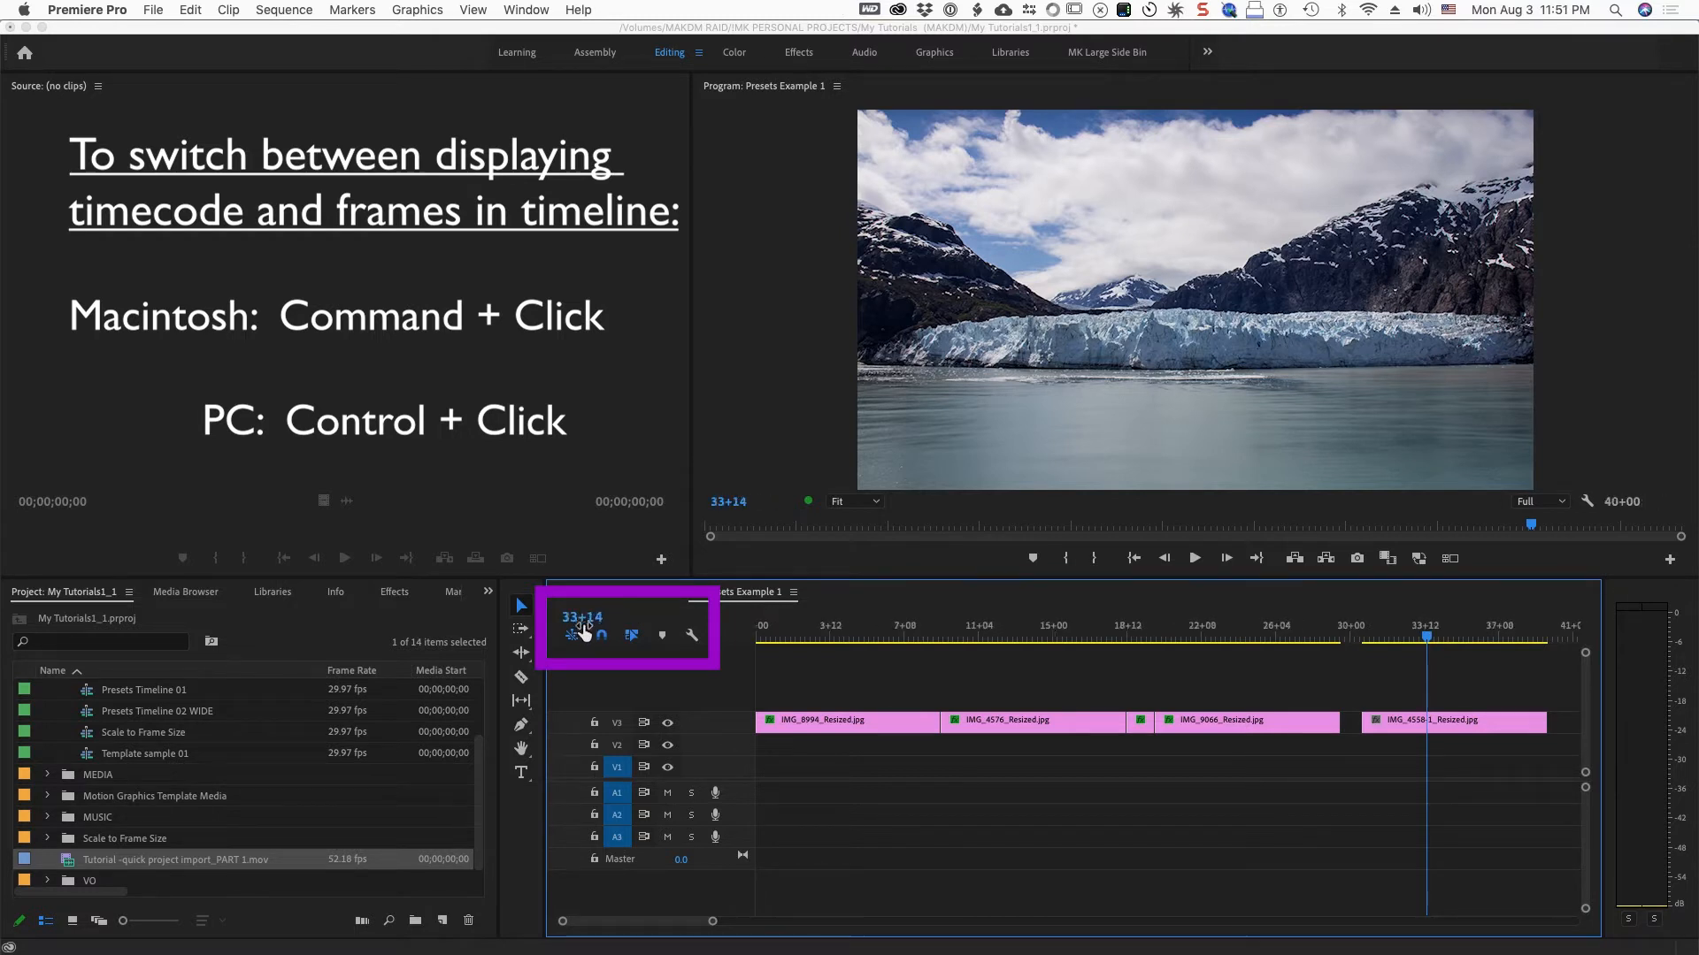
click(582, 617)
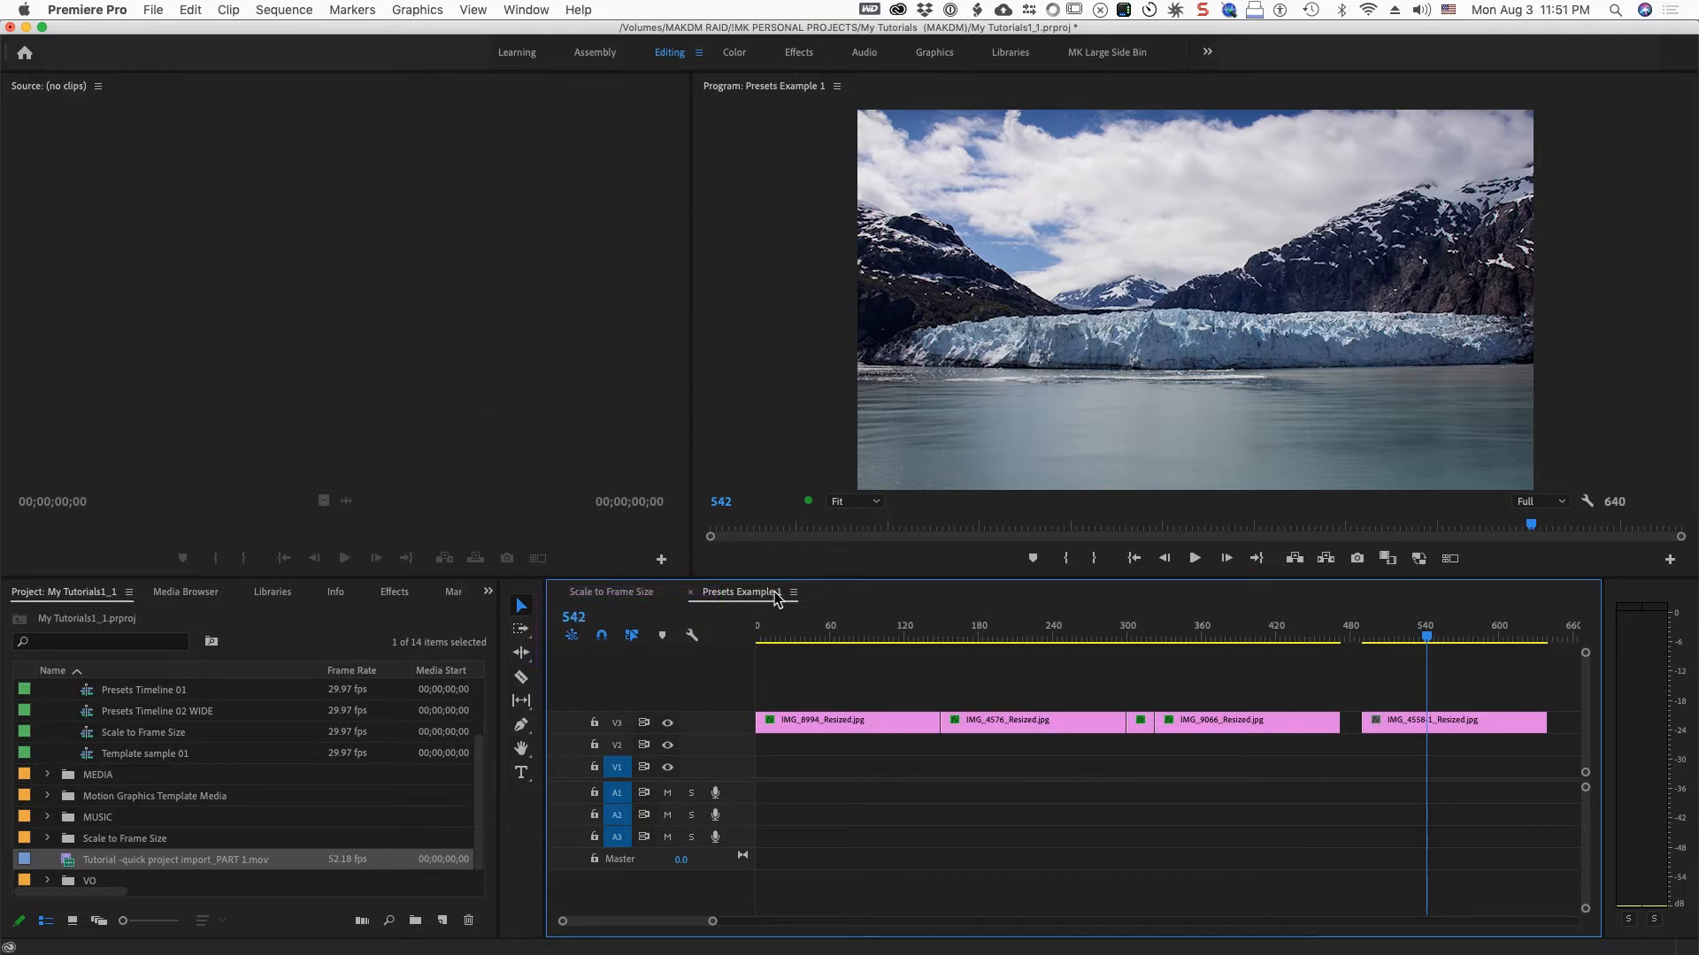
Enable Show Audio Time Units from the Timeline panel menu
click(793, 592)
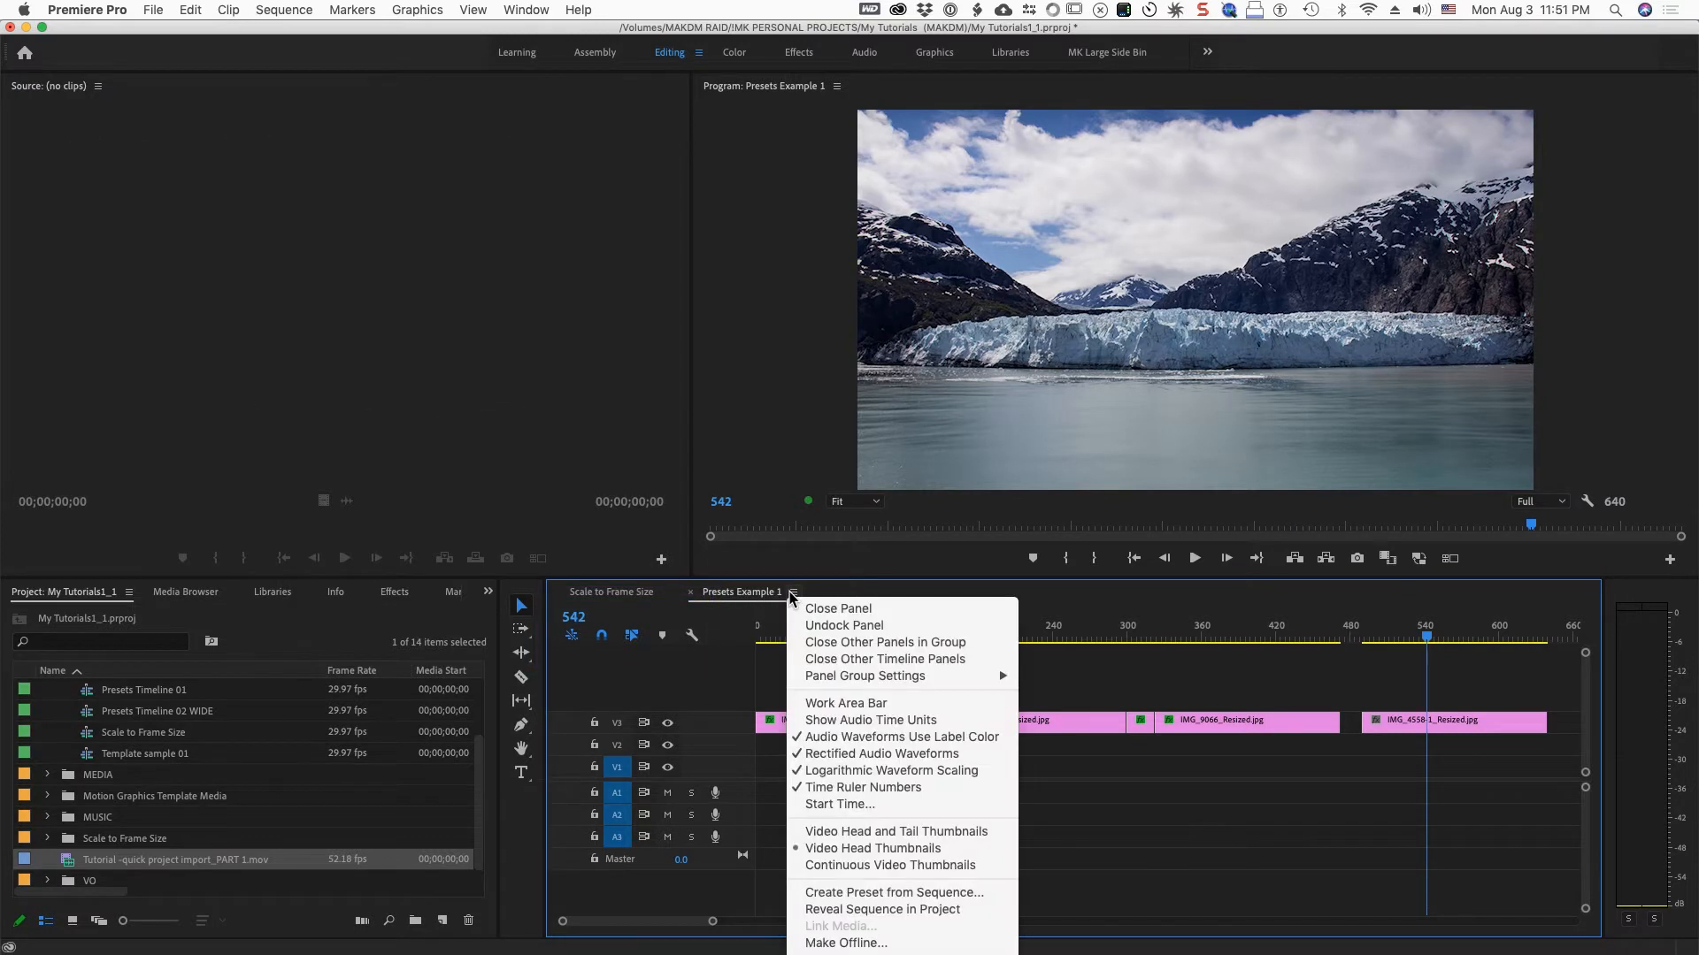
mouse_move(837, 608)
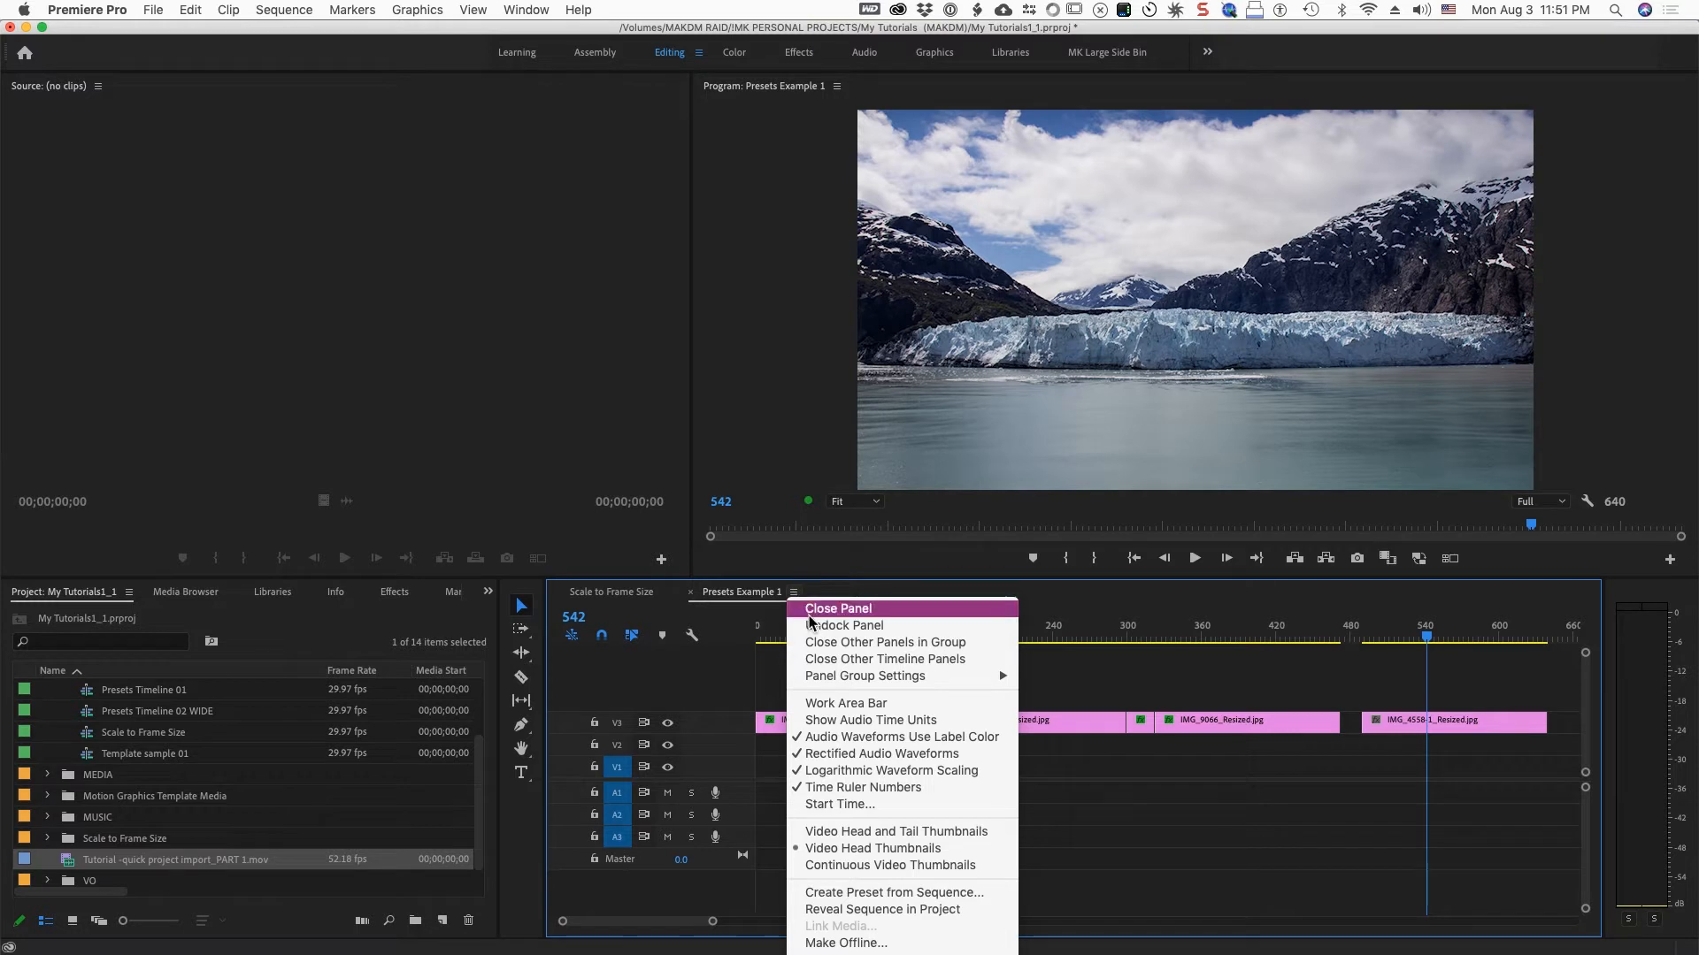
mouse_move(860, 720)
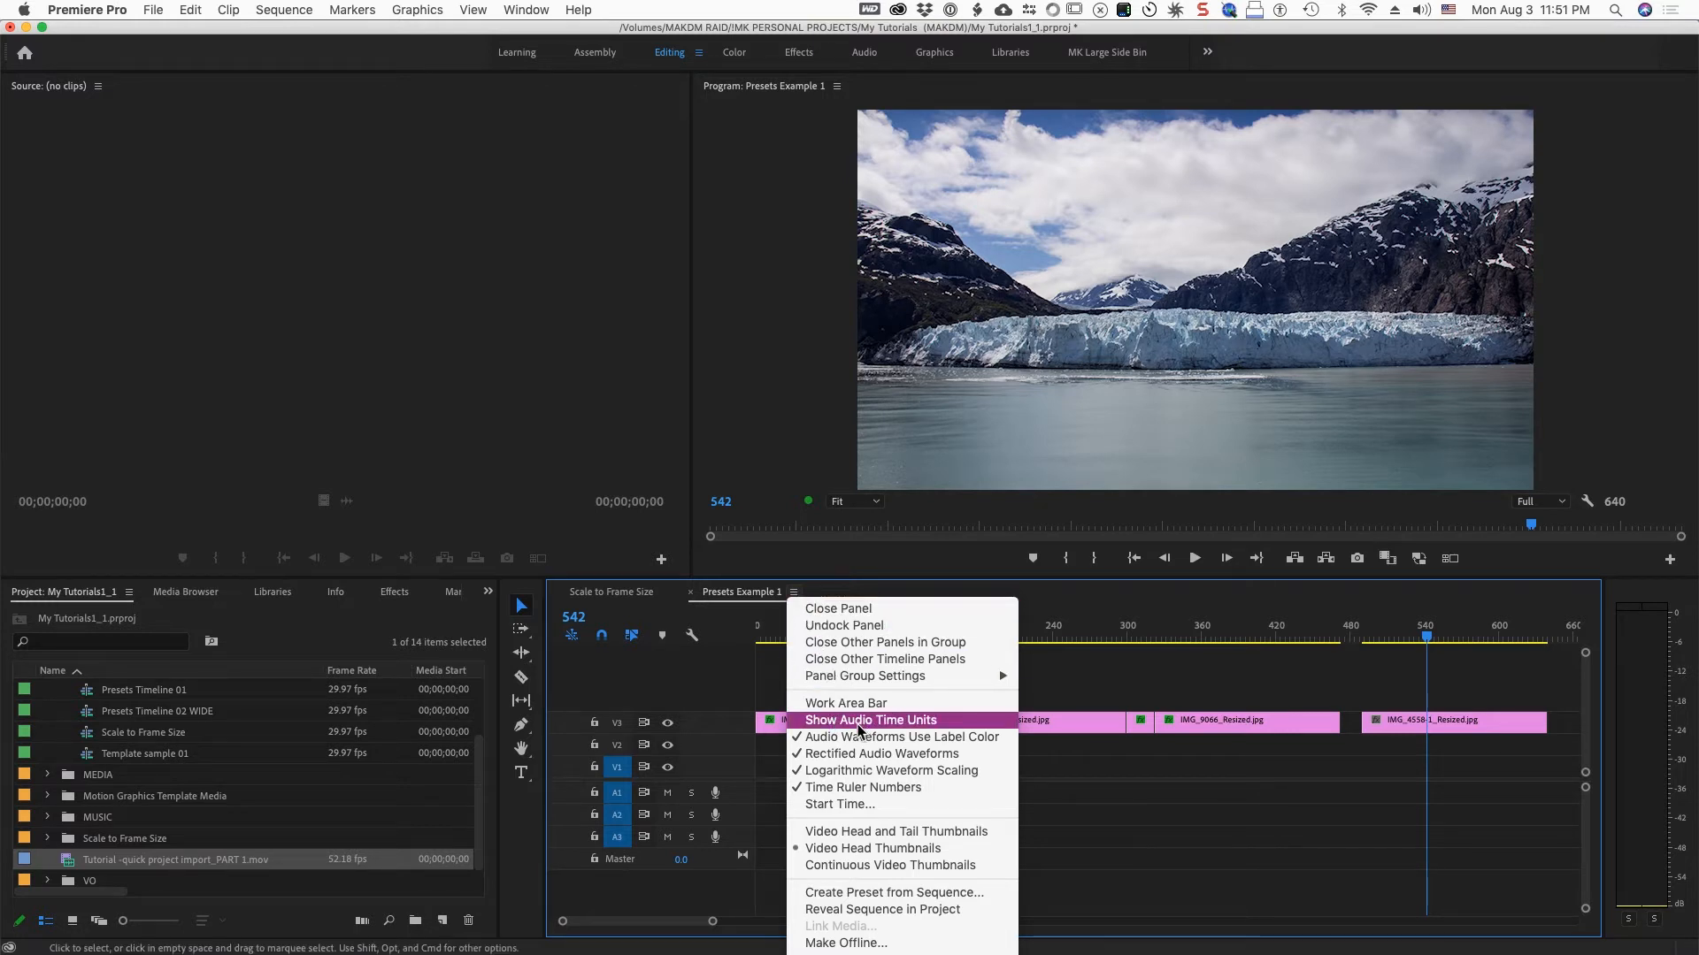
mouse_move(872, 722)
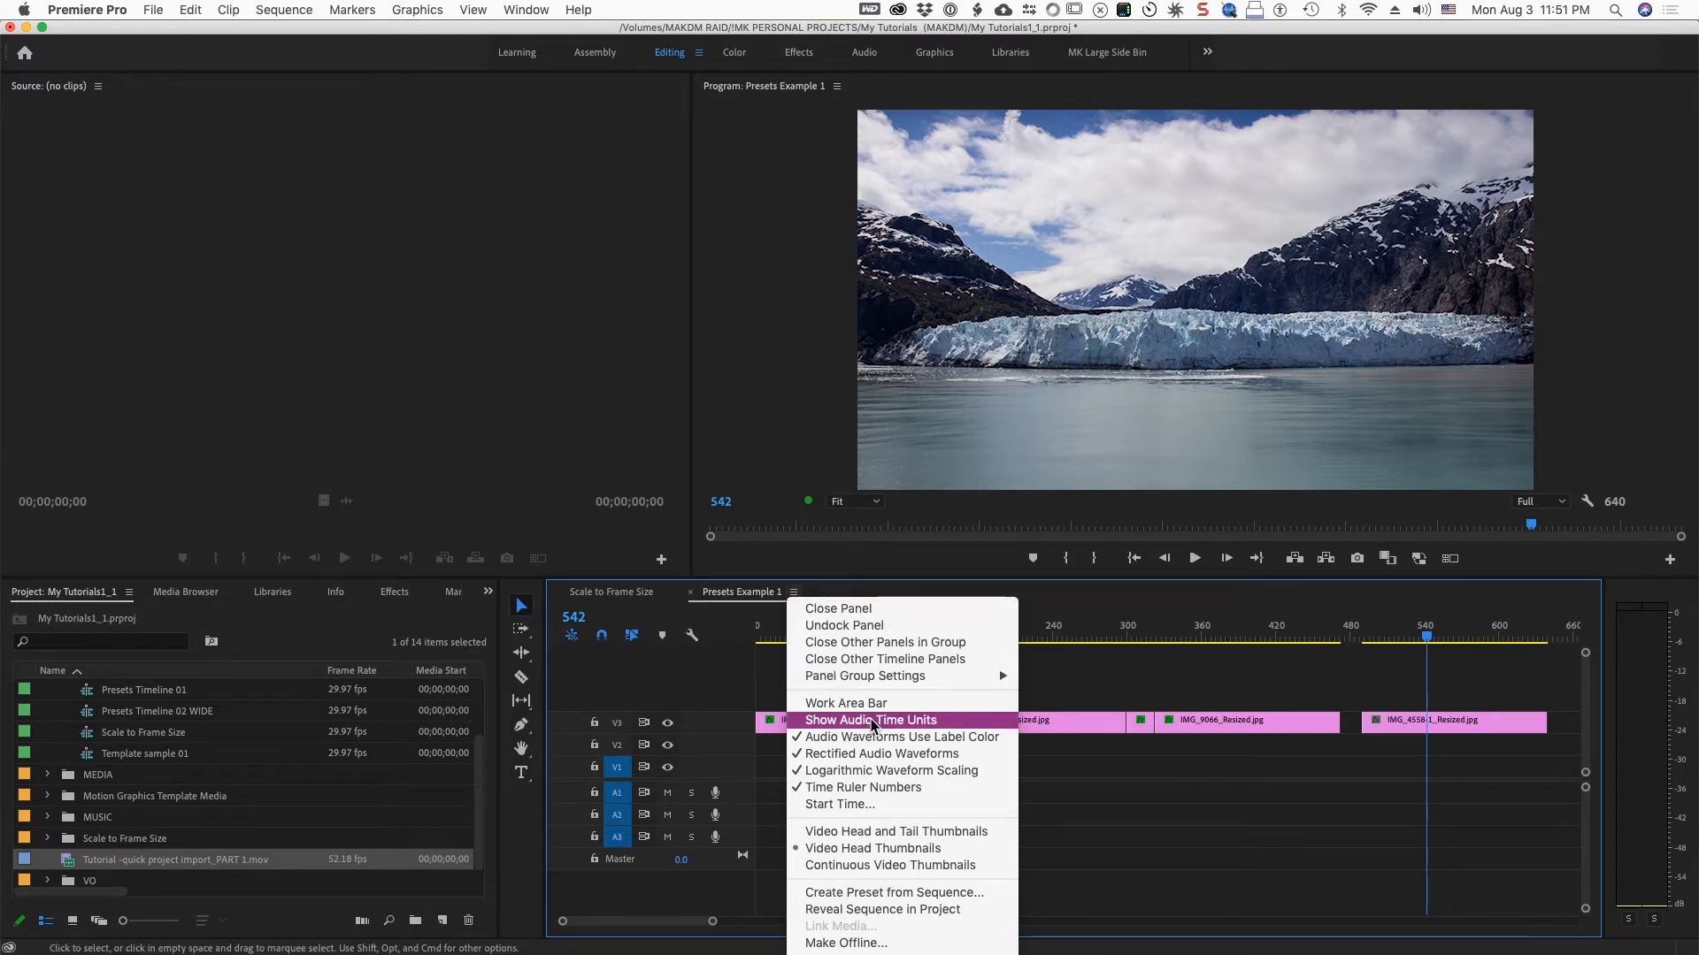
click(869, 720)
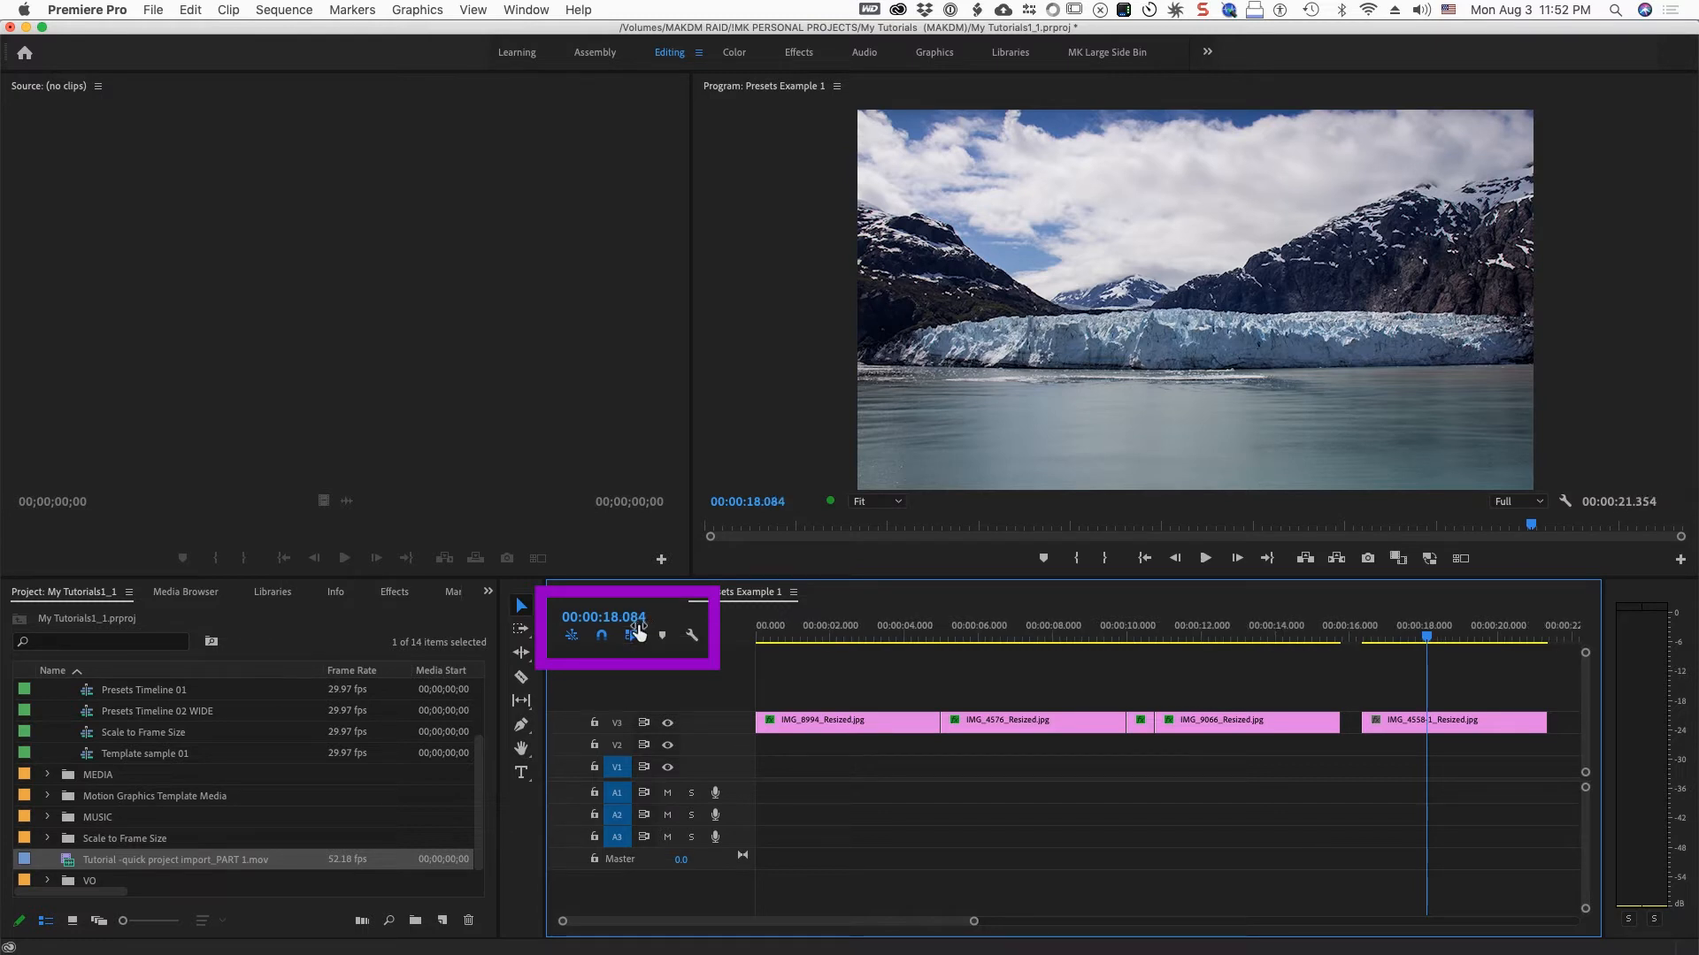
mouse_move(645, 628)
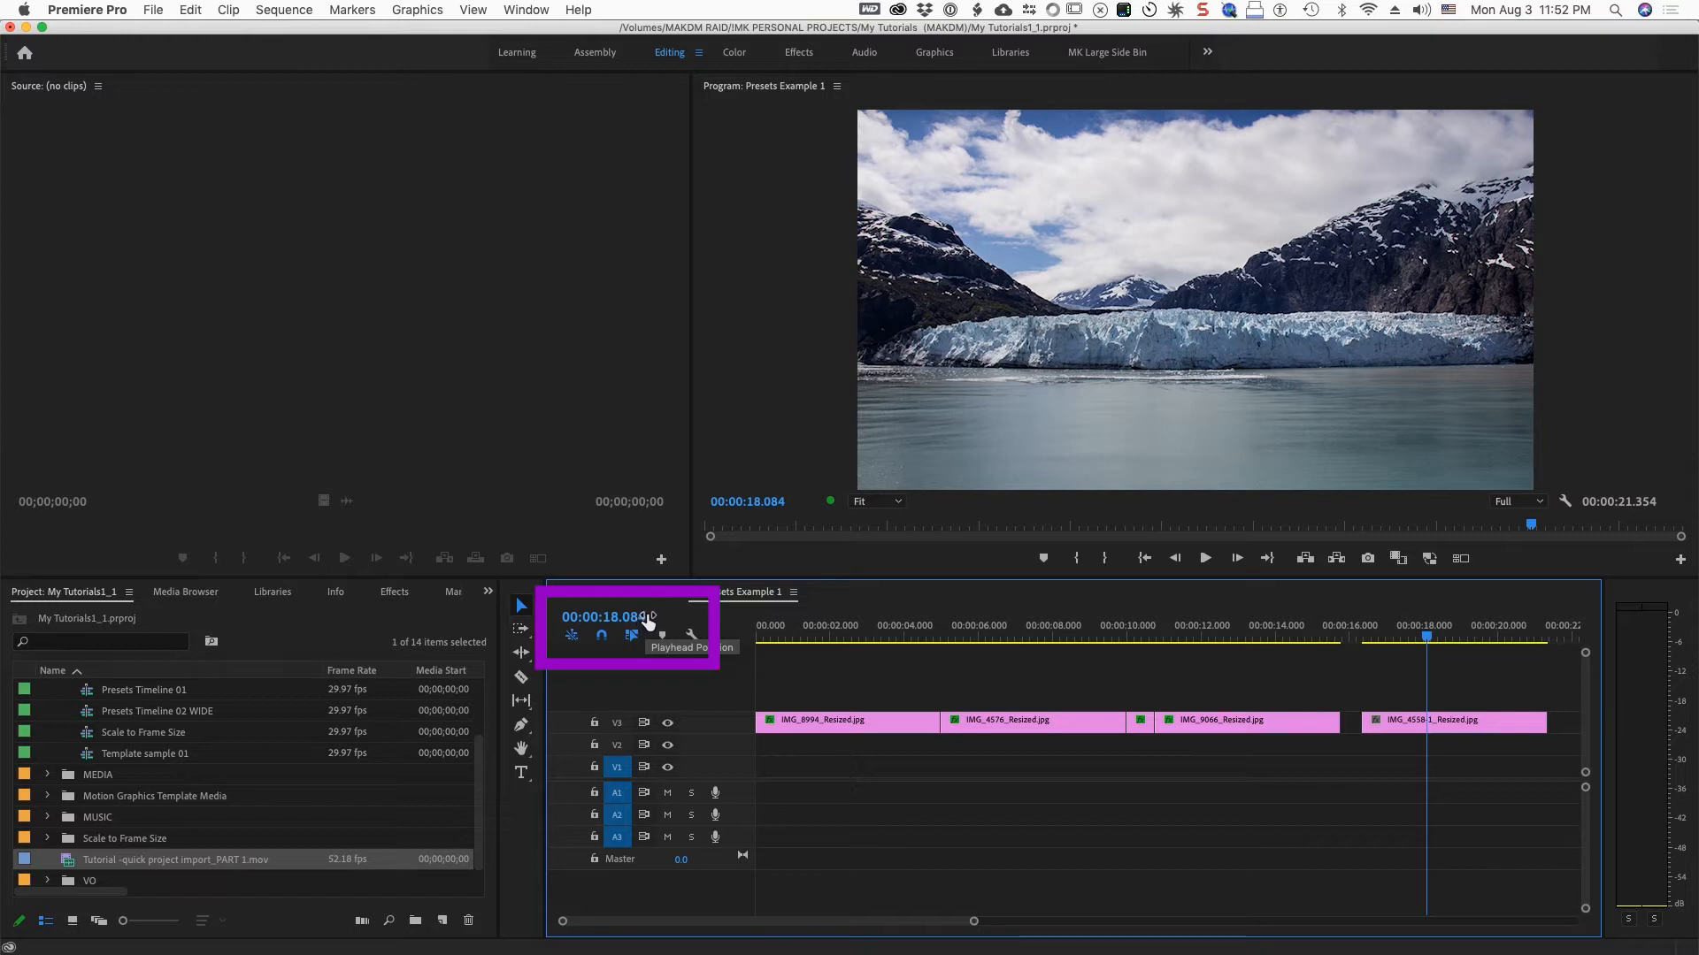
mouse_move(786, 622)
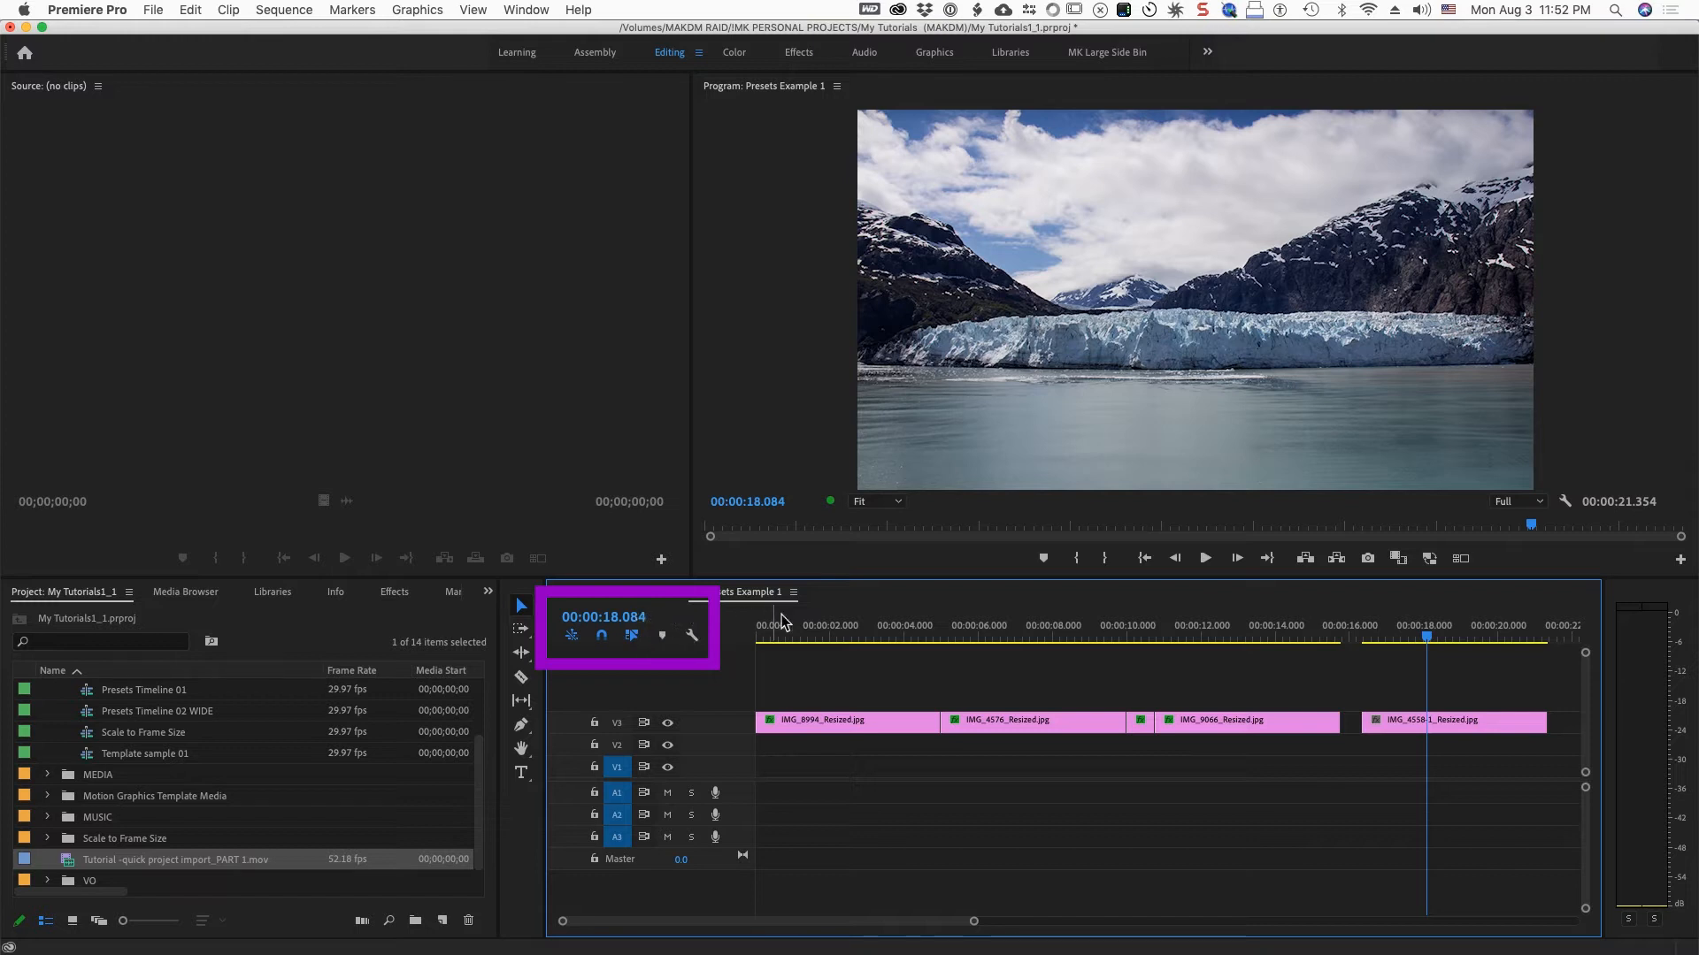
mouse_move(650, 617)
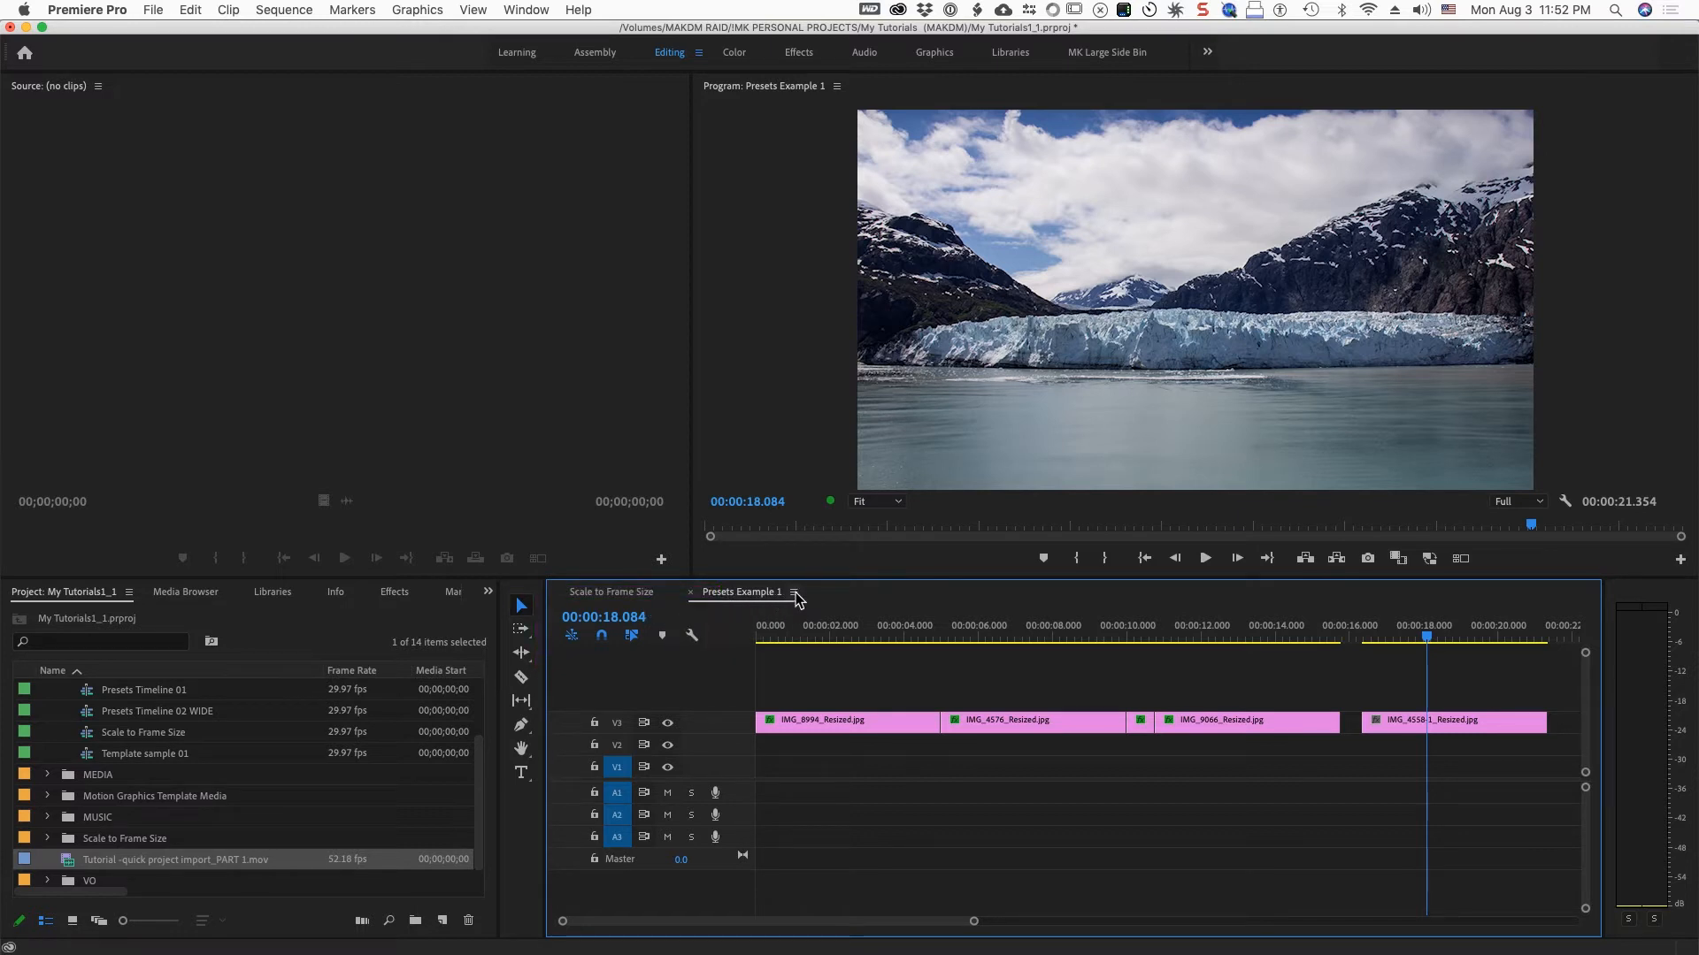
Disable Show Audio Time Units so the timeline reads standard timecode again
click(795, 592)
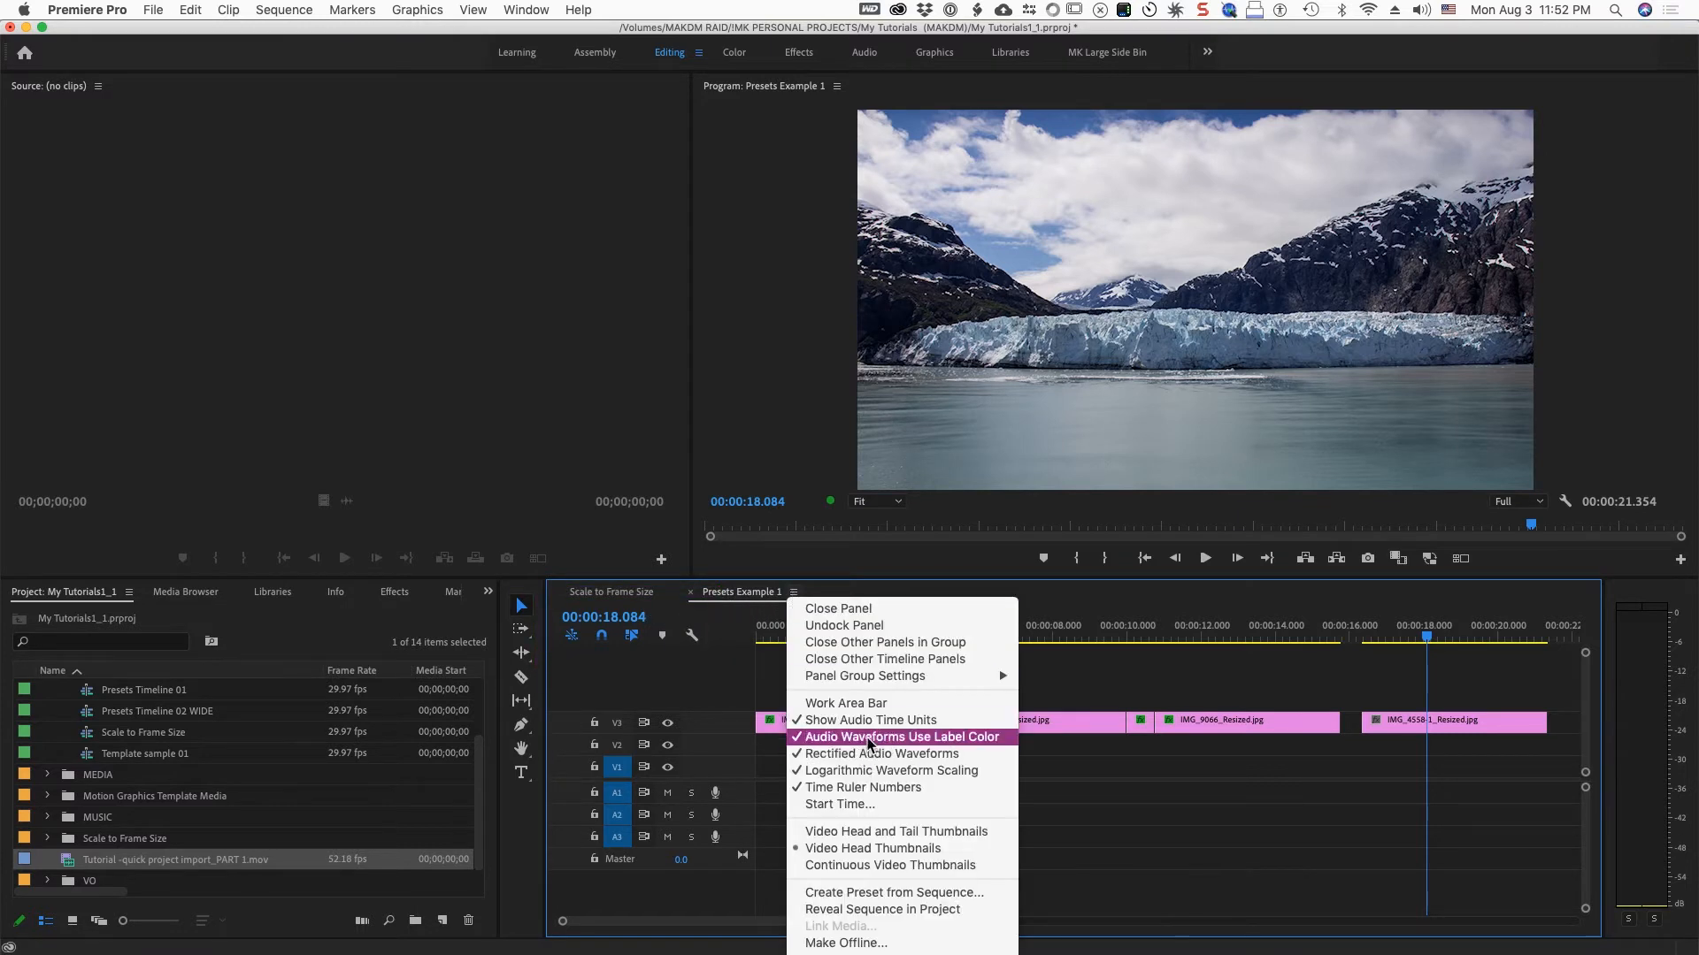
mouse_move(870, 719)
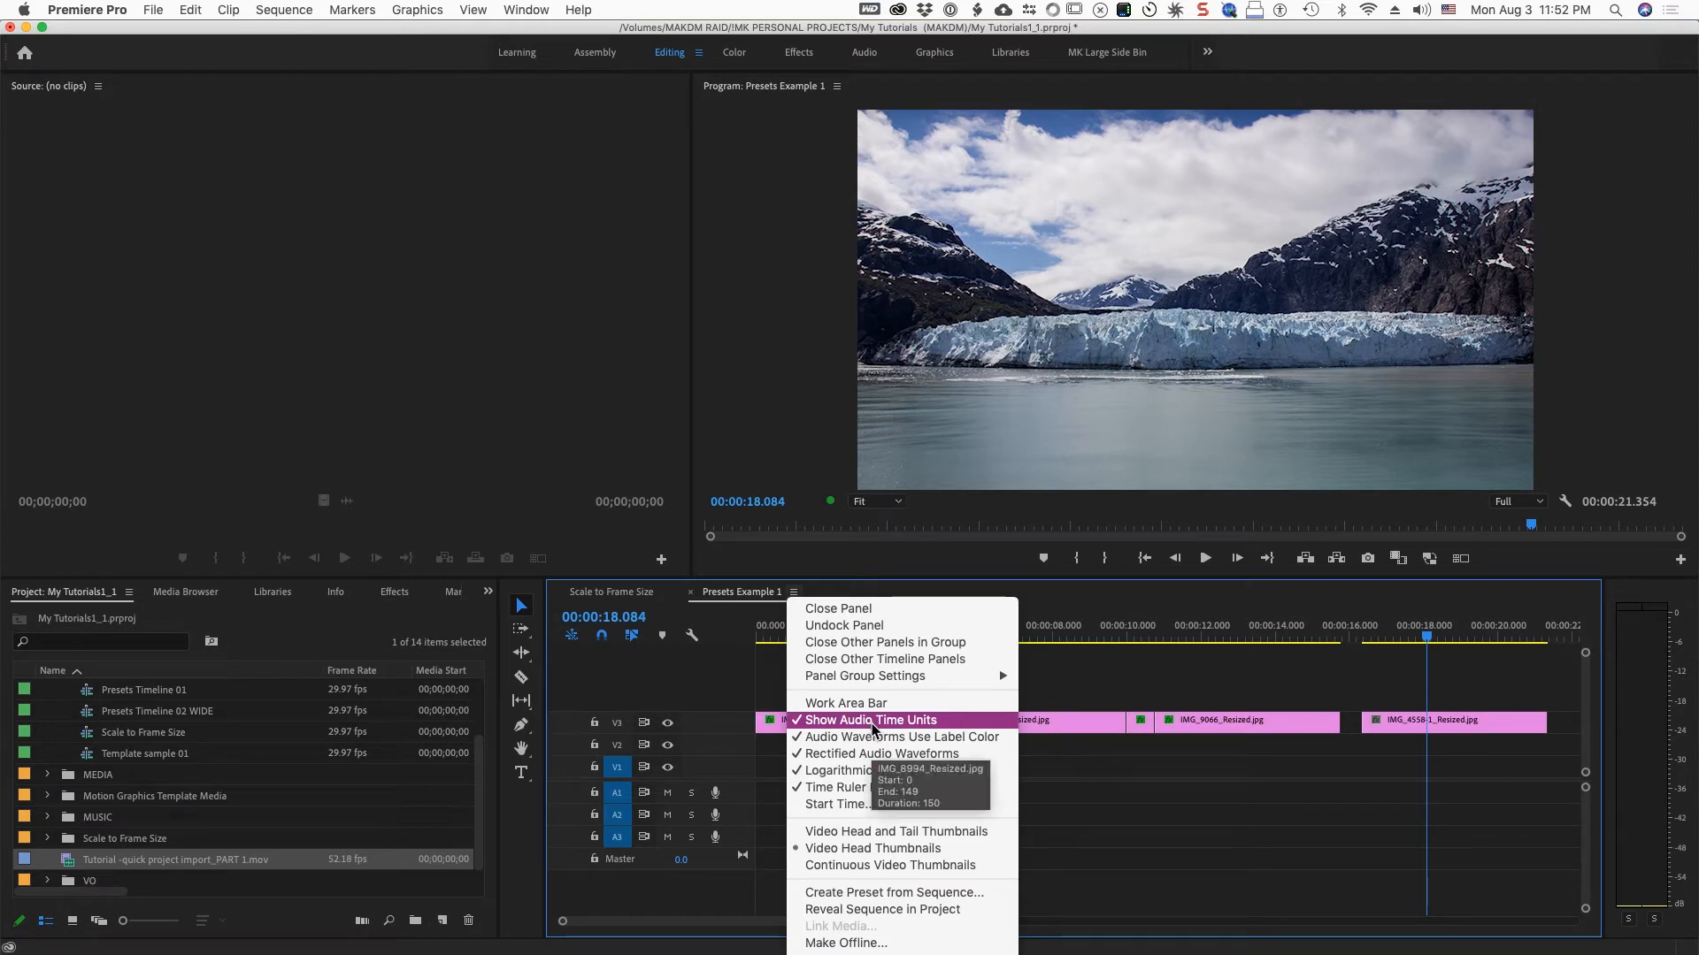
click(869, 720)
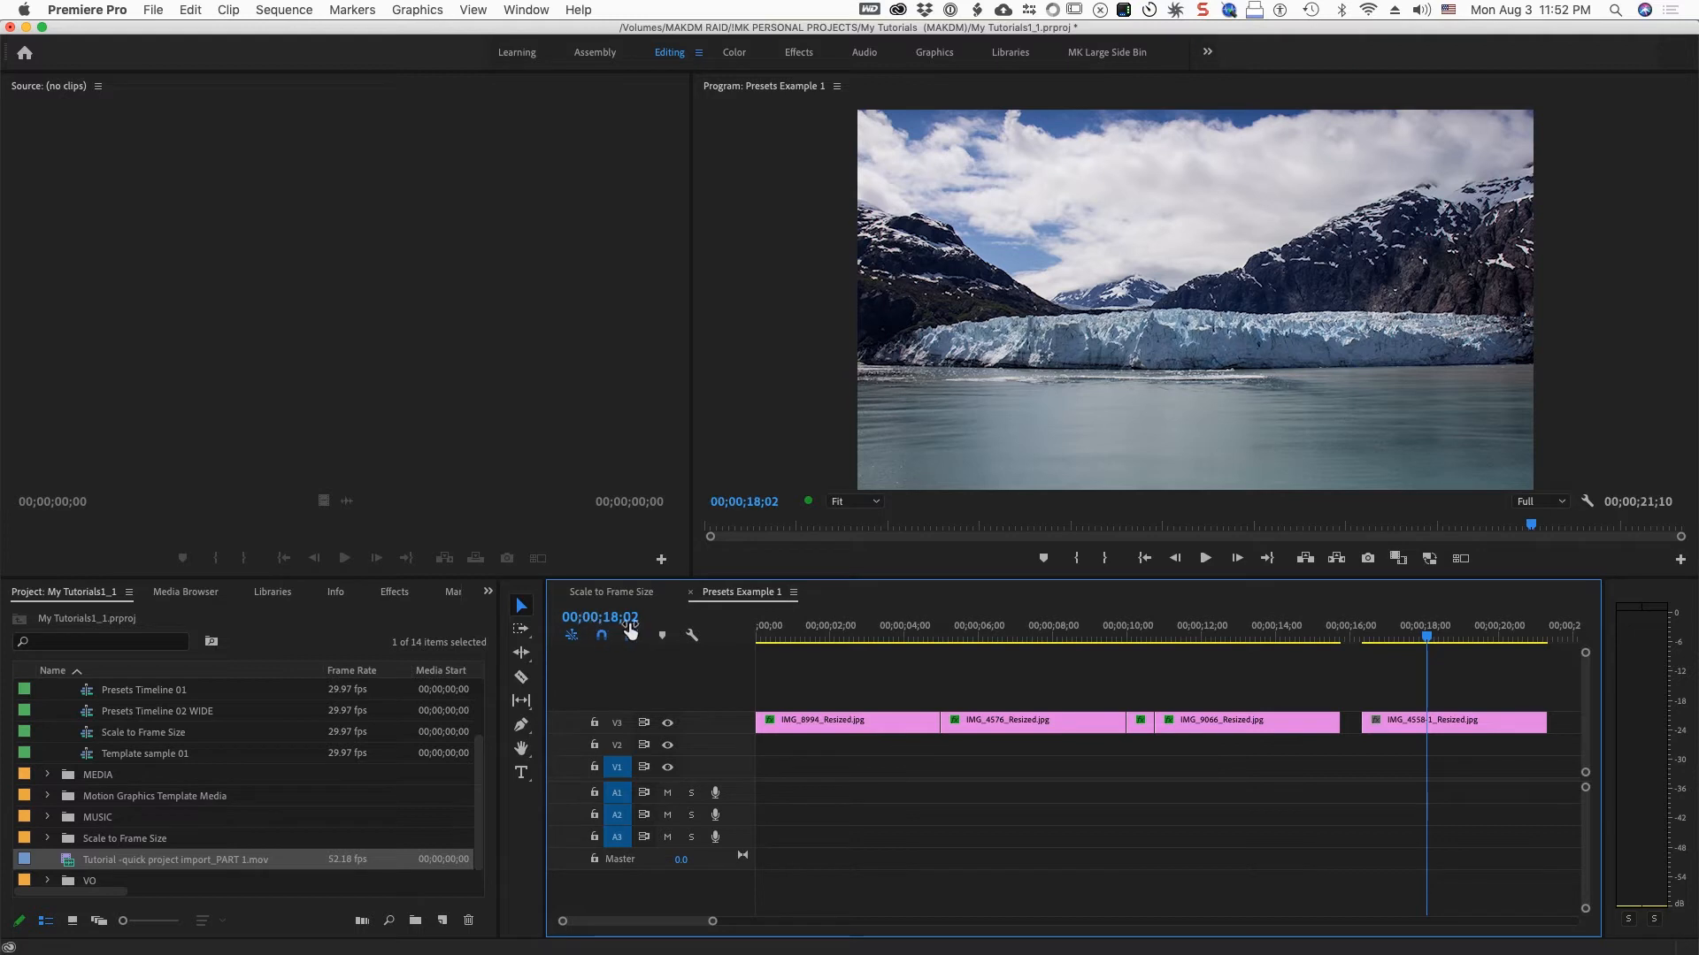
Bring up Sequence Settings for Presets Example 1 showing the 29.97 fps timebase
click(284, 10)
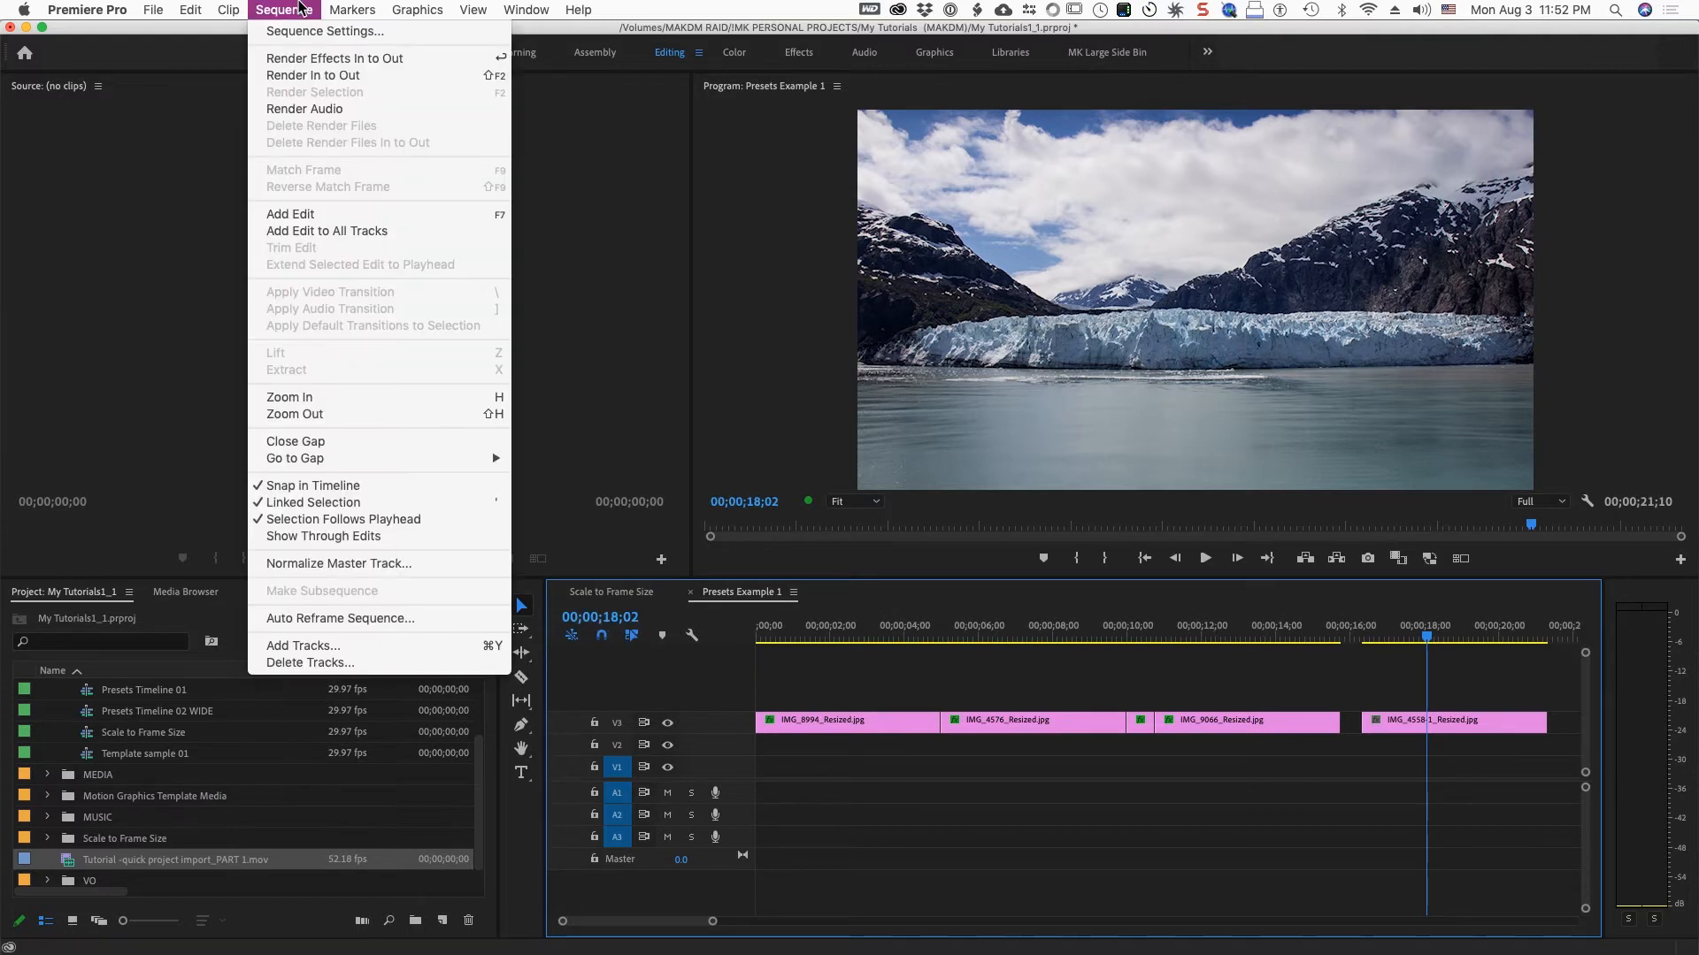
mouse_move(324, 30)
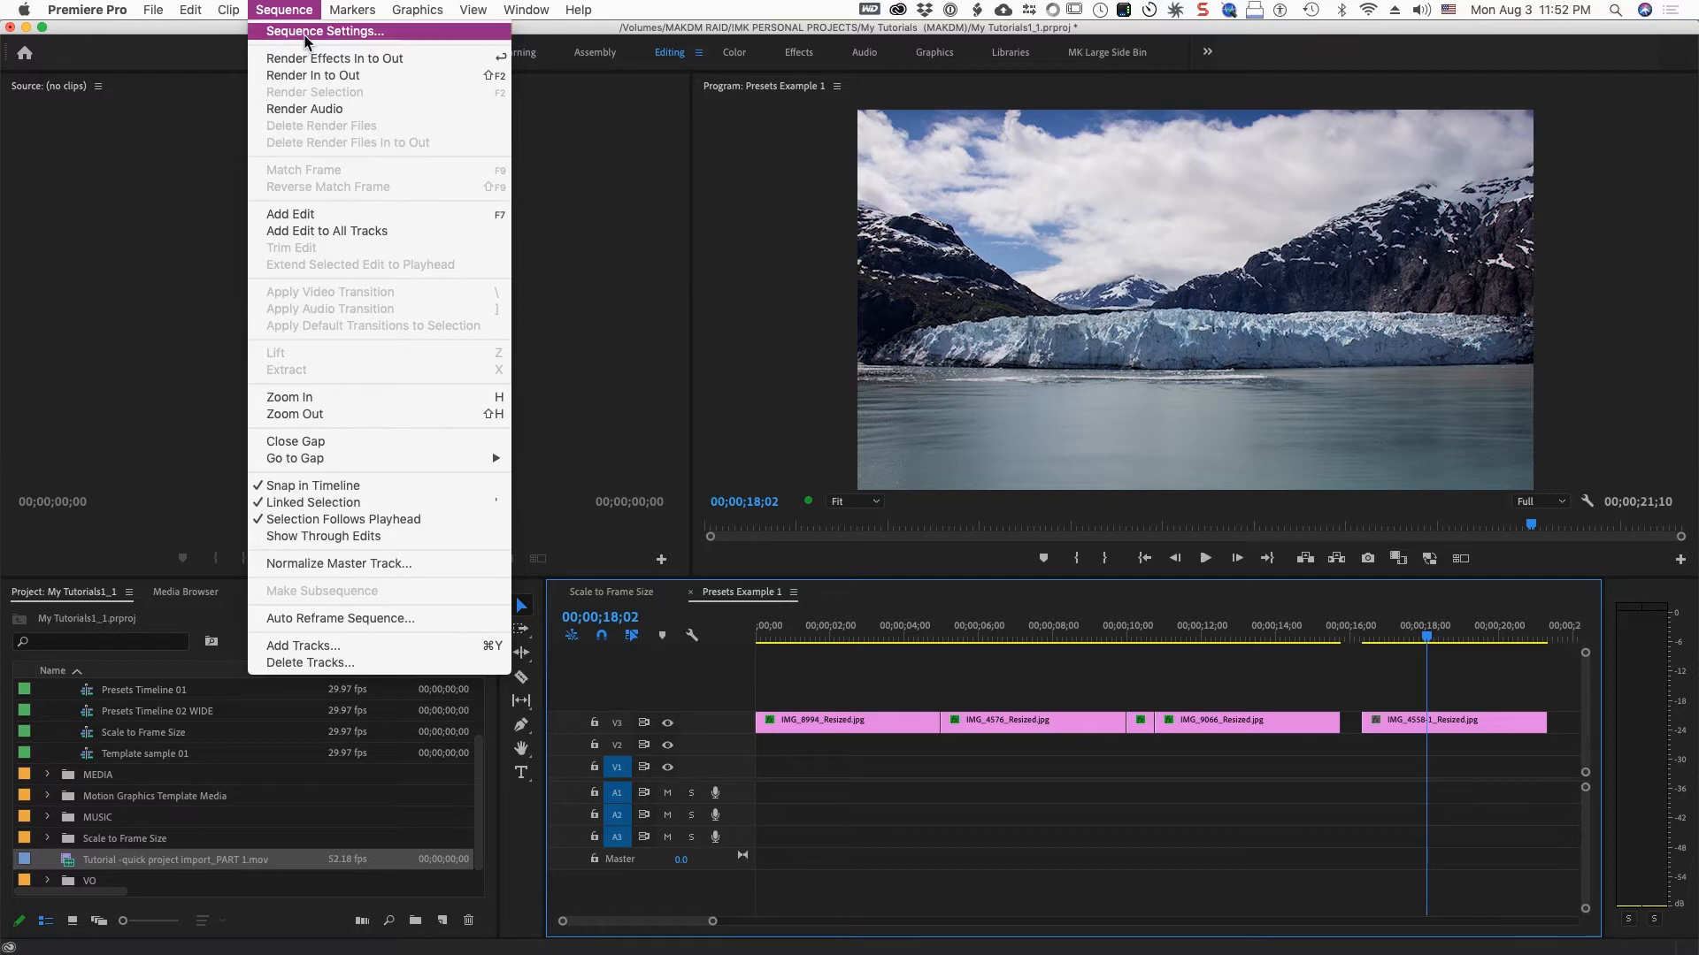
click(324, 30)
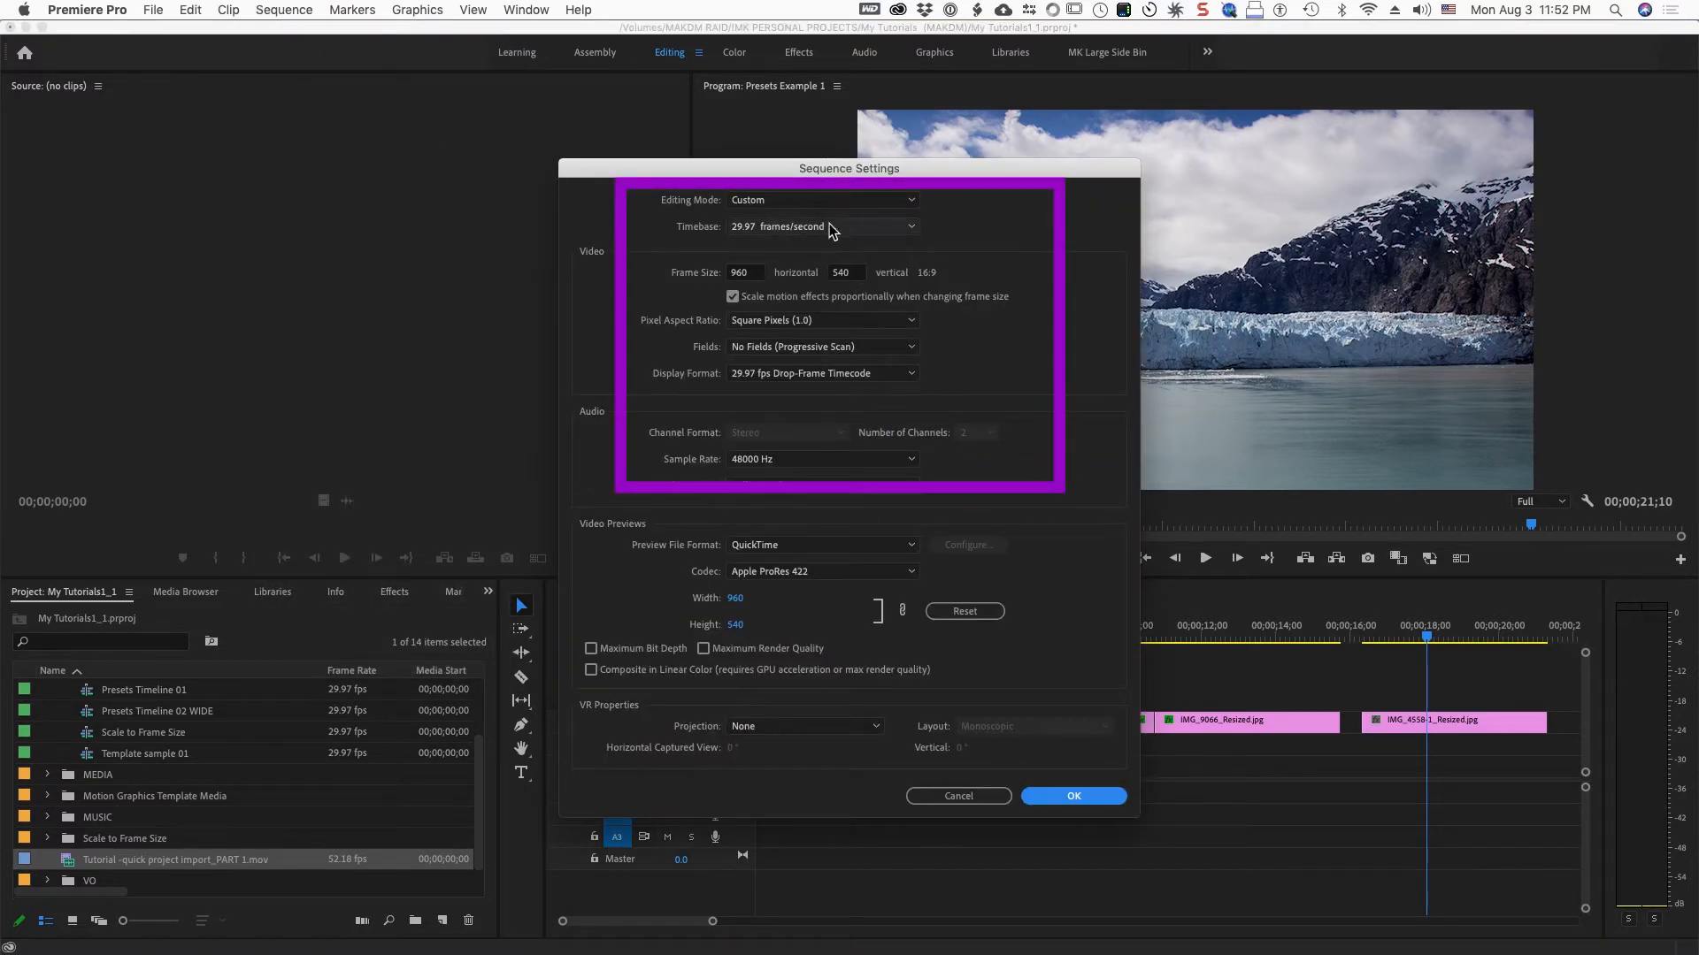
mouse_move(804, 233)
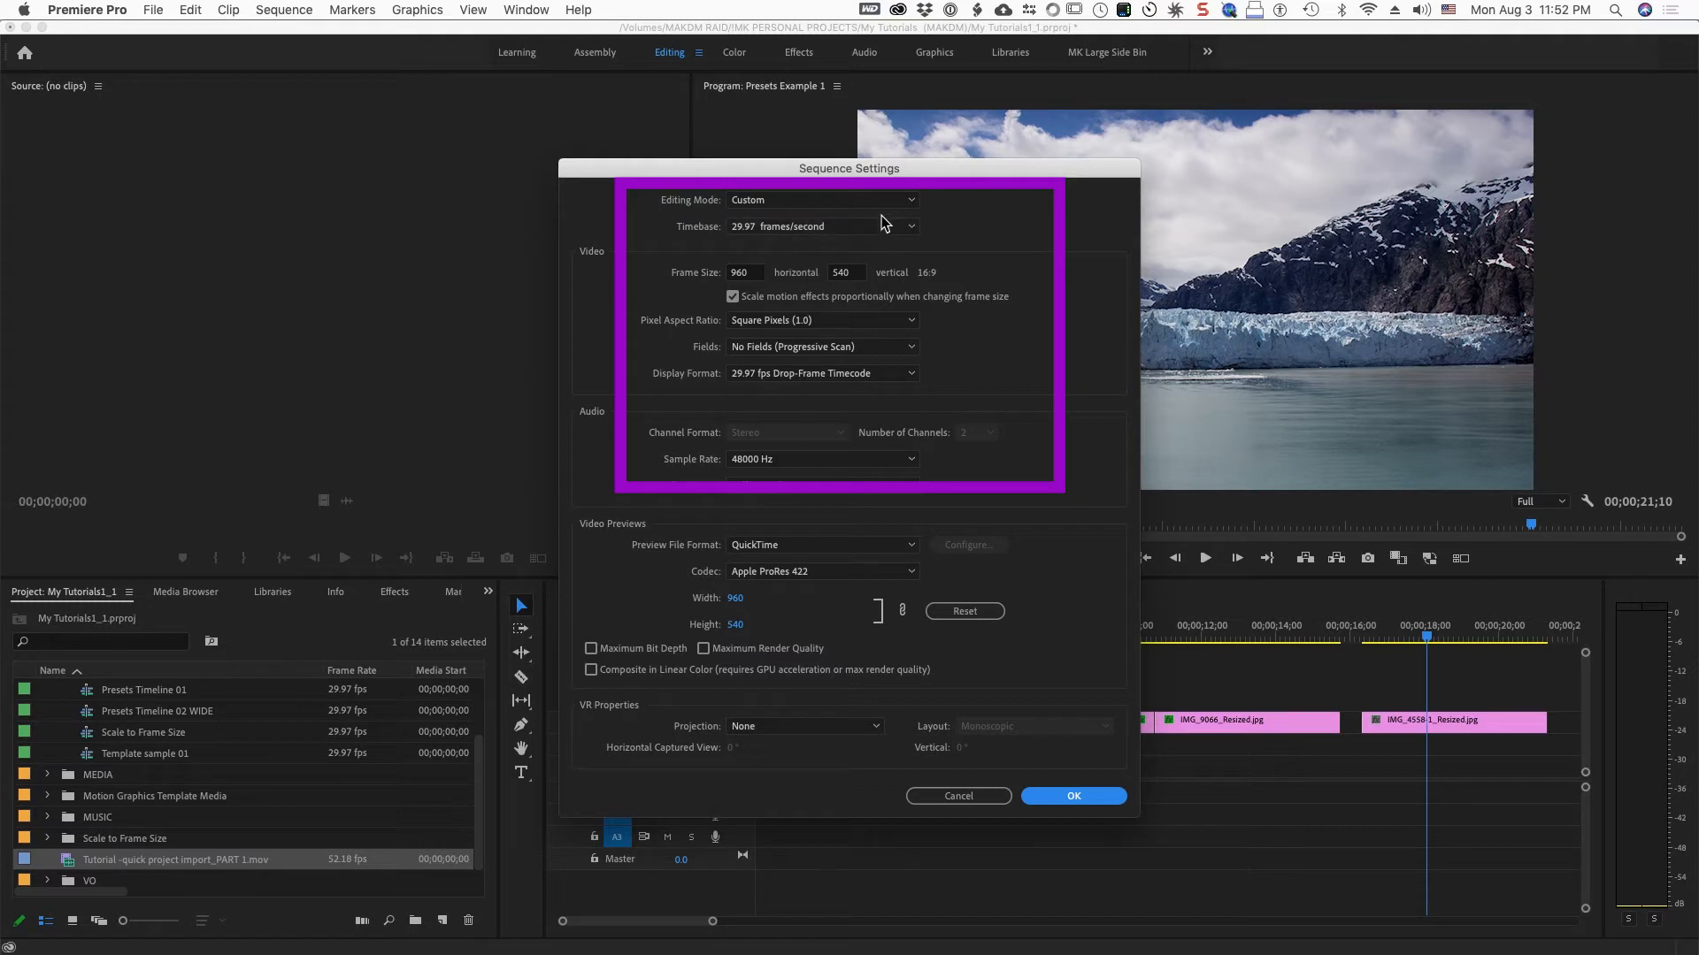
Try 59.94 and 23.976 fps timebases, checking the display formats each offers
click(822, 225)
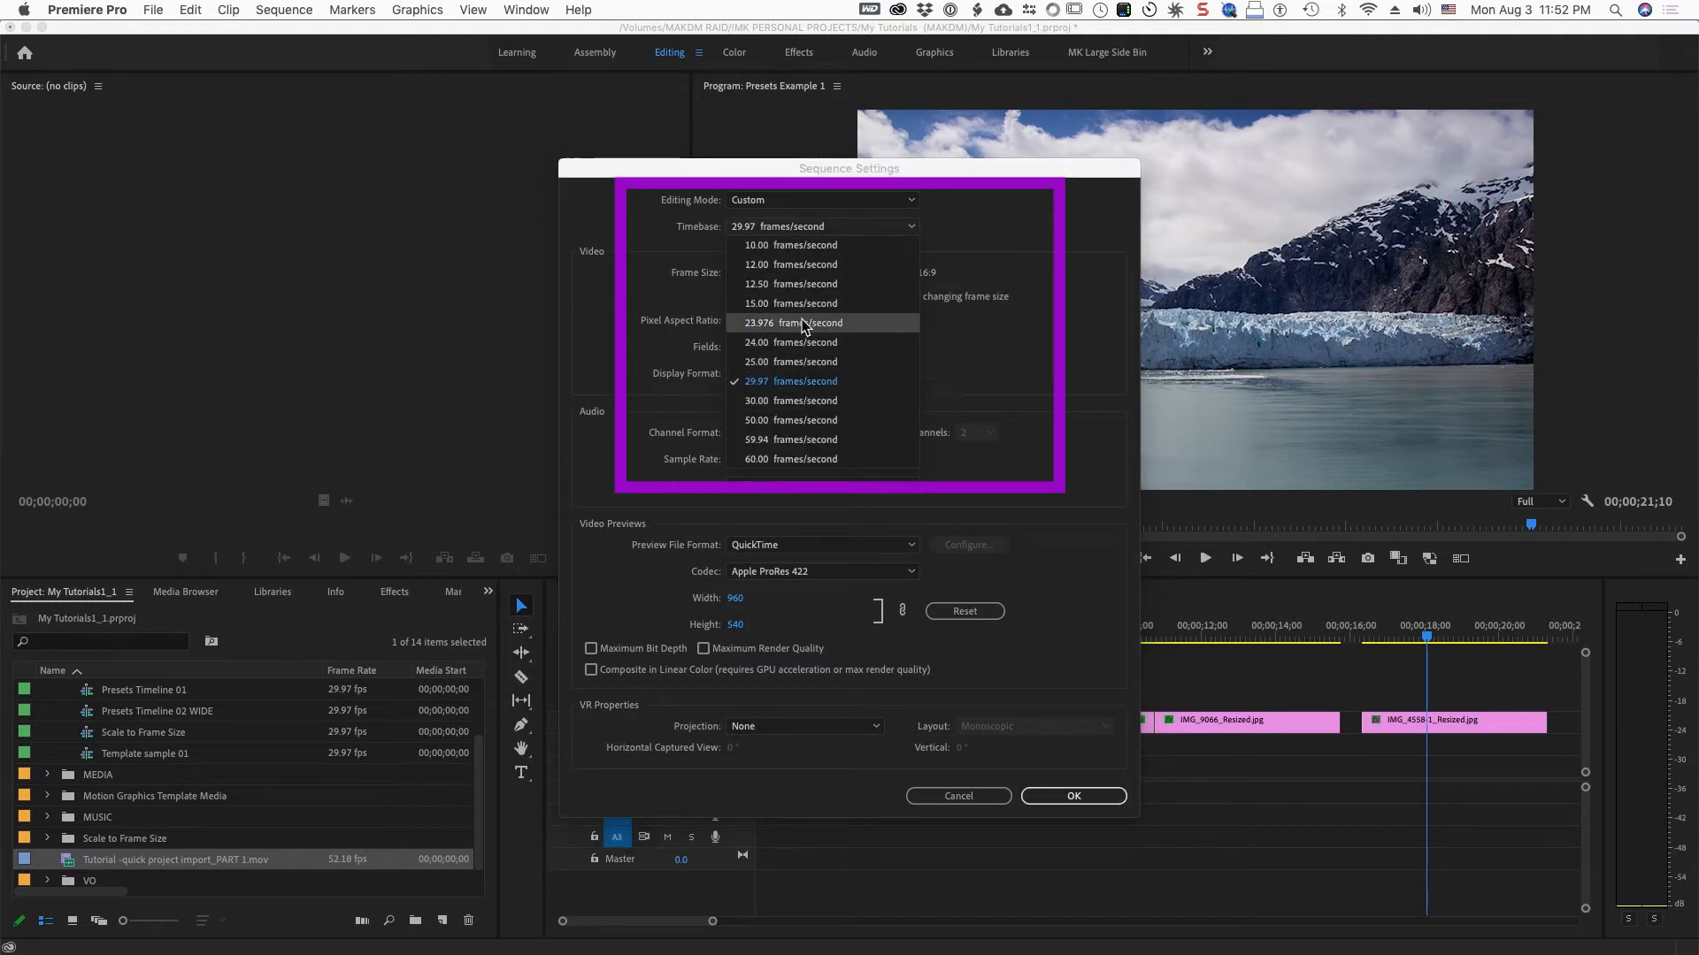
mouse_move(796, 284)
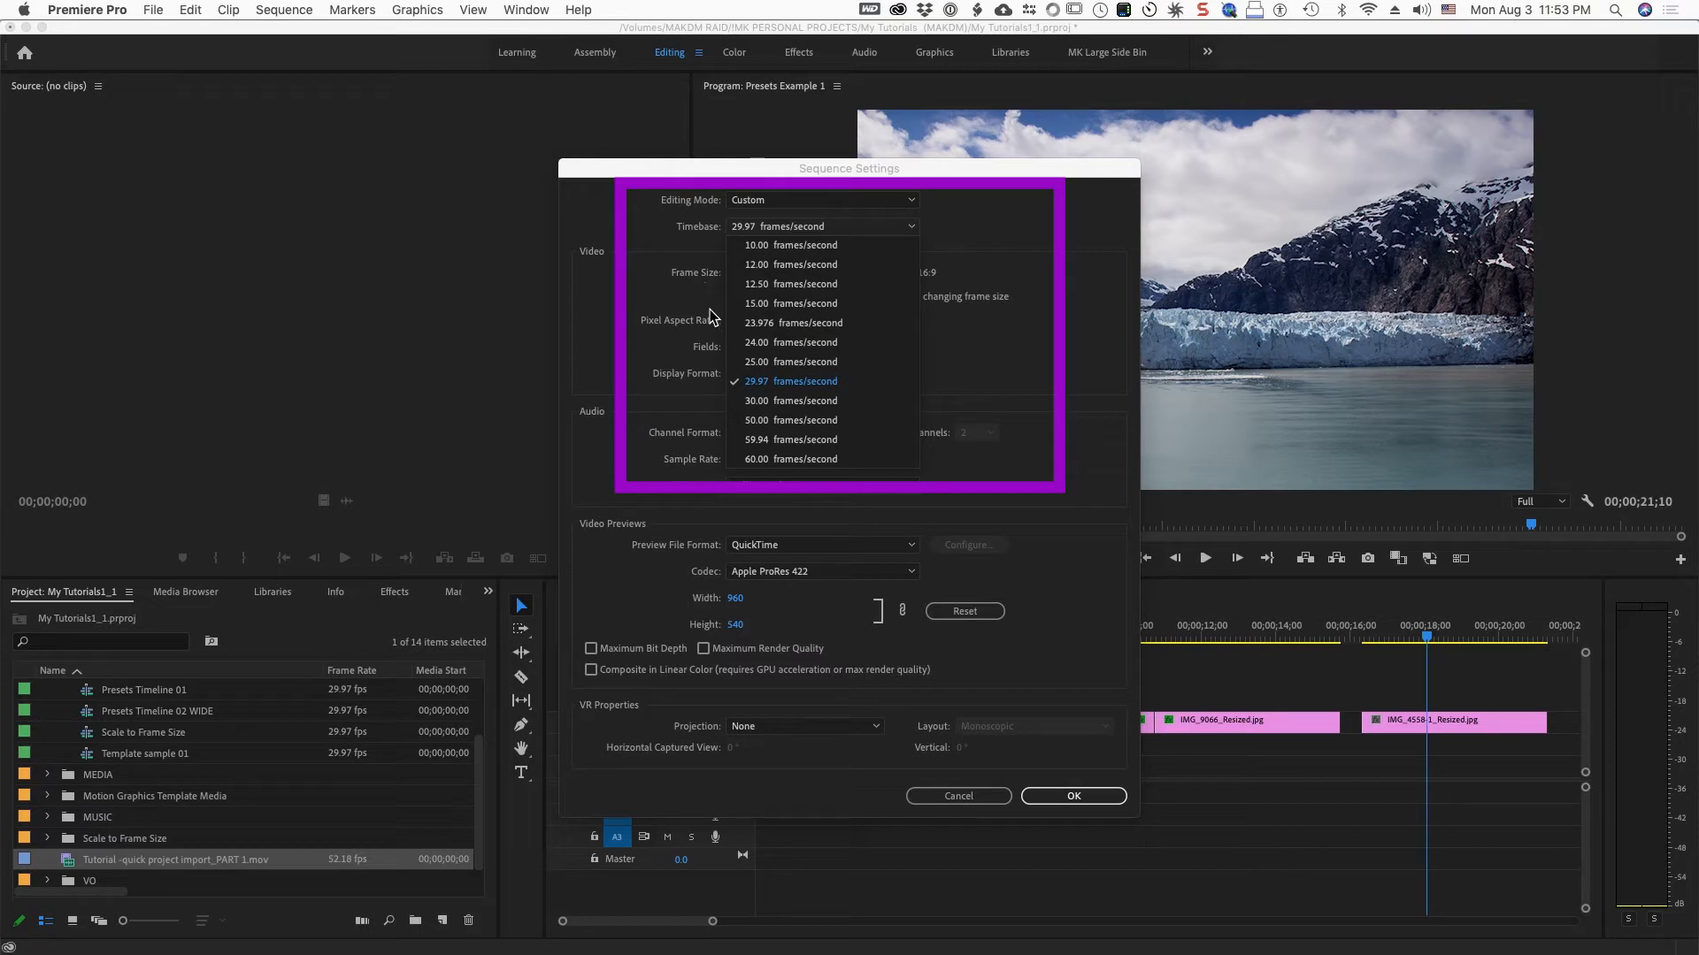
click(792, 381)
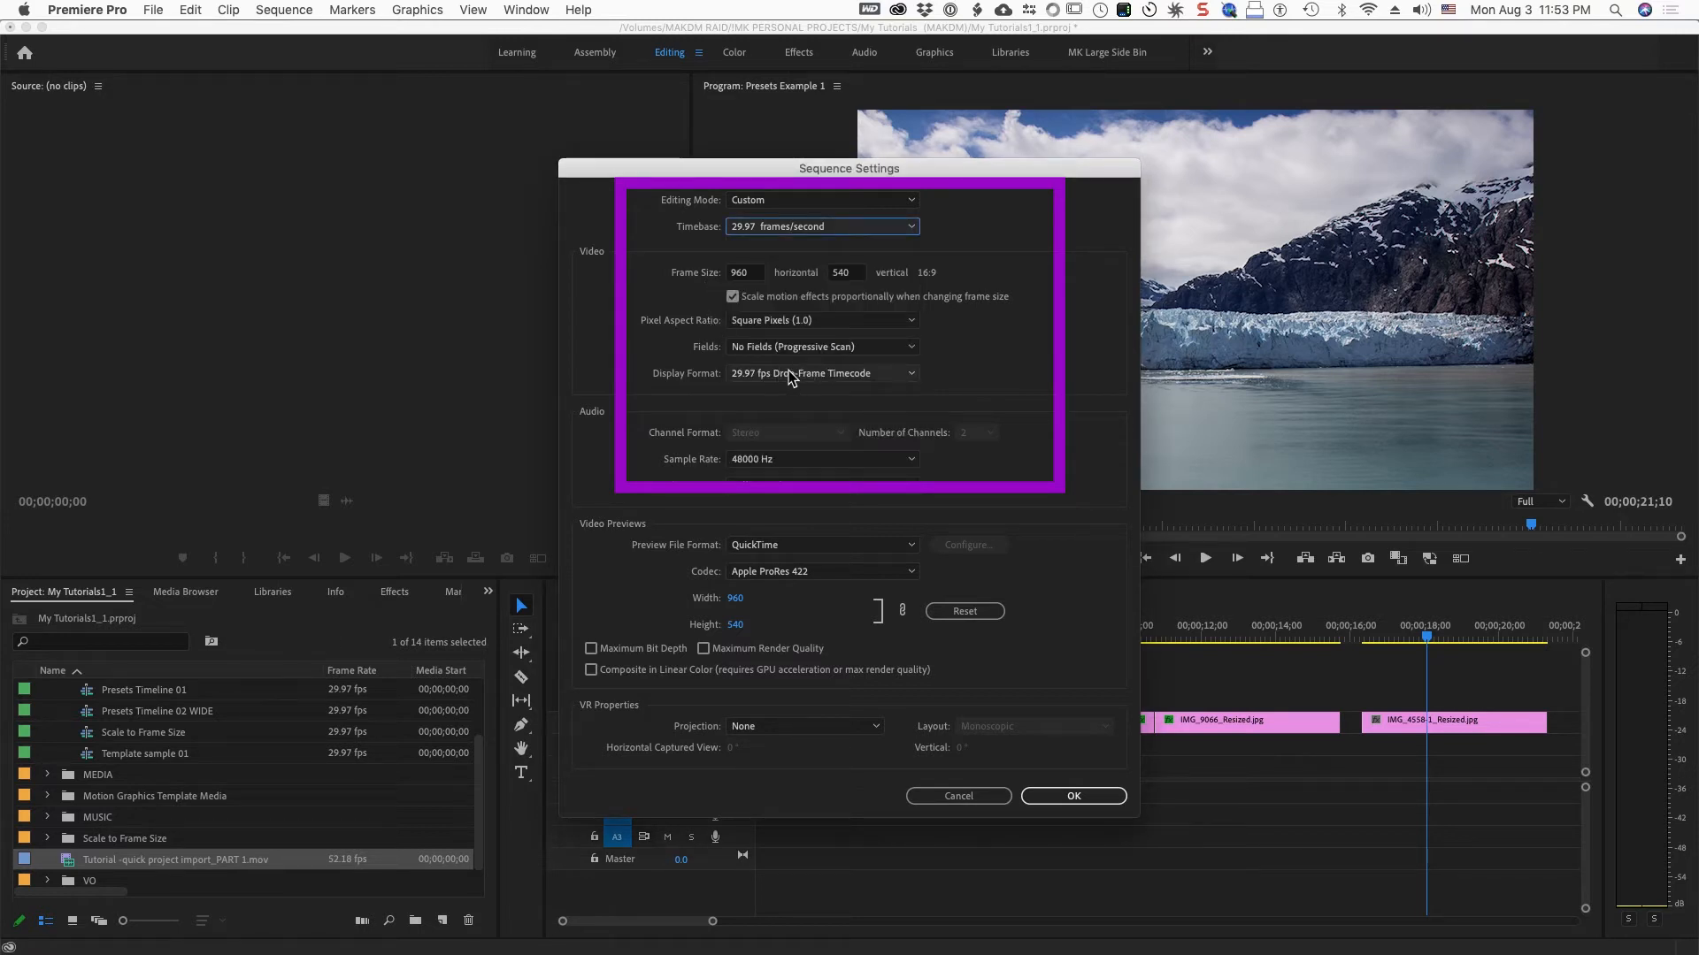
click(821, 373)
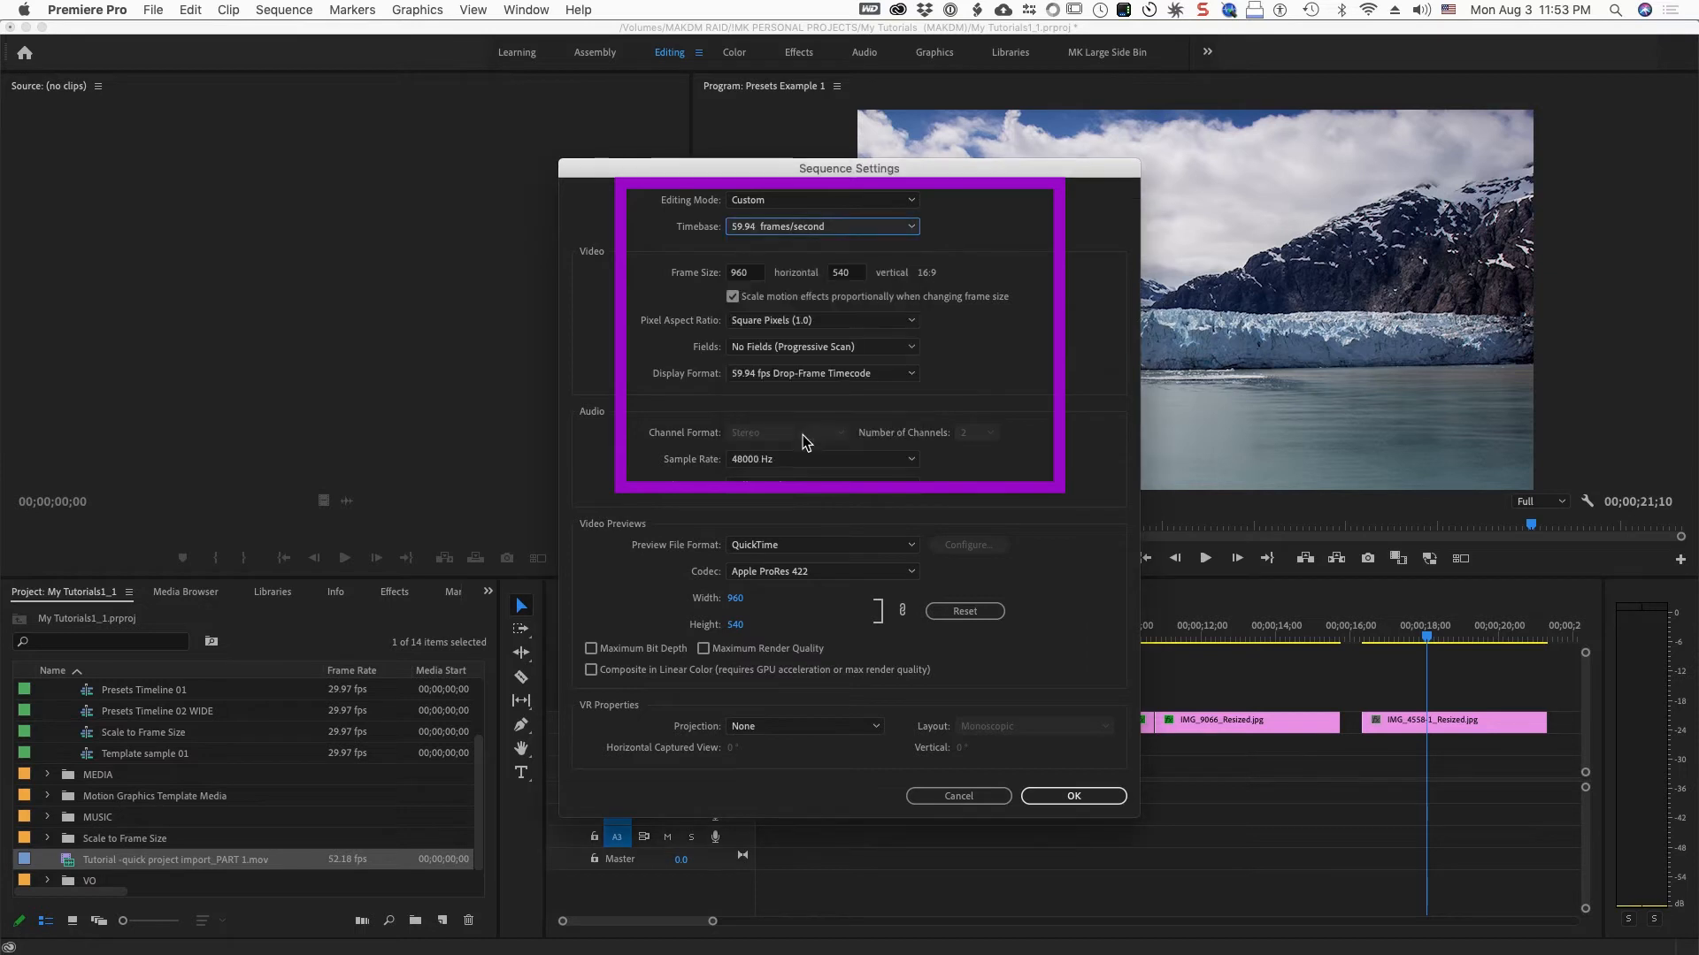
click(821, 372)
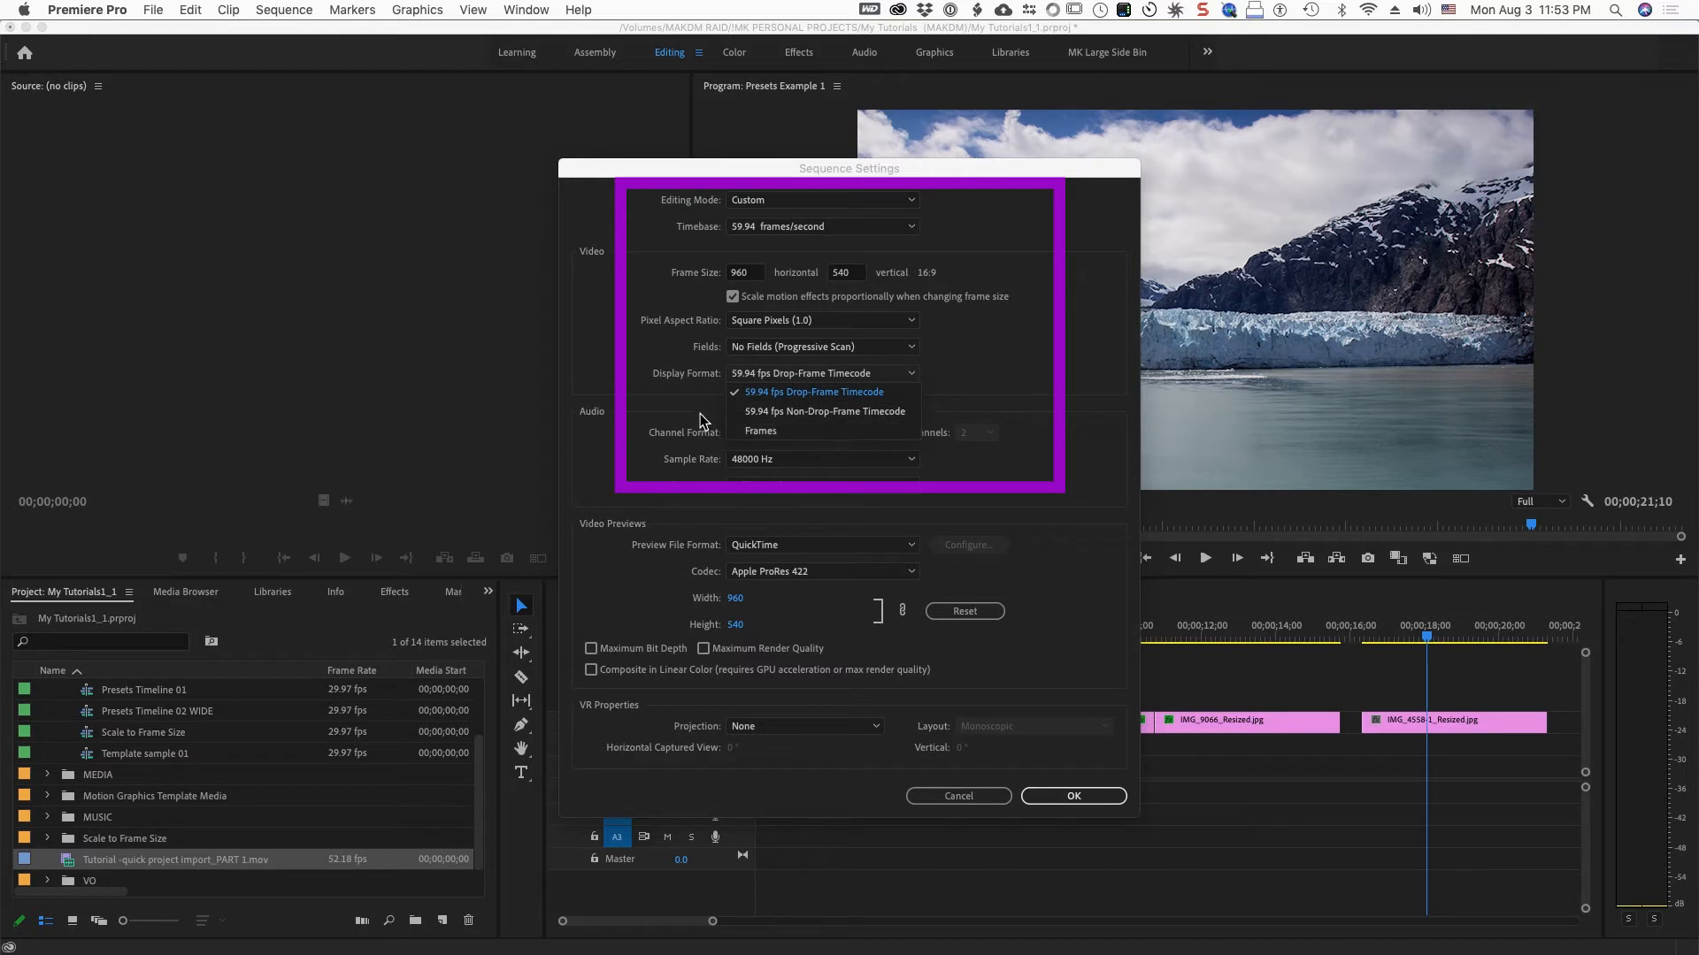
click(824, 226)
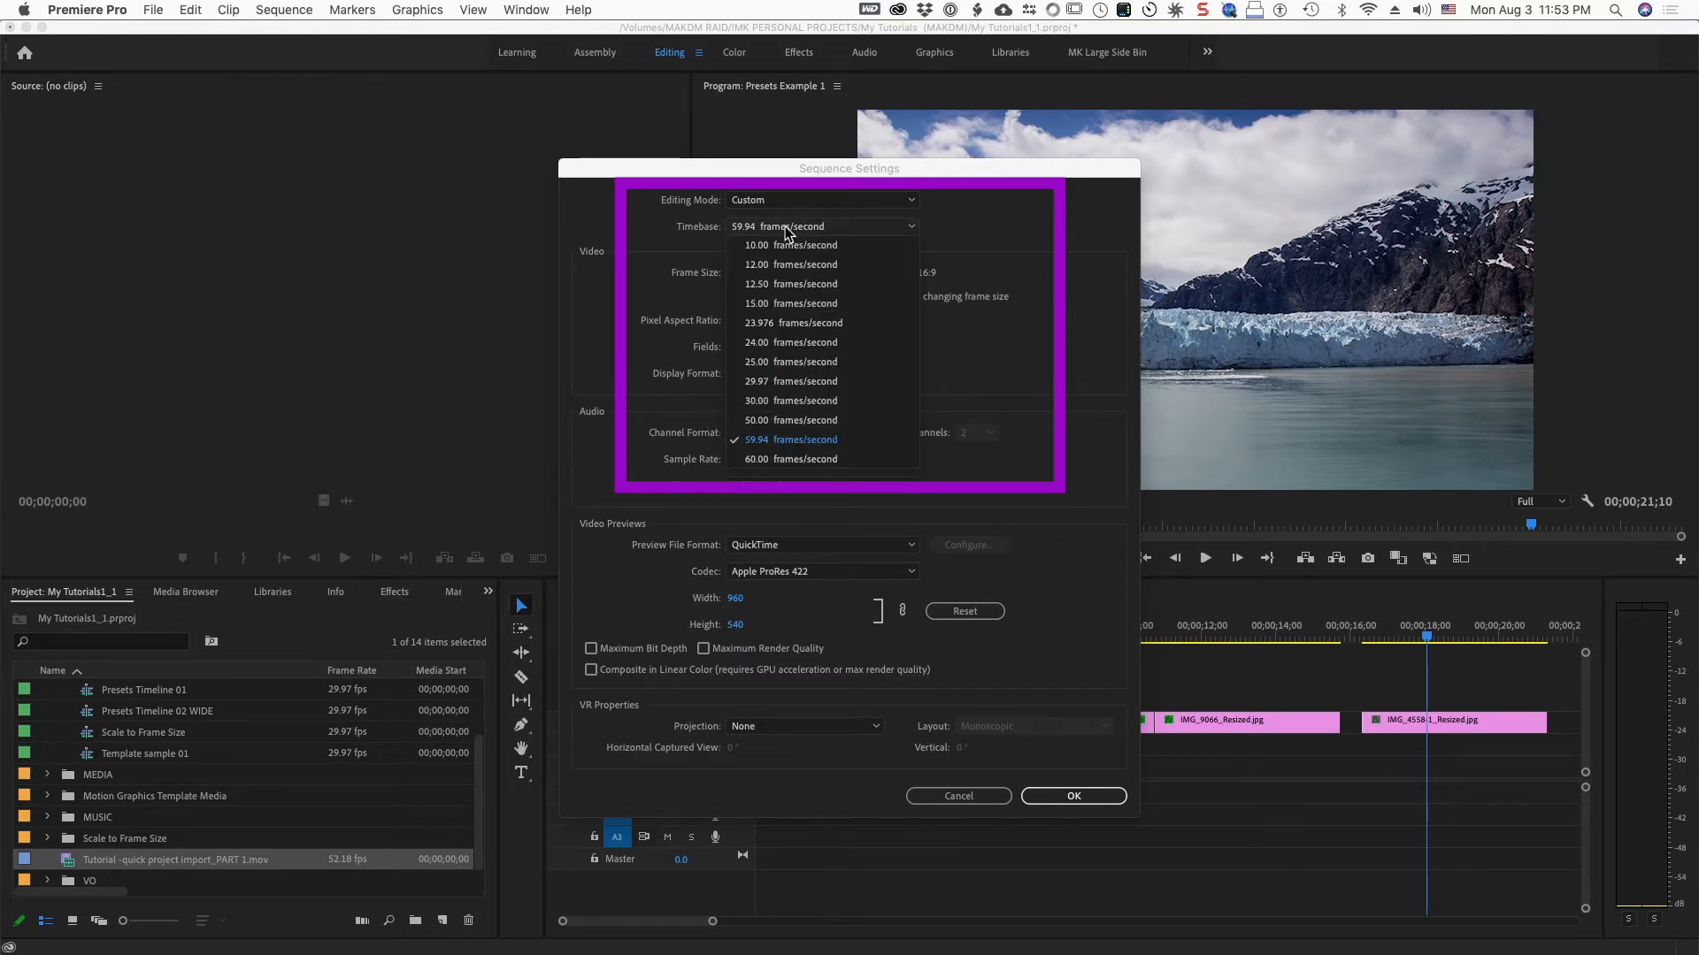
click(792, 323)
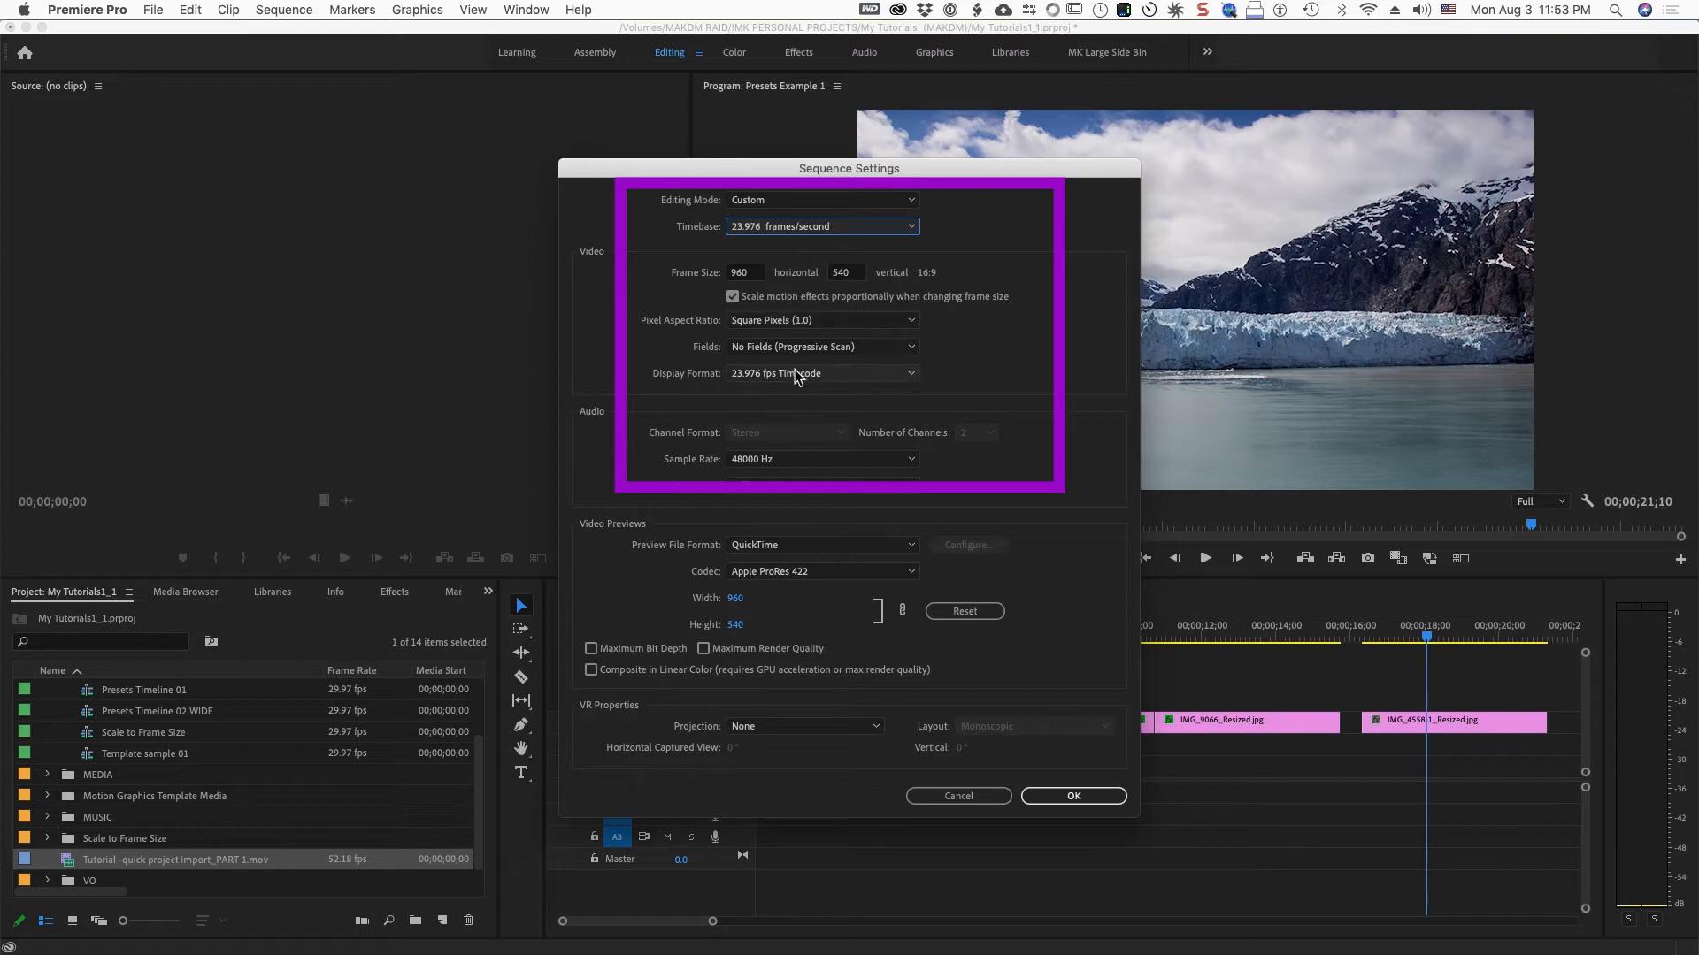
click(821, 372)
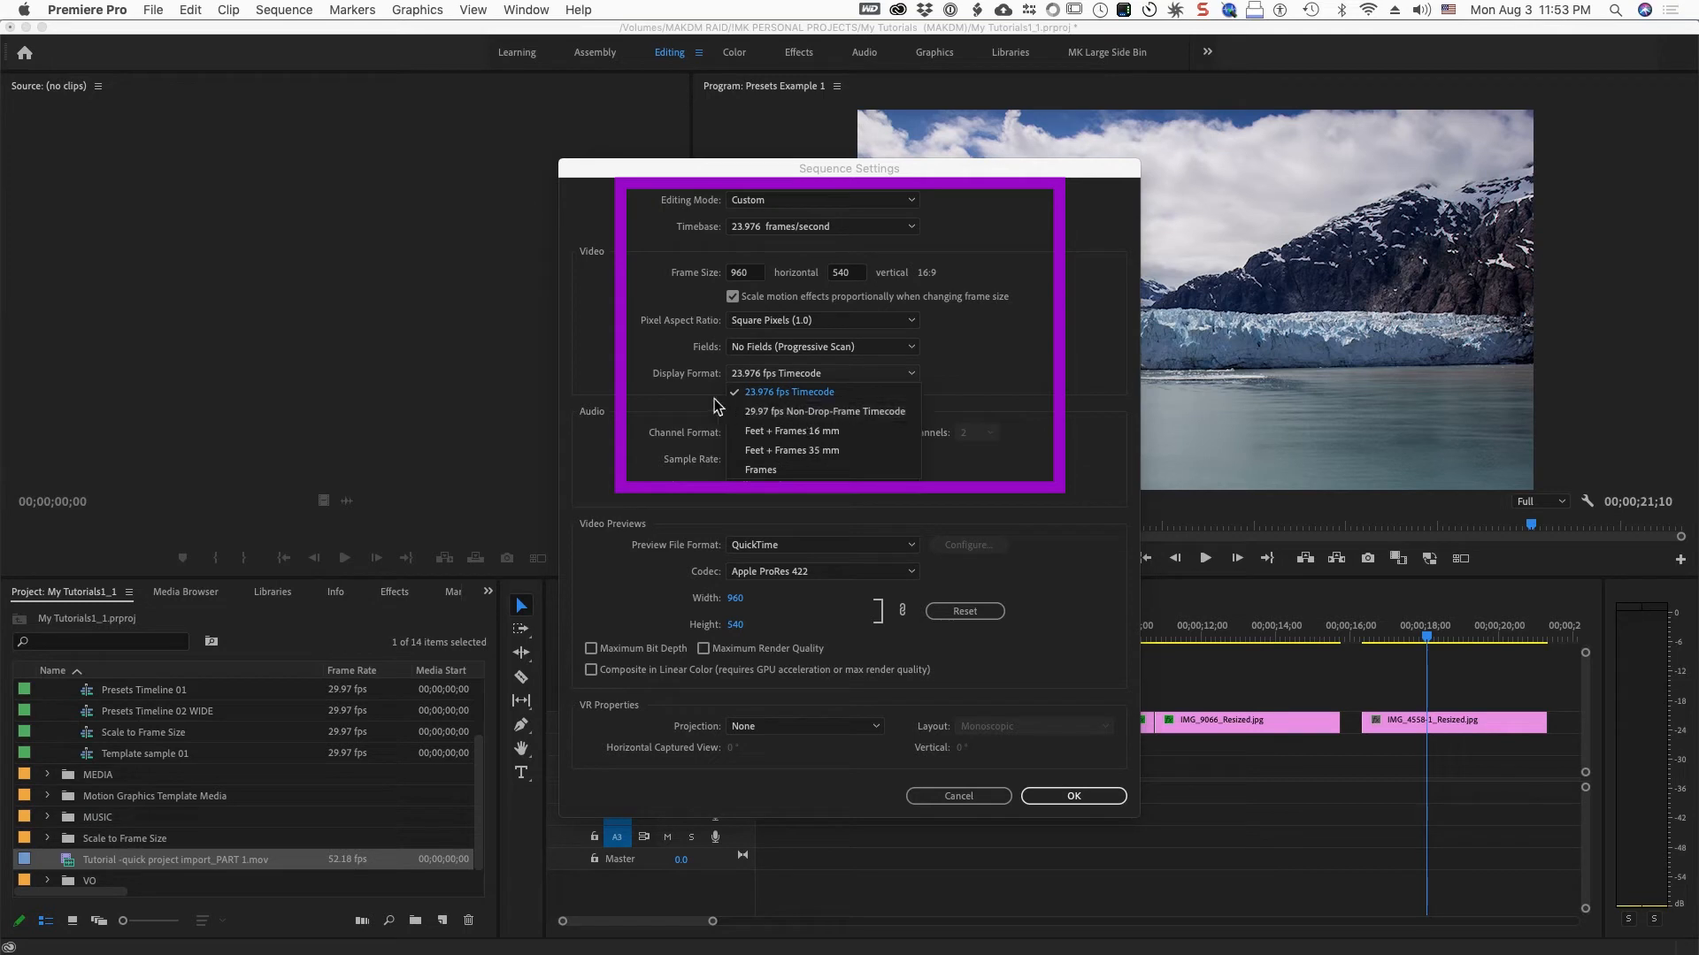
Try 15 fps, then restore 29.97 fps and close Sequence Settings
click(821, 227)
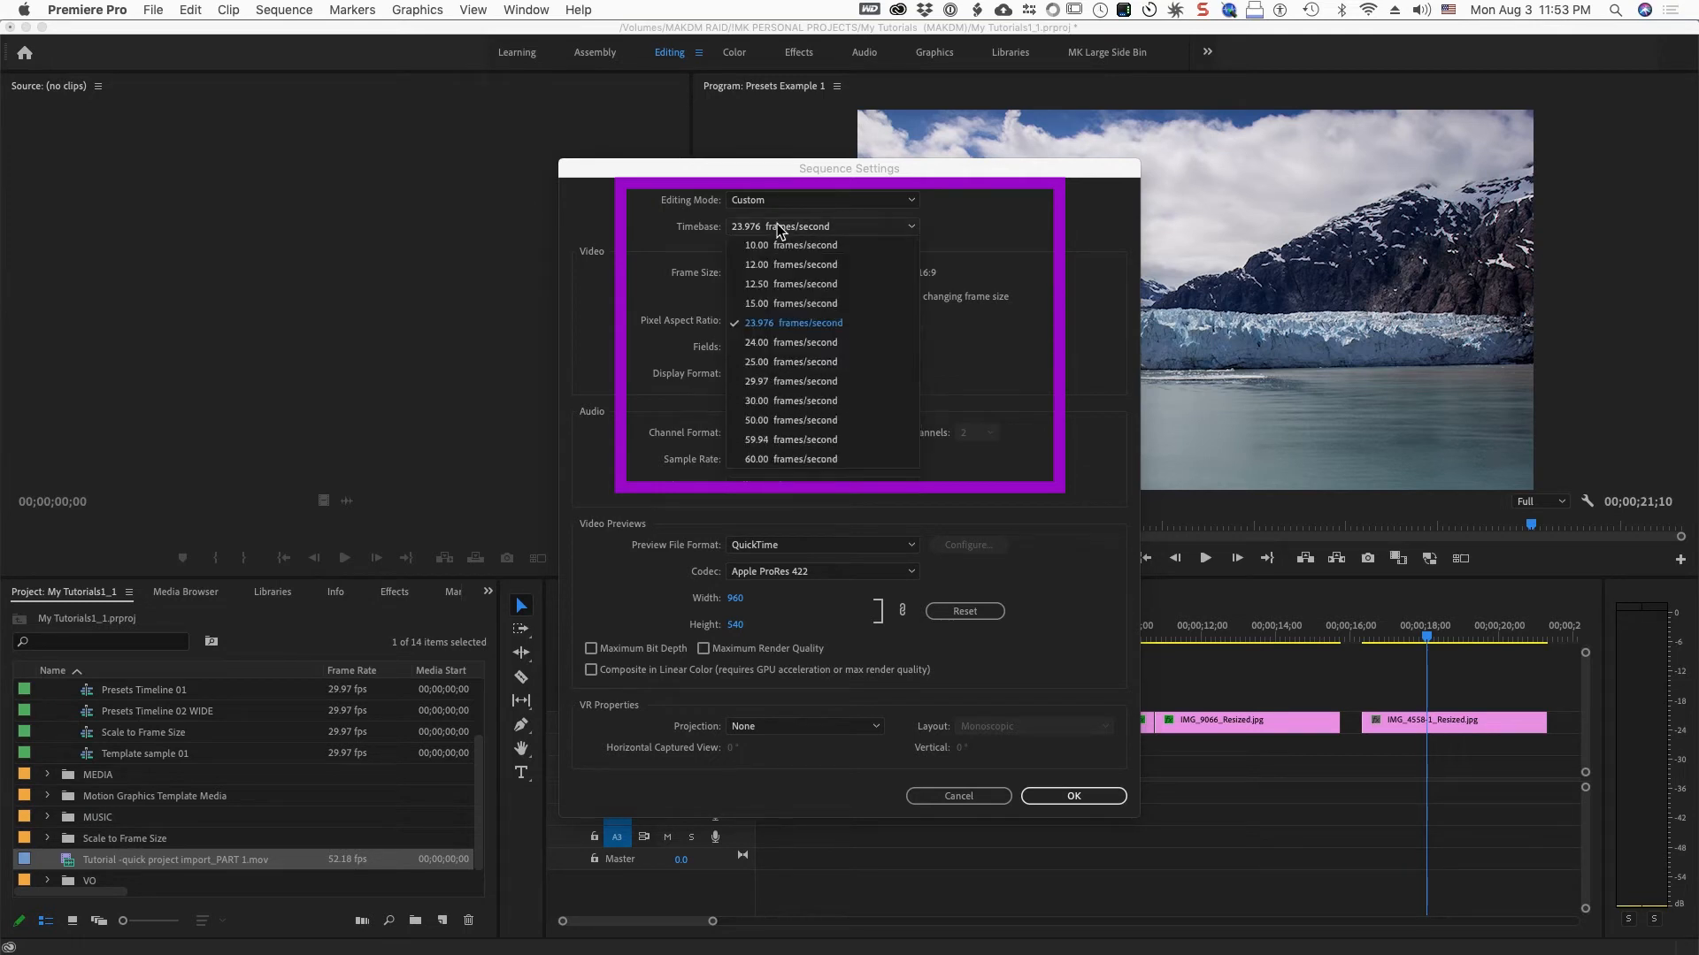
mouse_move(800, 265)
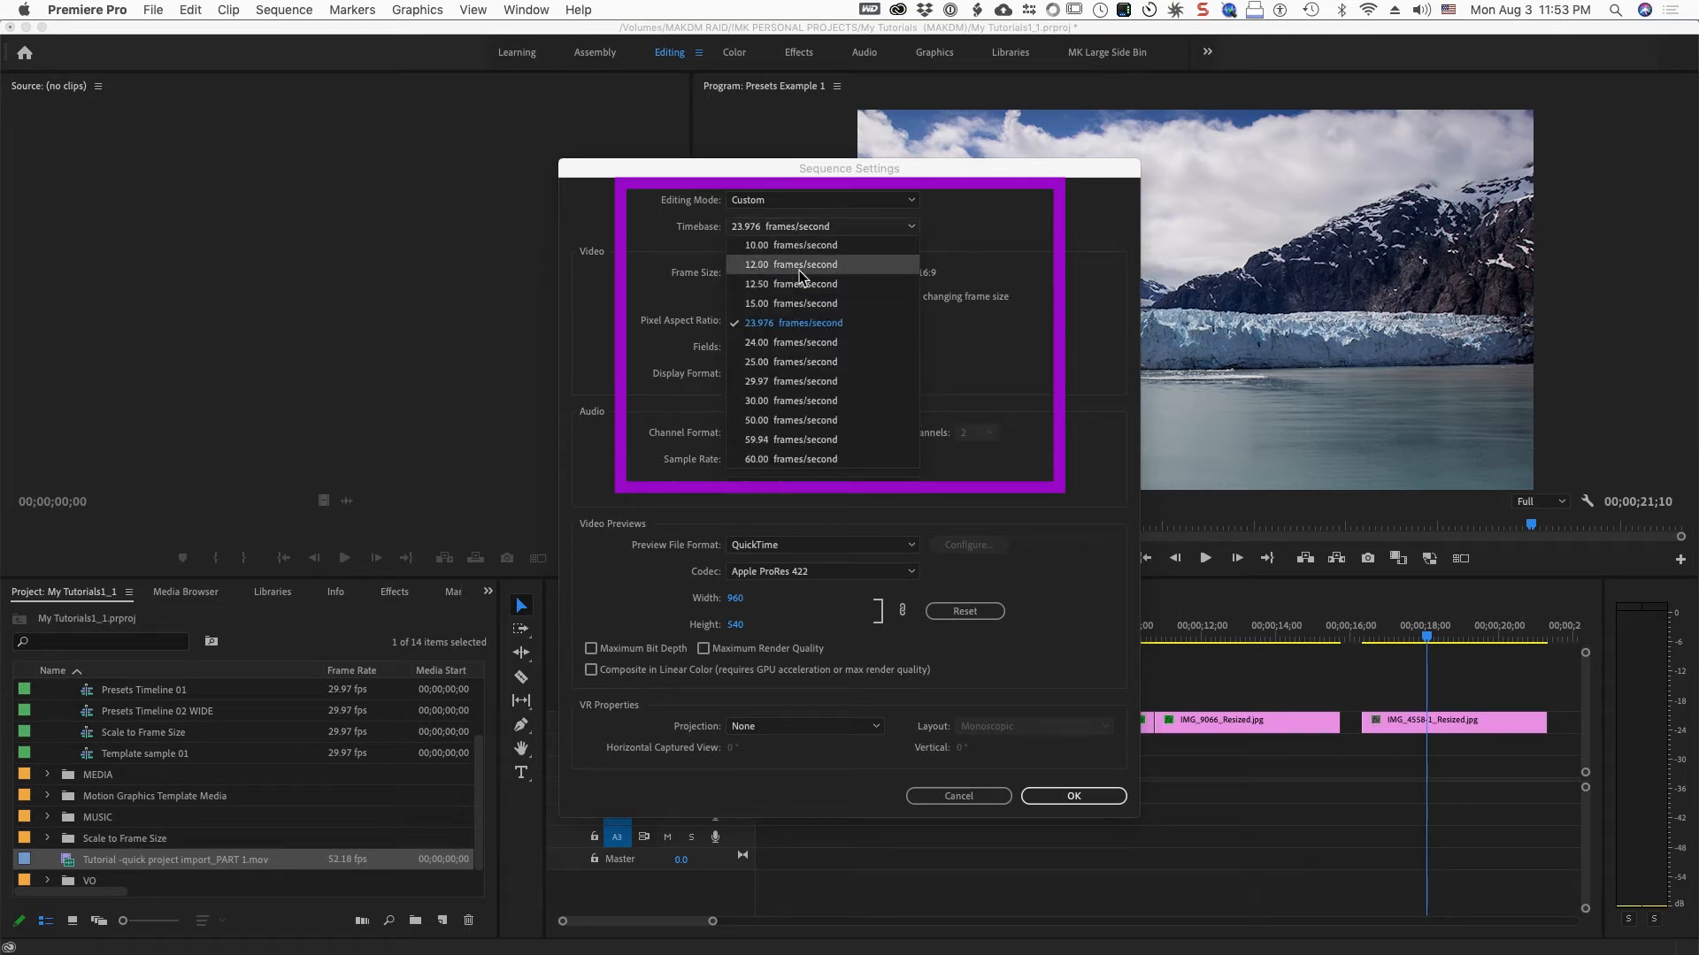
mouse_move(811, 303)
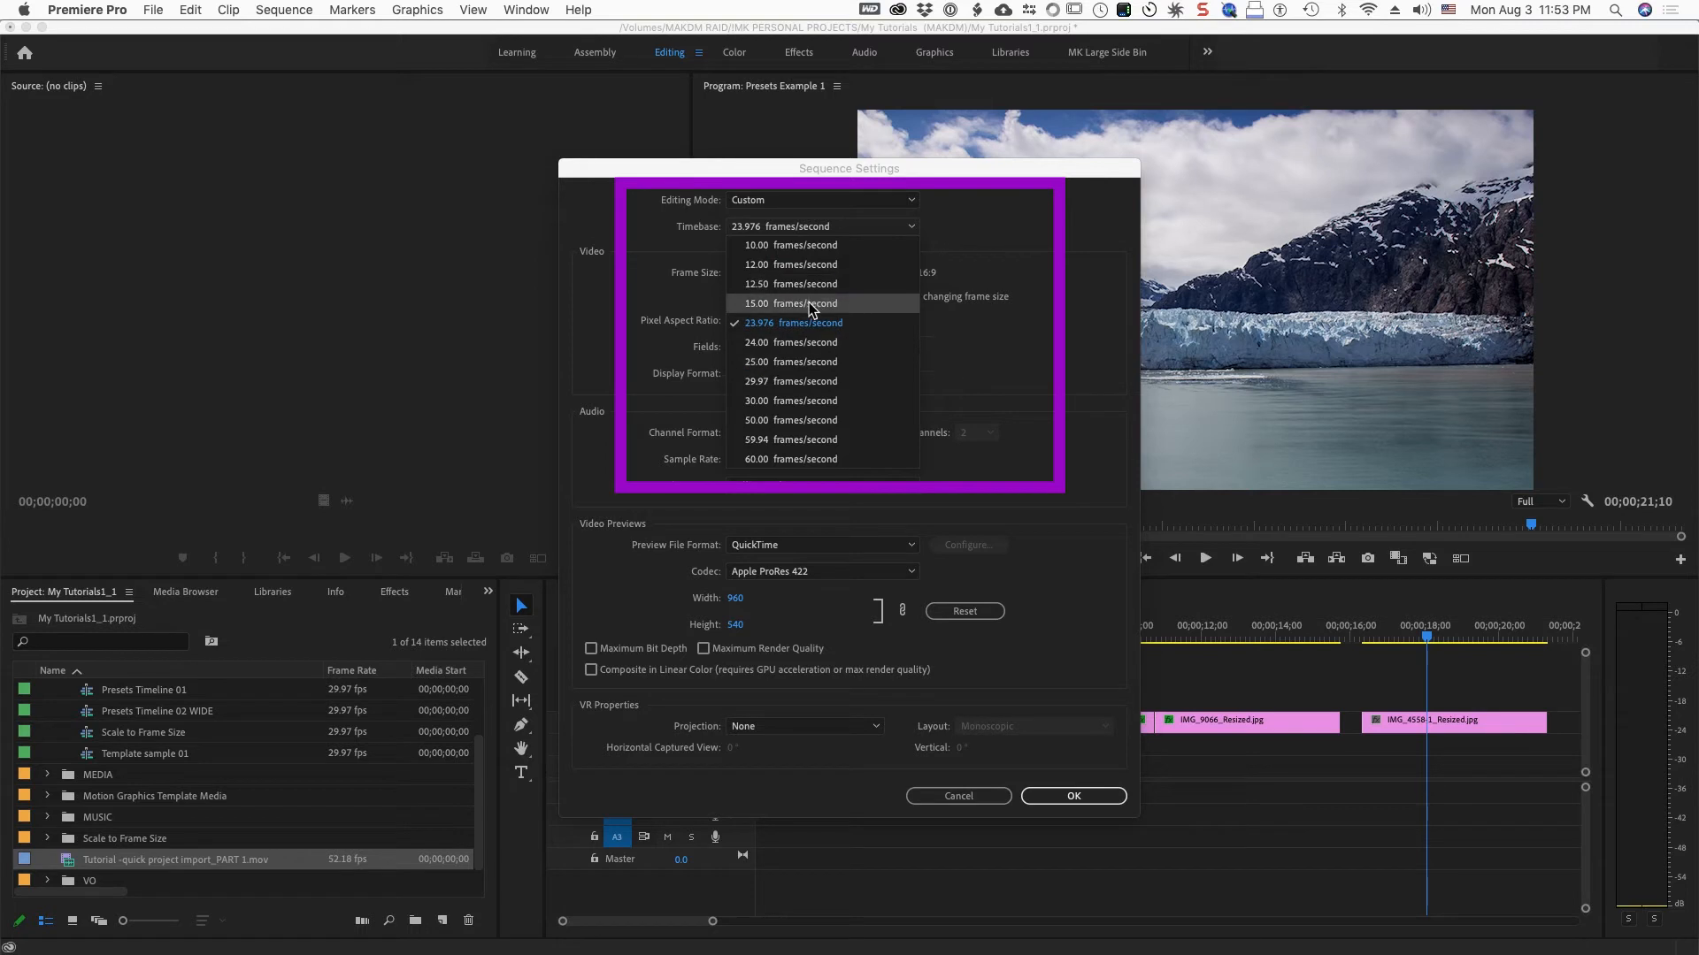
click(792, 303)
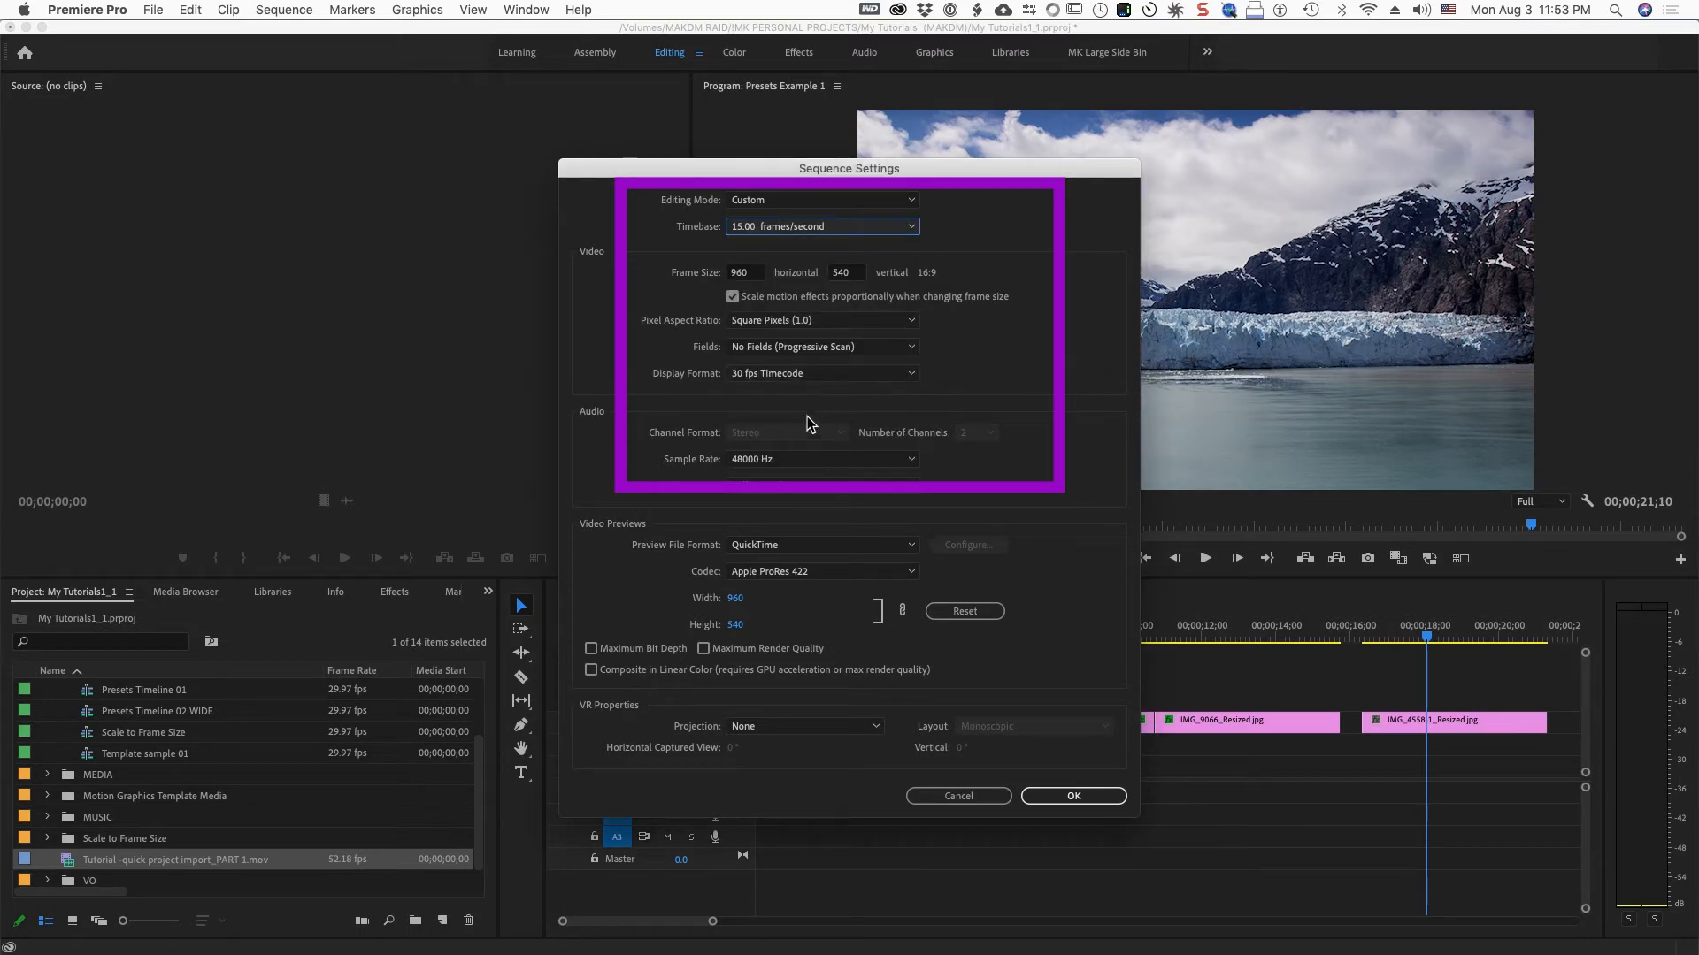
click(821, 372)
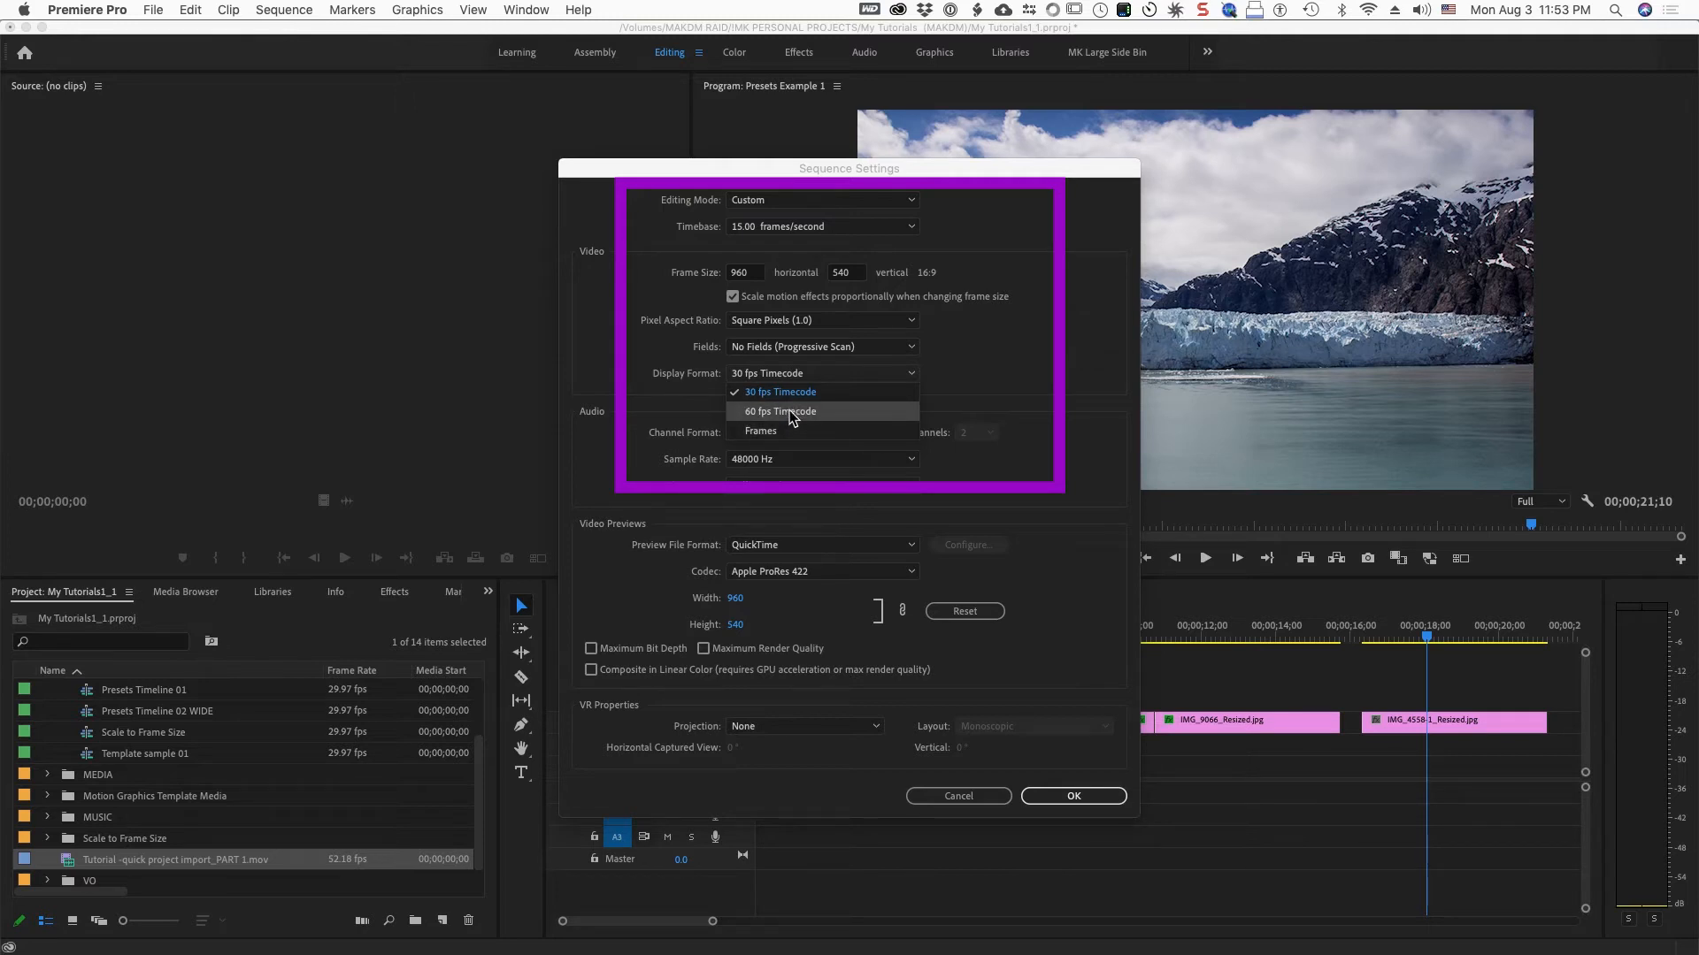
click(821, 226)
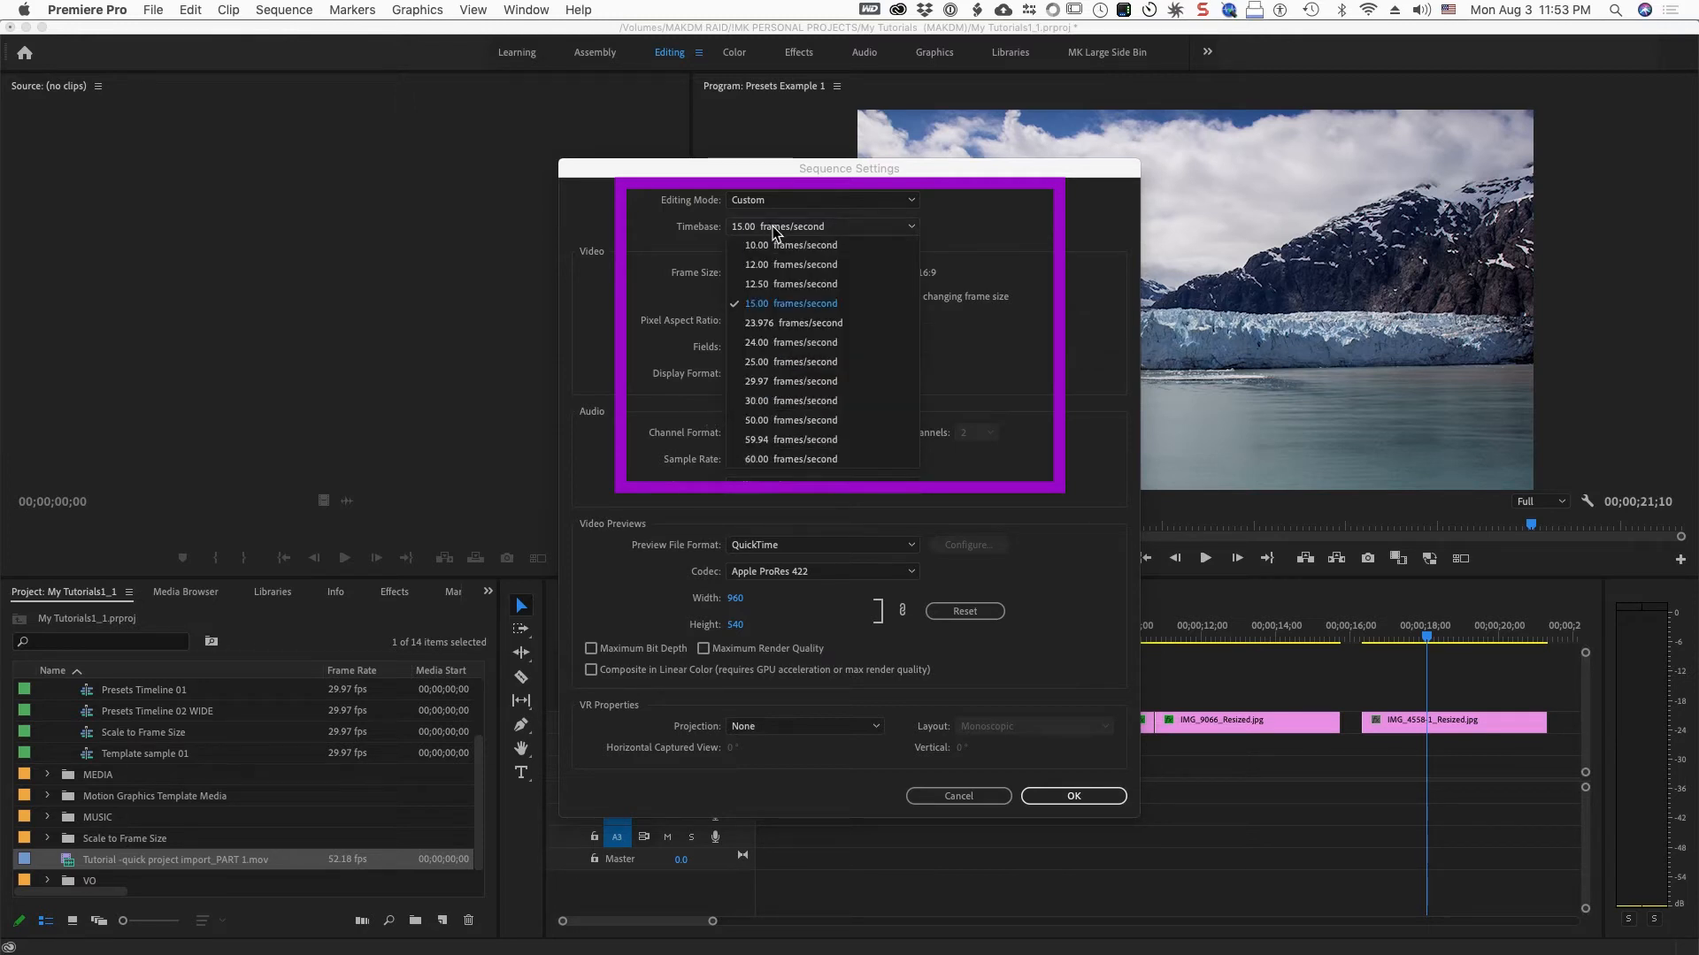
click(791, 381)
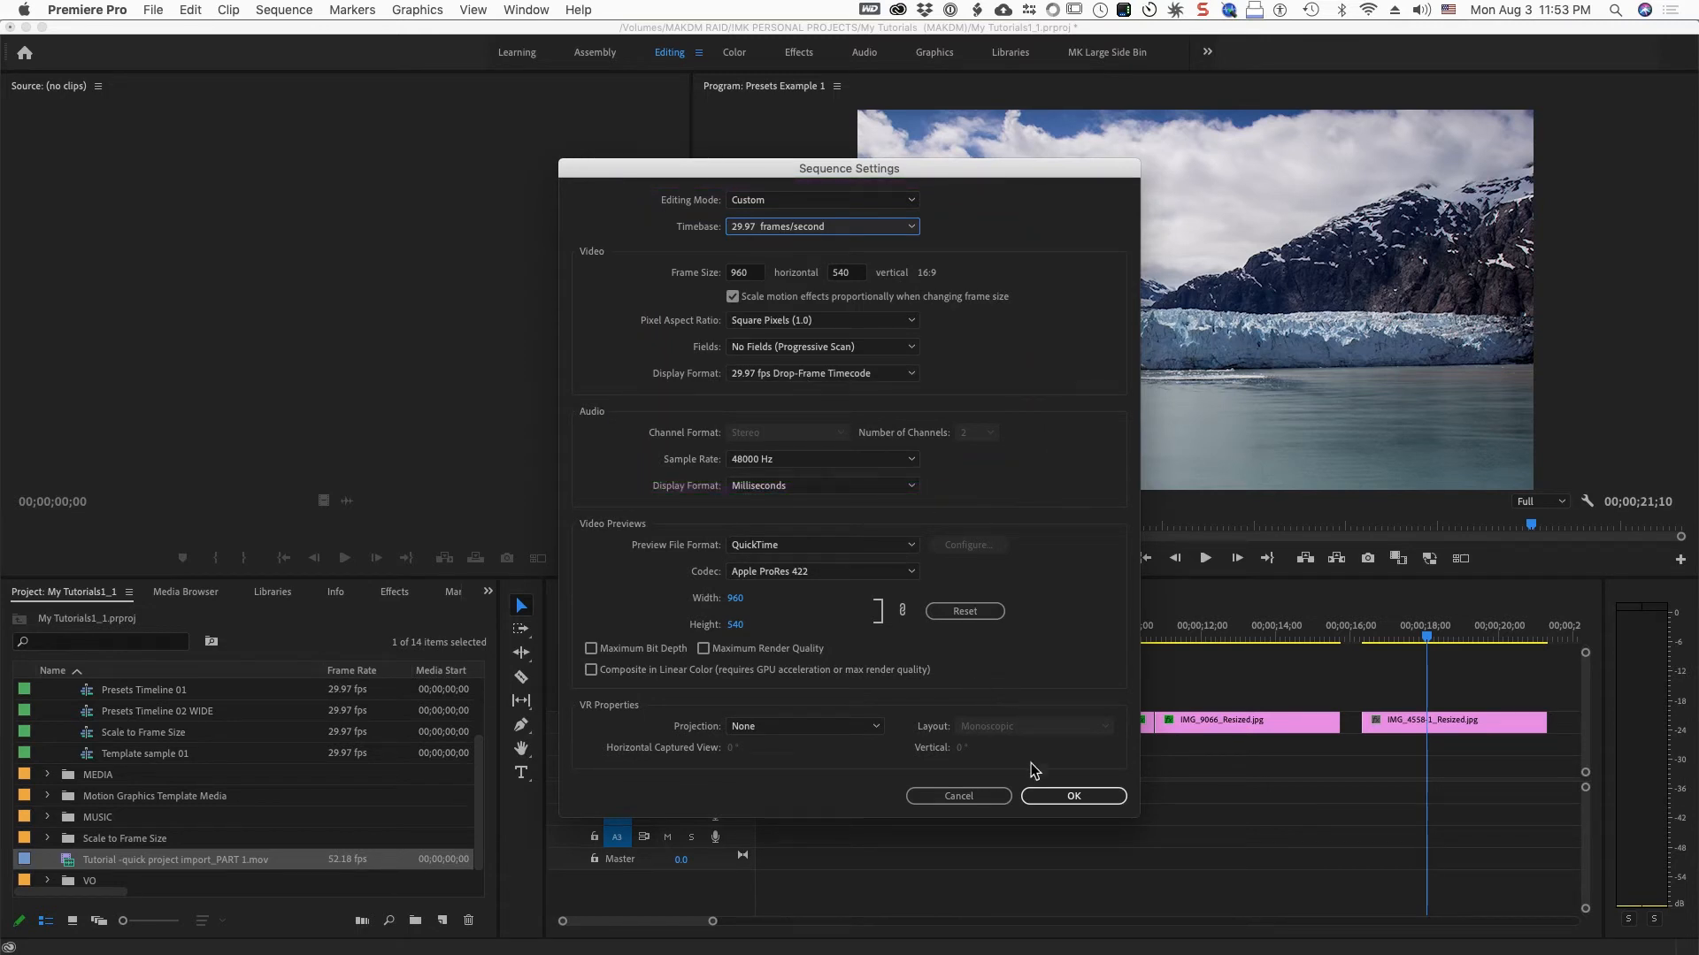
click(1072, 795)
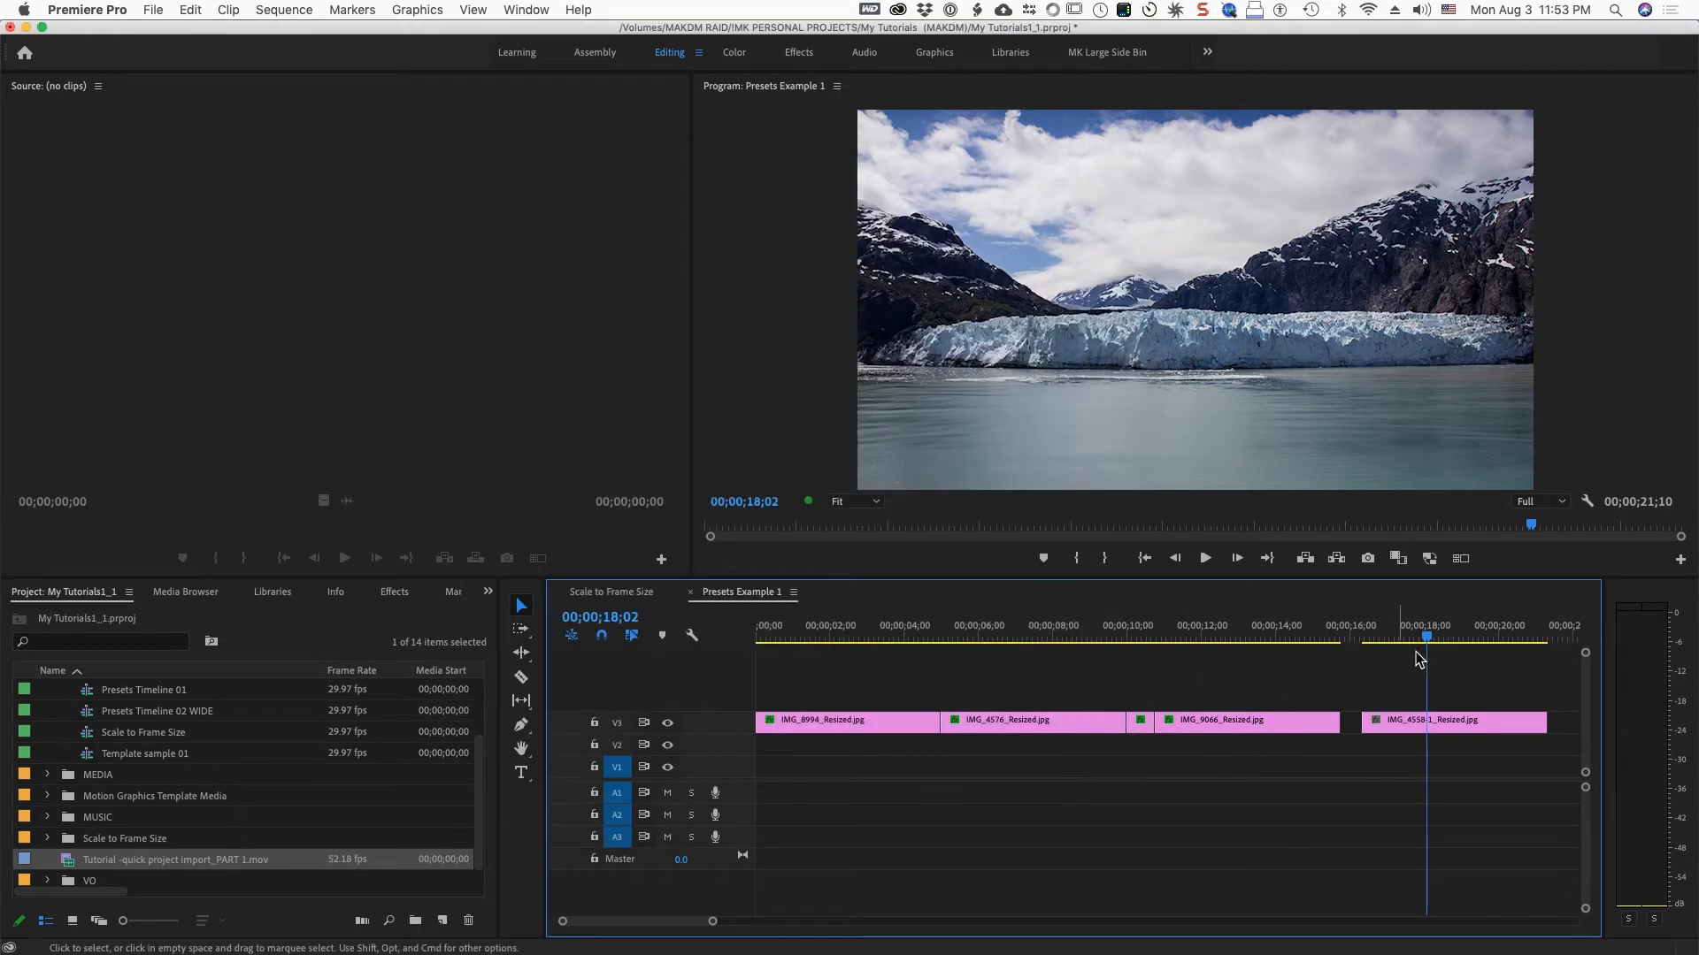
drag(1425, 637, 1381, 637)
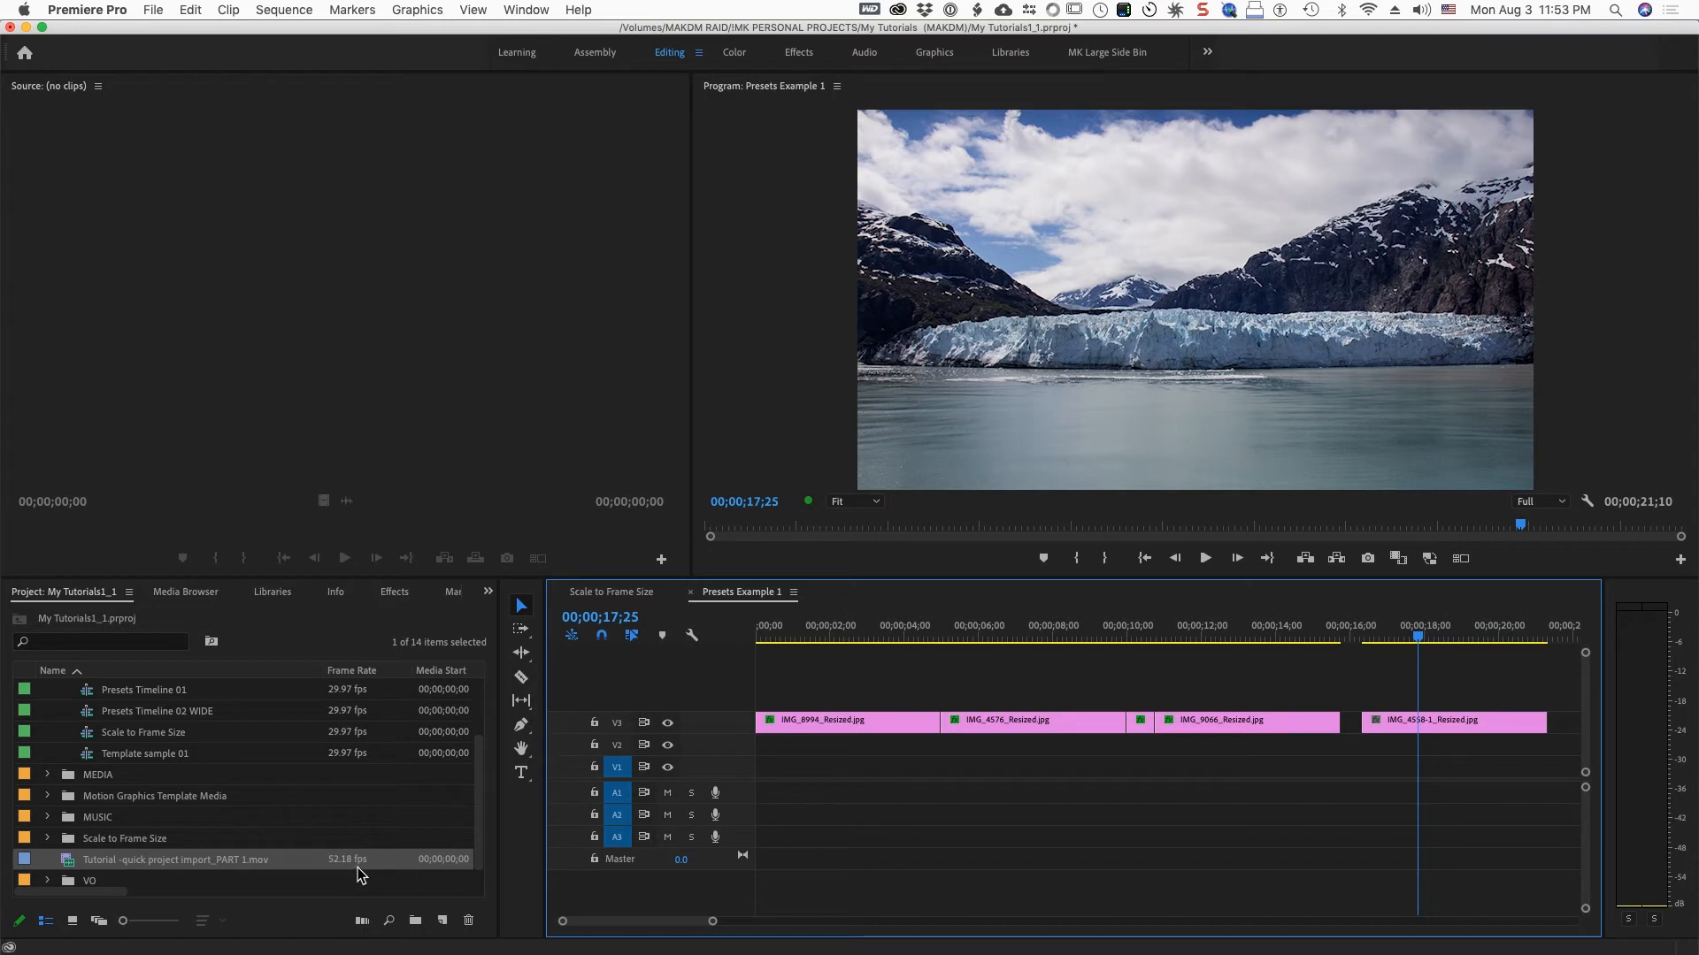
mouse_move(362, 872)
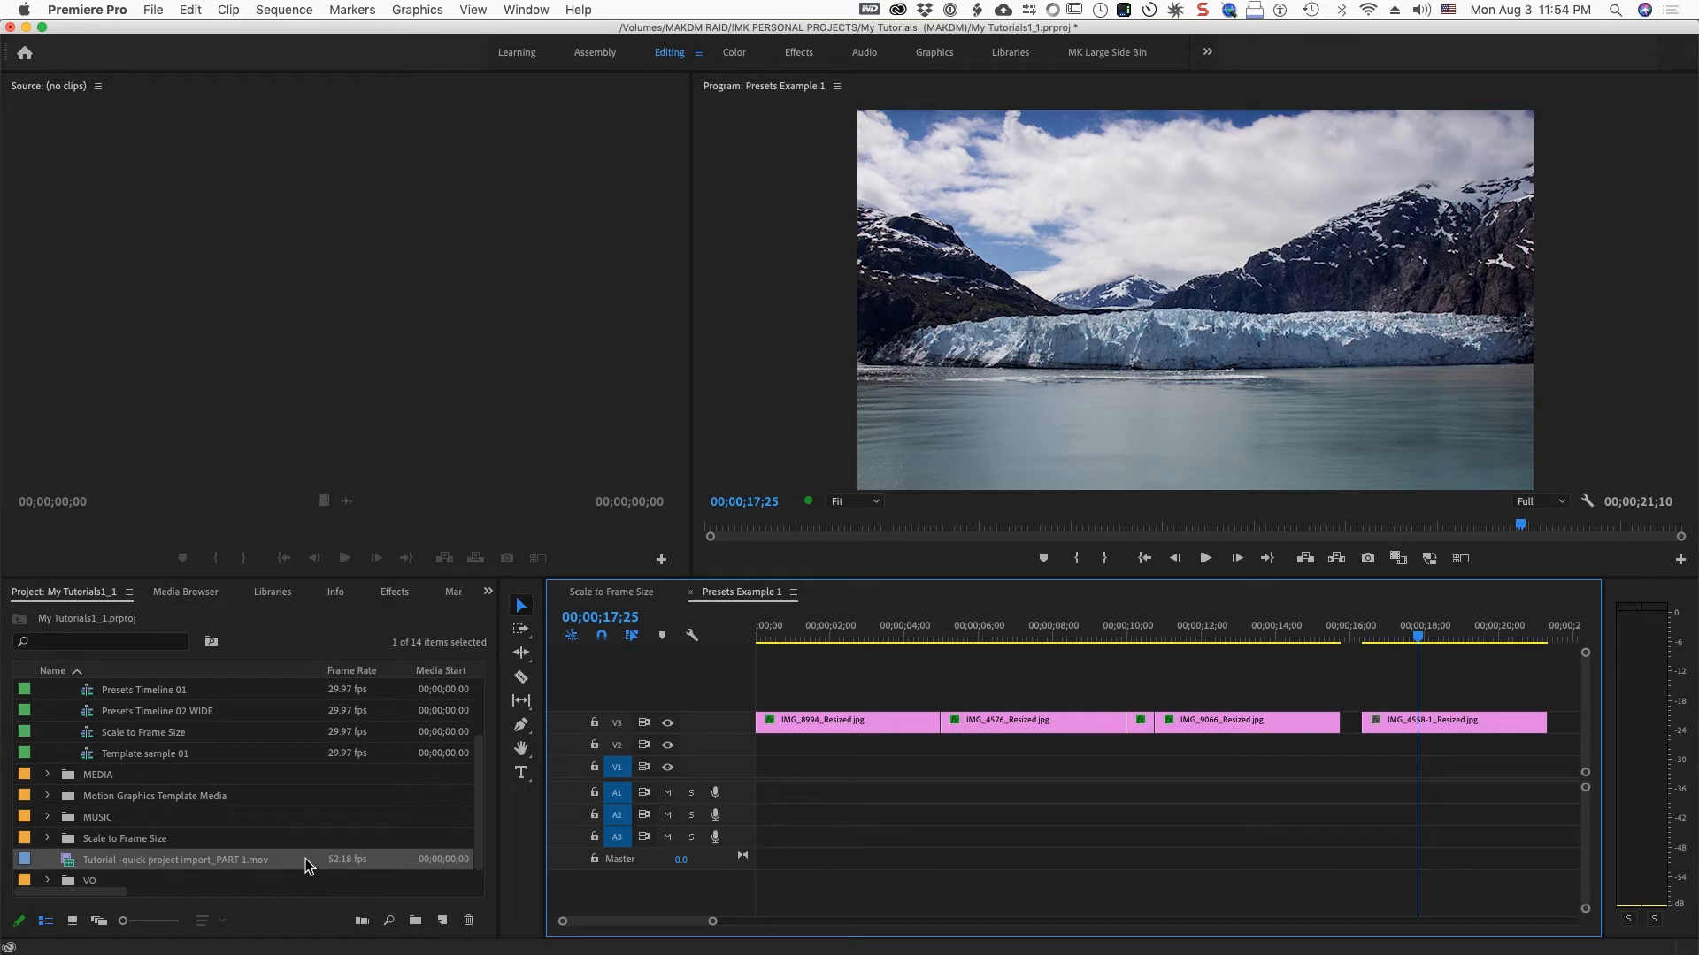
mouse_move(306, 870)
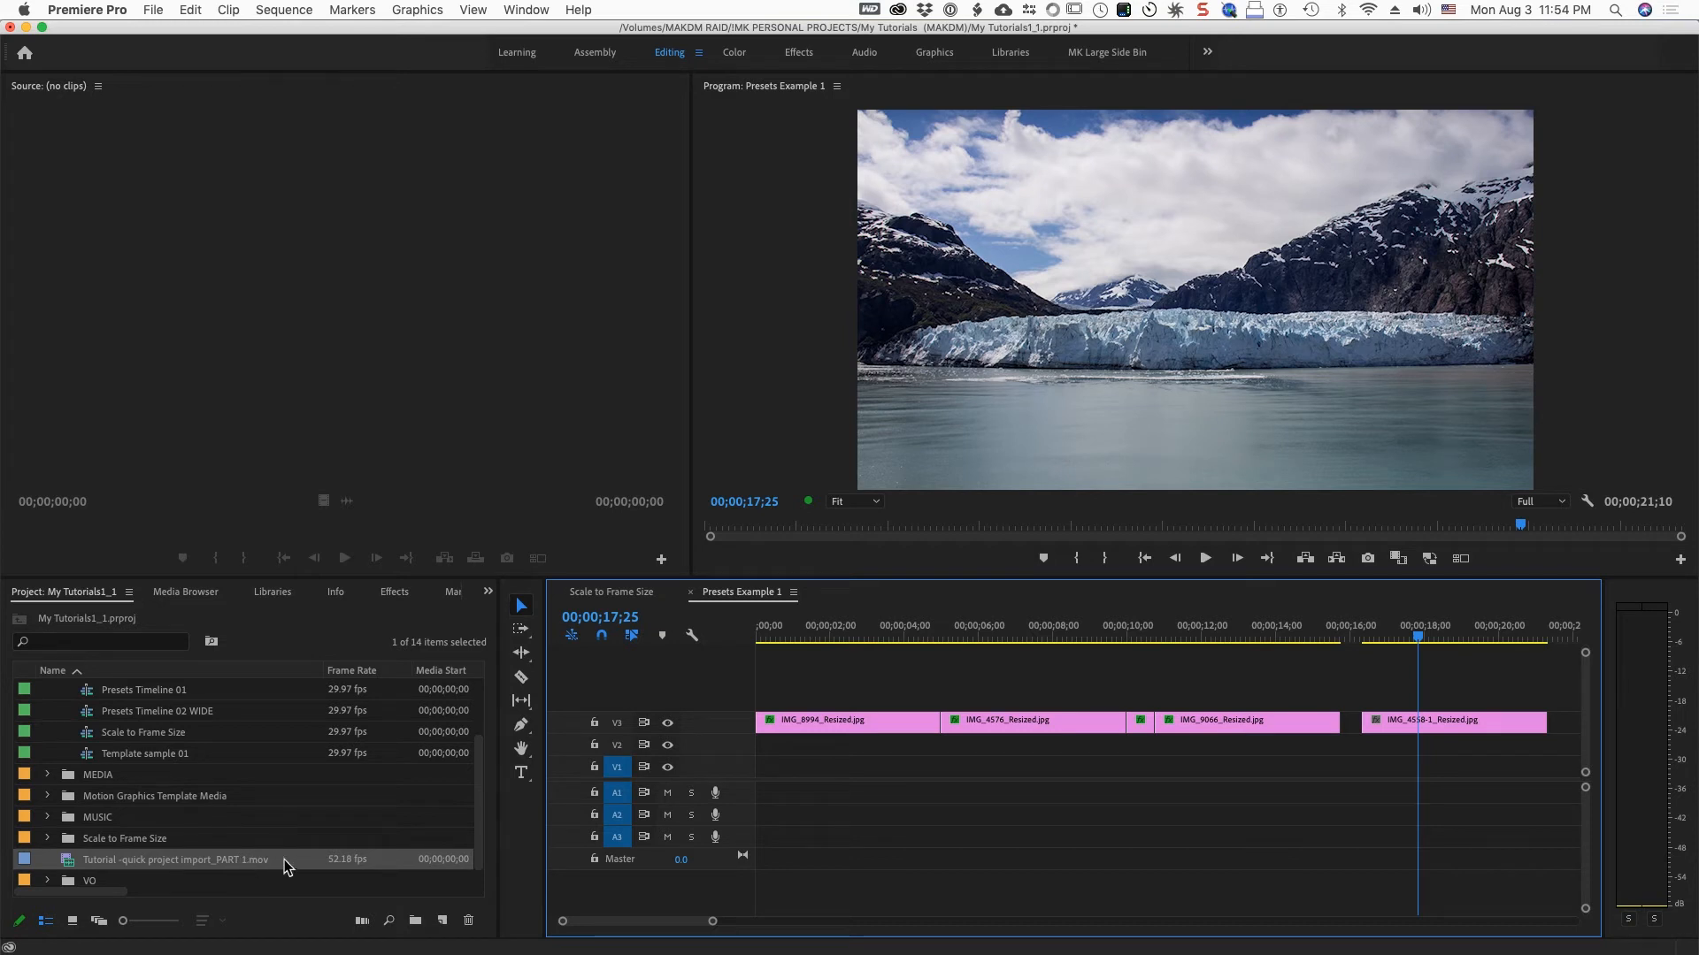
mouse_move(309, 860)
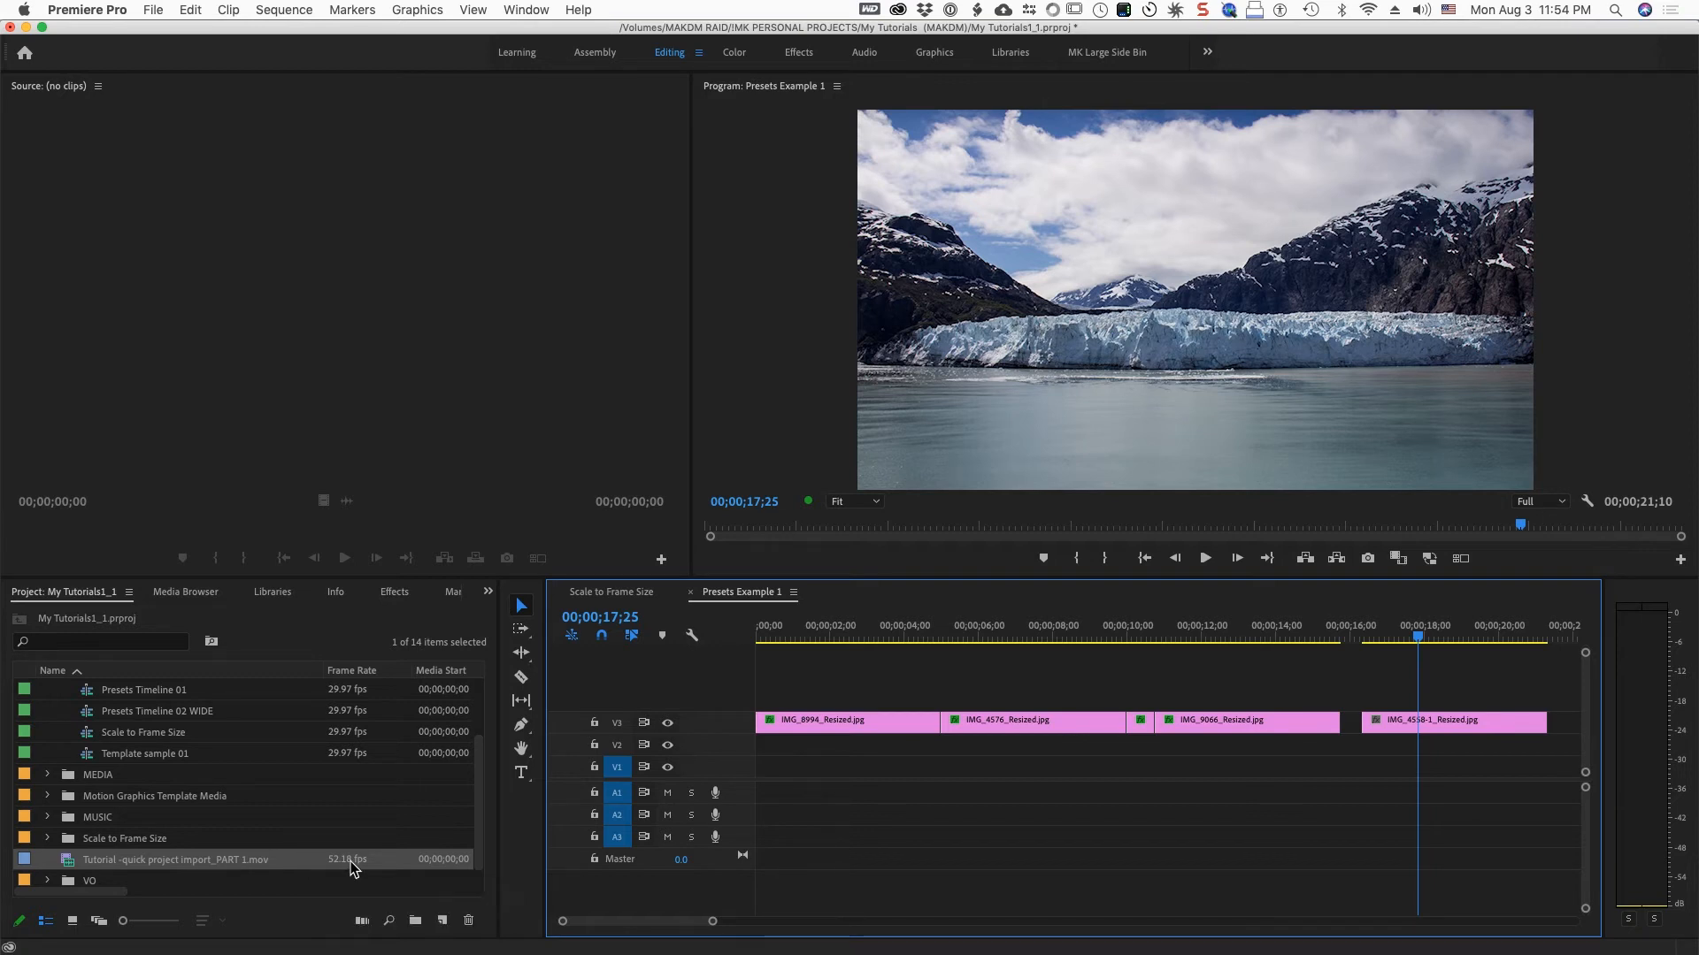
mouse_move(553, 761)
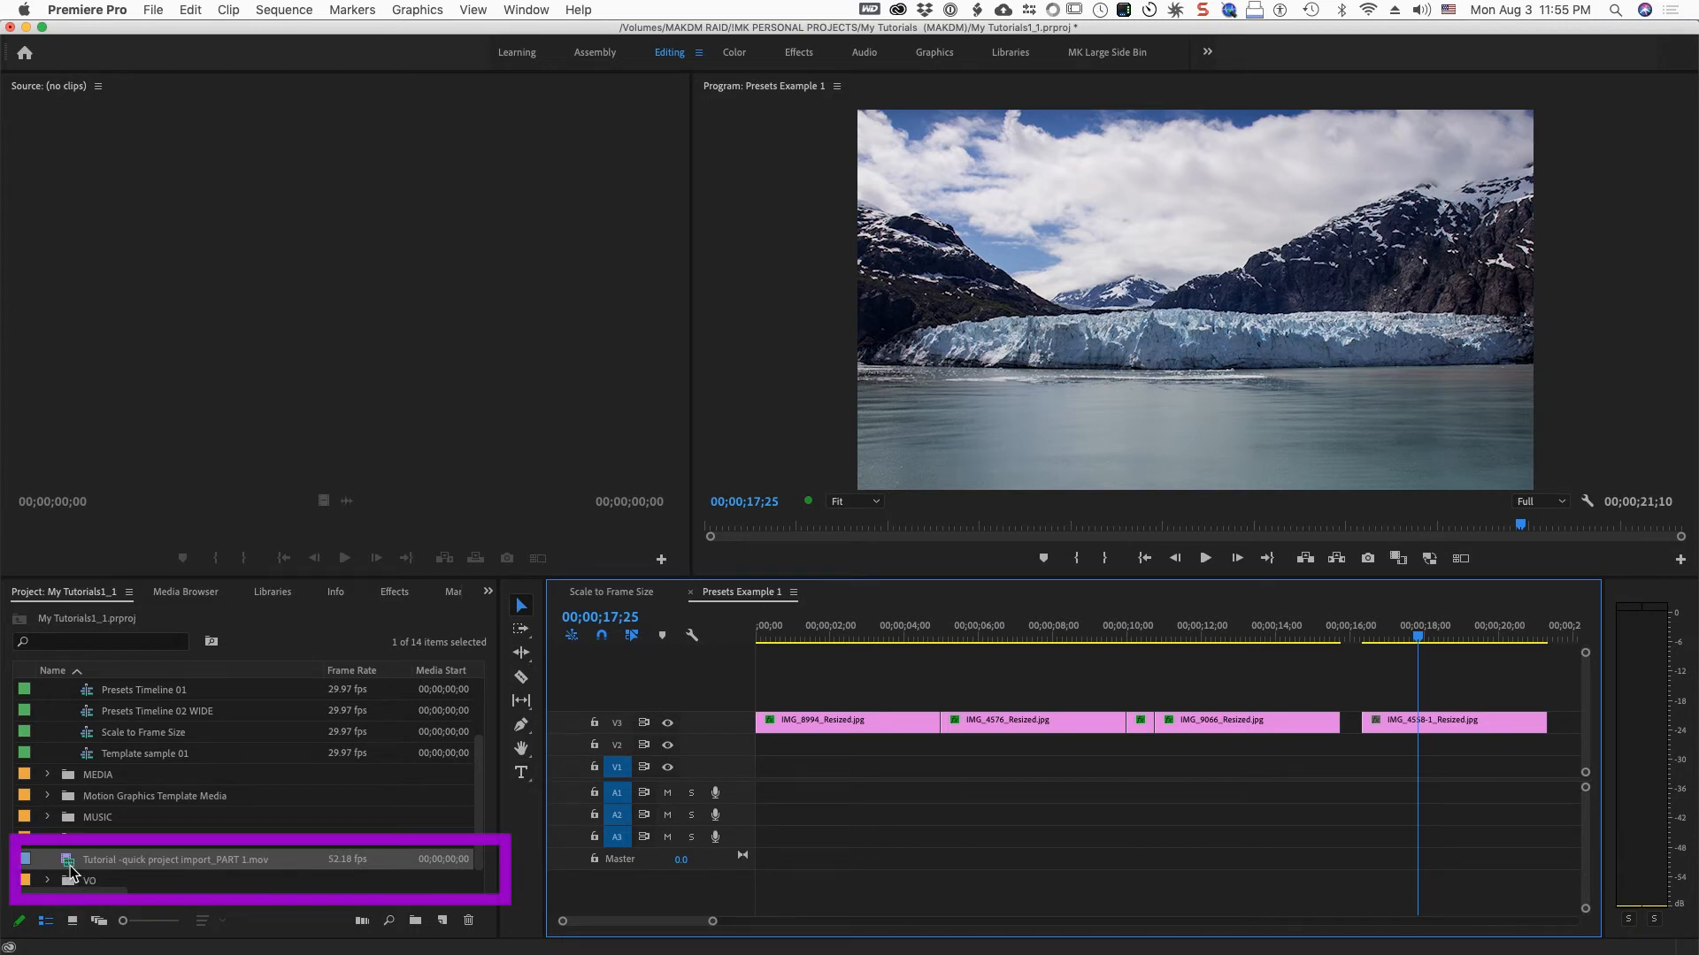
mouse_move(159, 855)
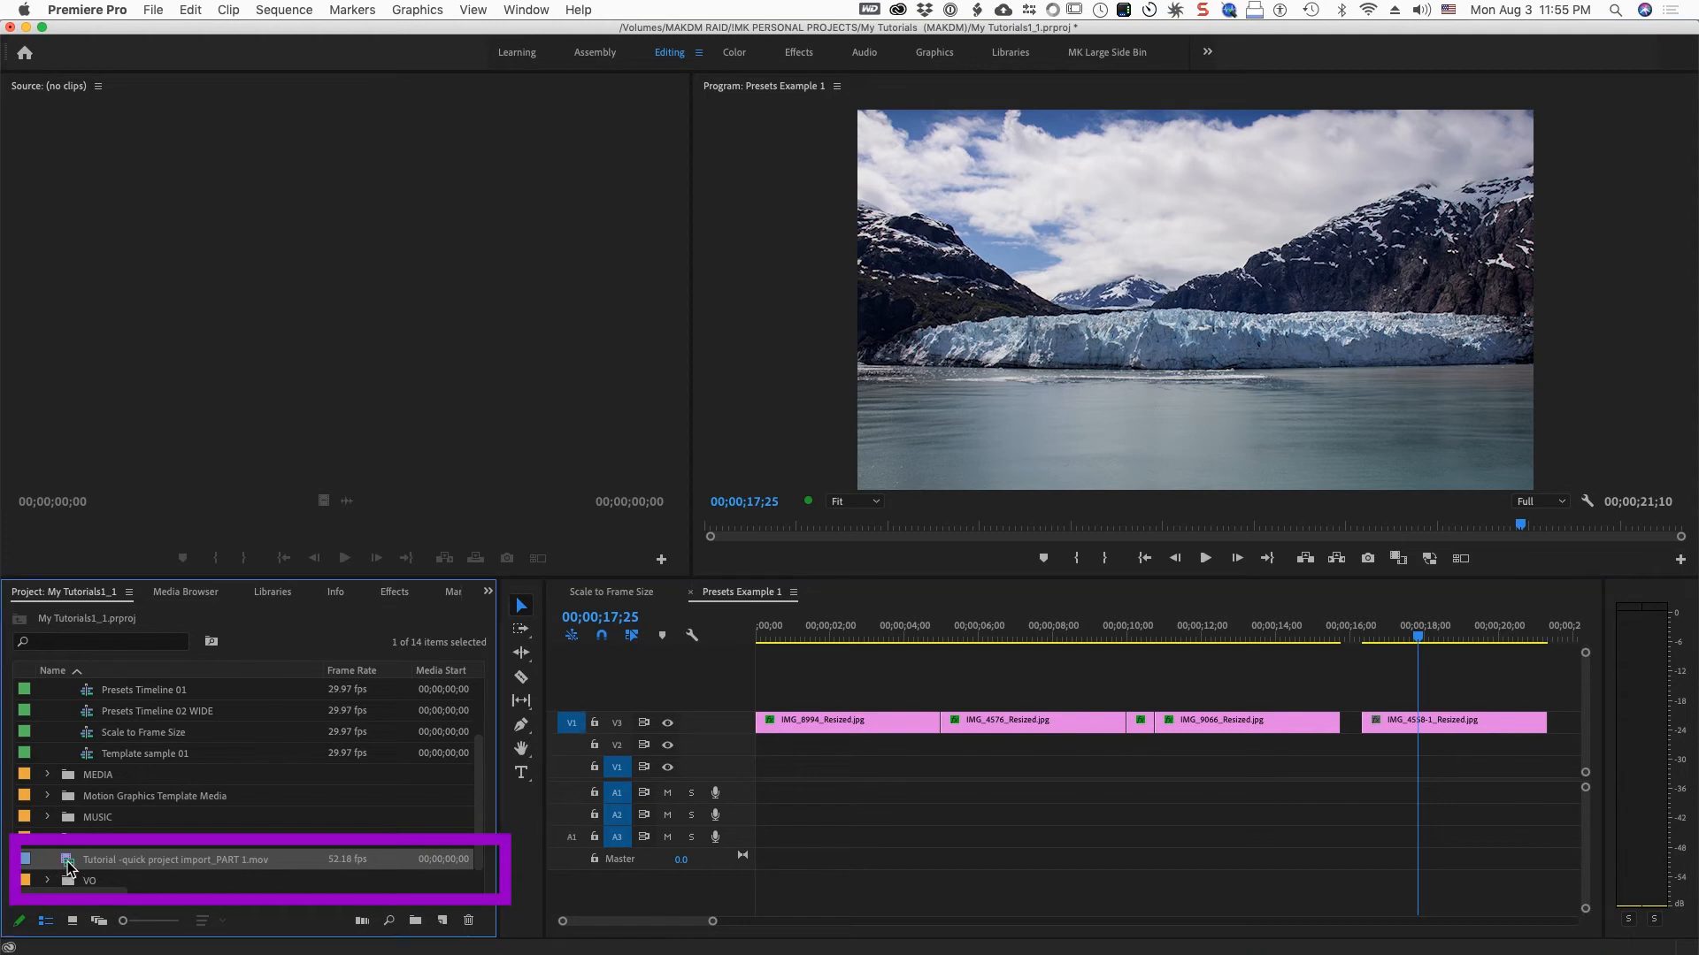
Preview the 52.18 fps 'Tutorial -quick project import_PART 1.mov' clip in the Source Monitor
double_click(177, 859)
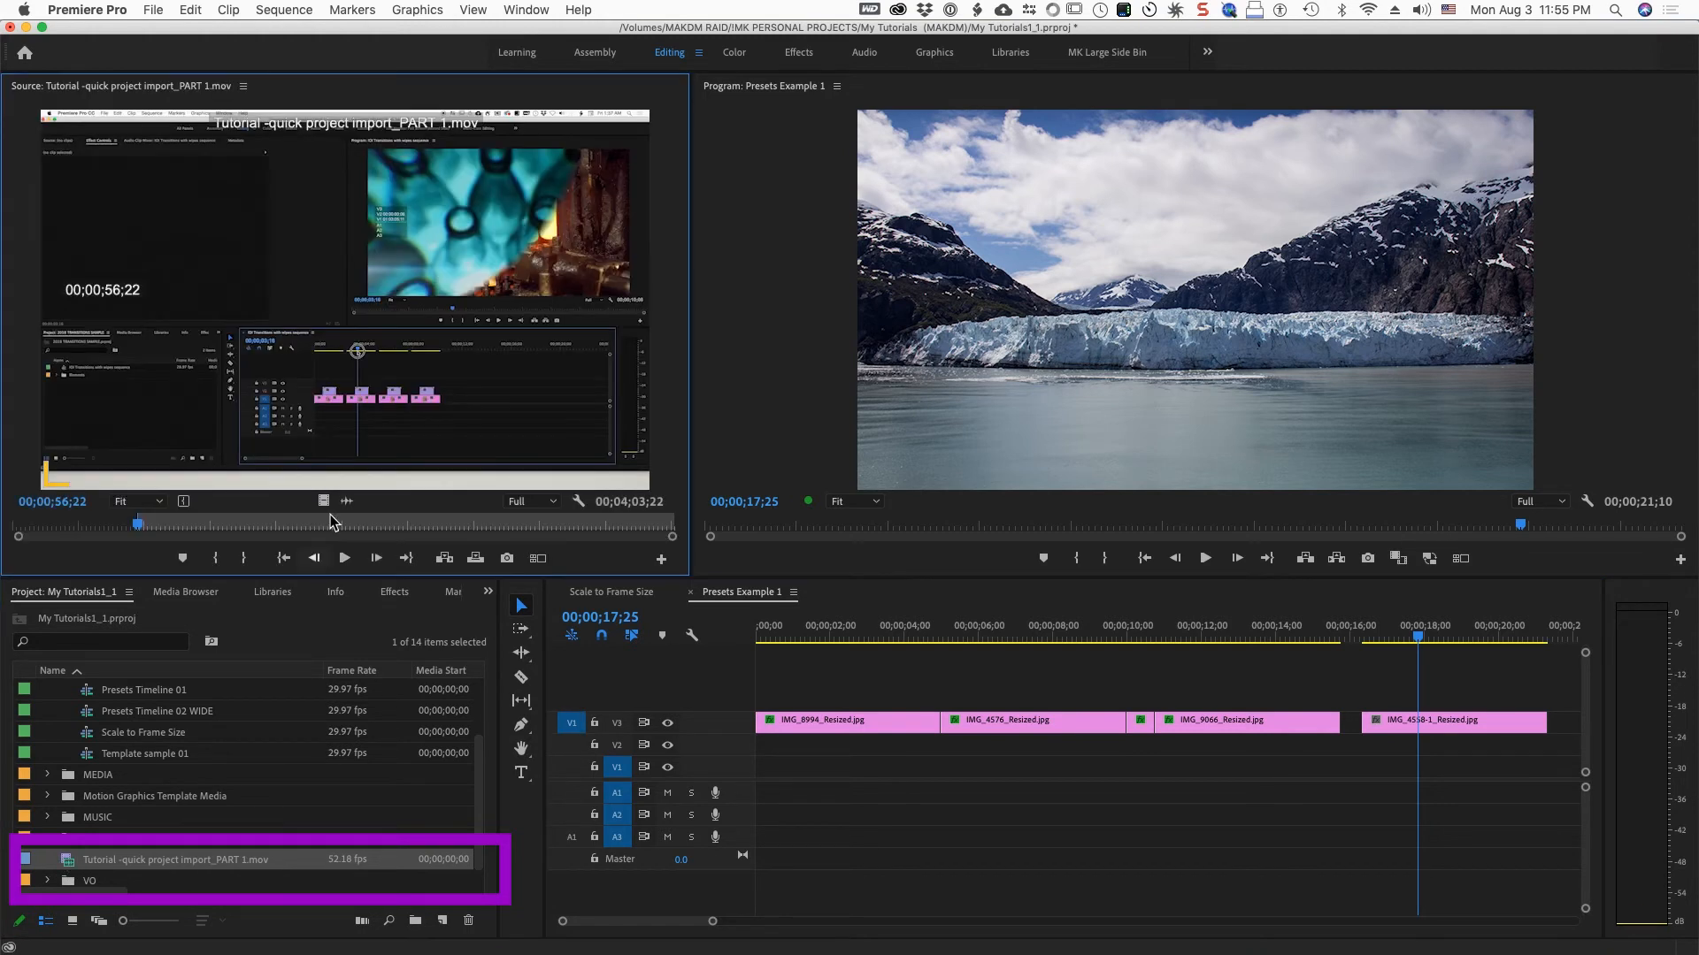
mouse_move(325, 872)
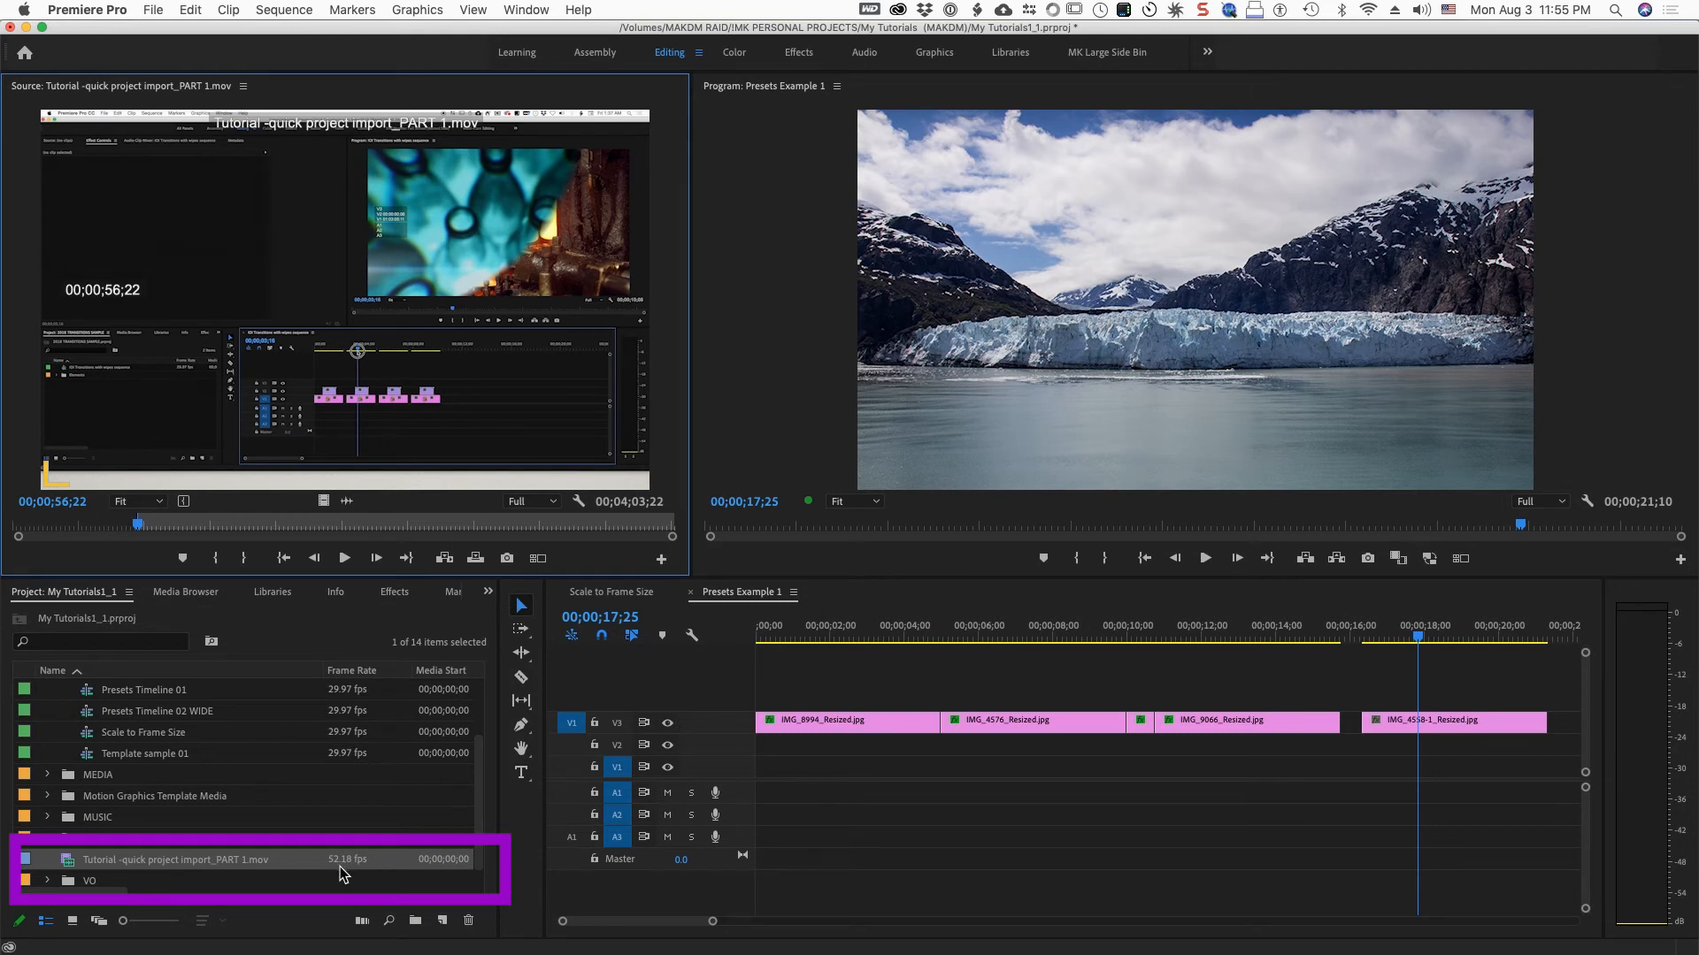
mouse_move(348, 874)
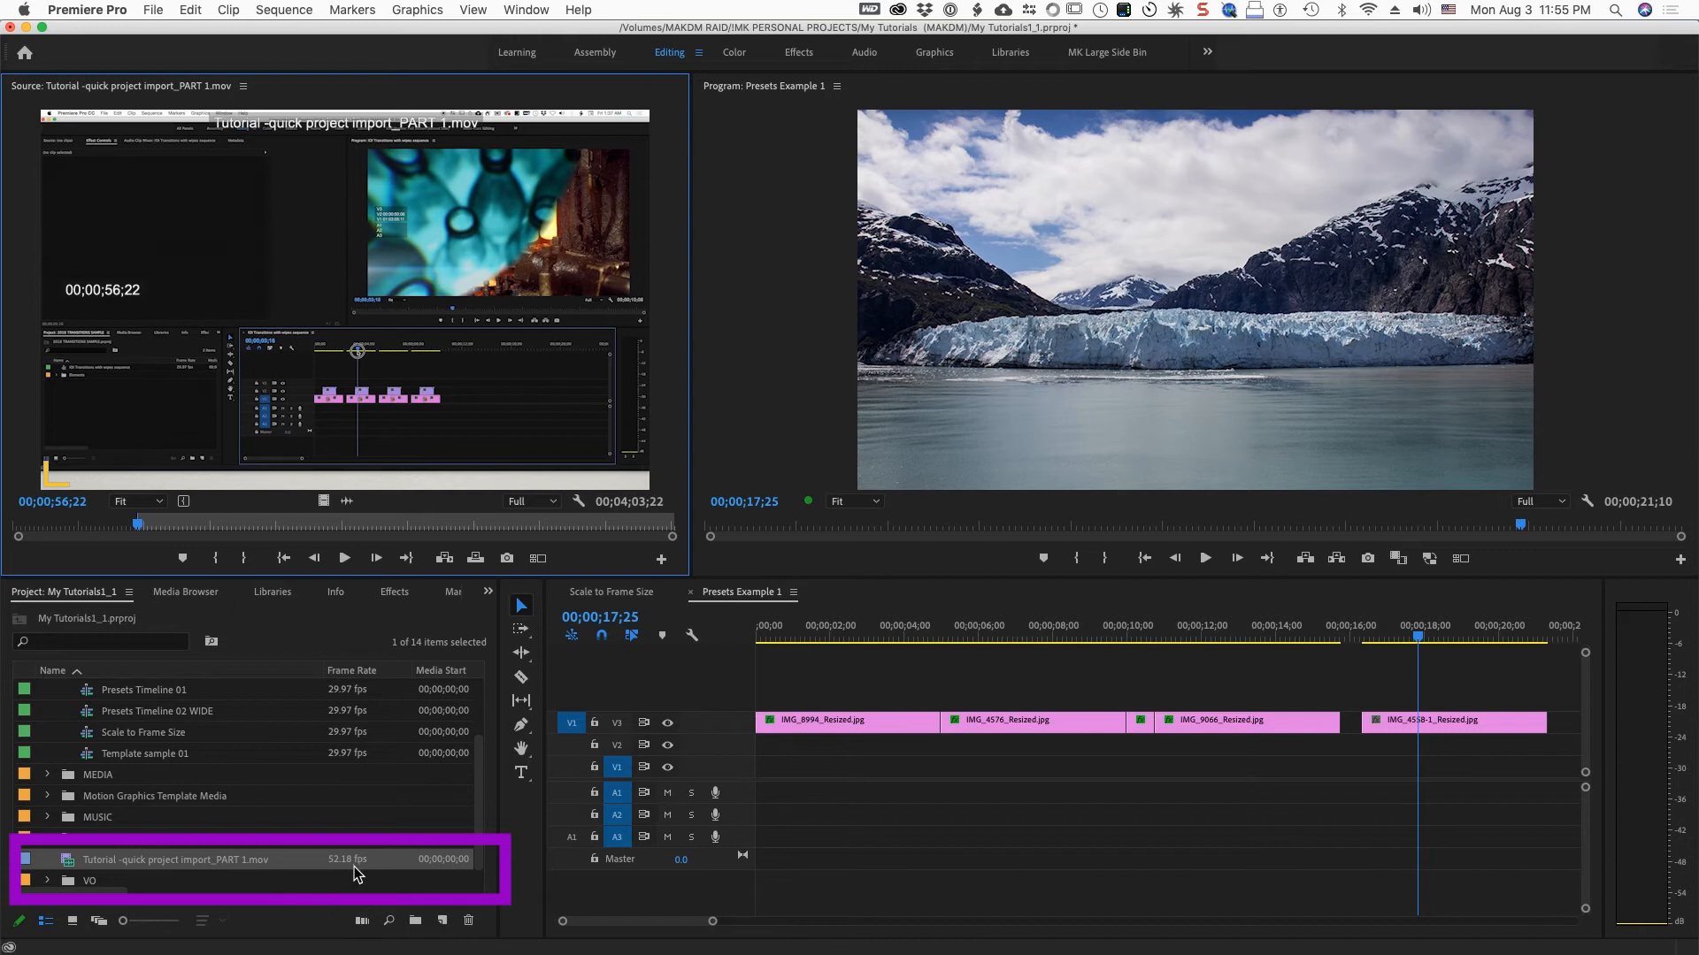
mouse_move(352, 872)
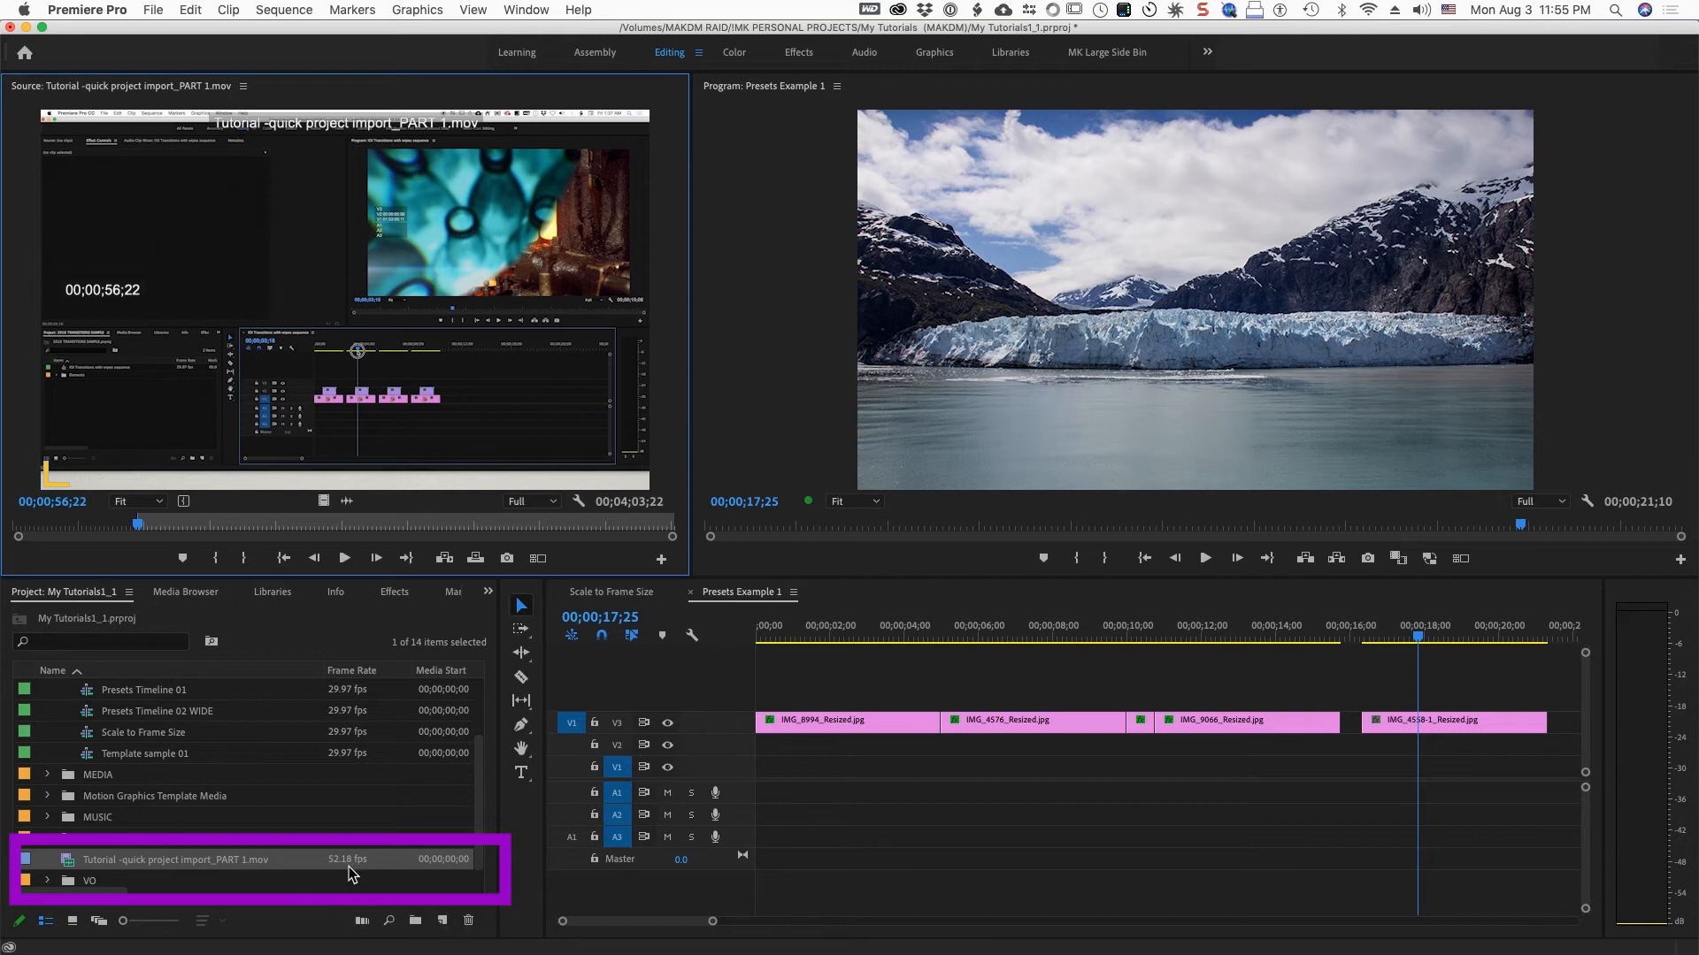
mouse_move(317, 875)
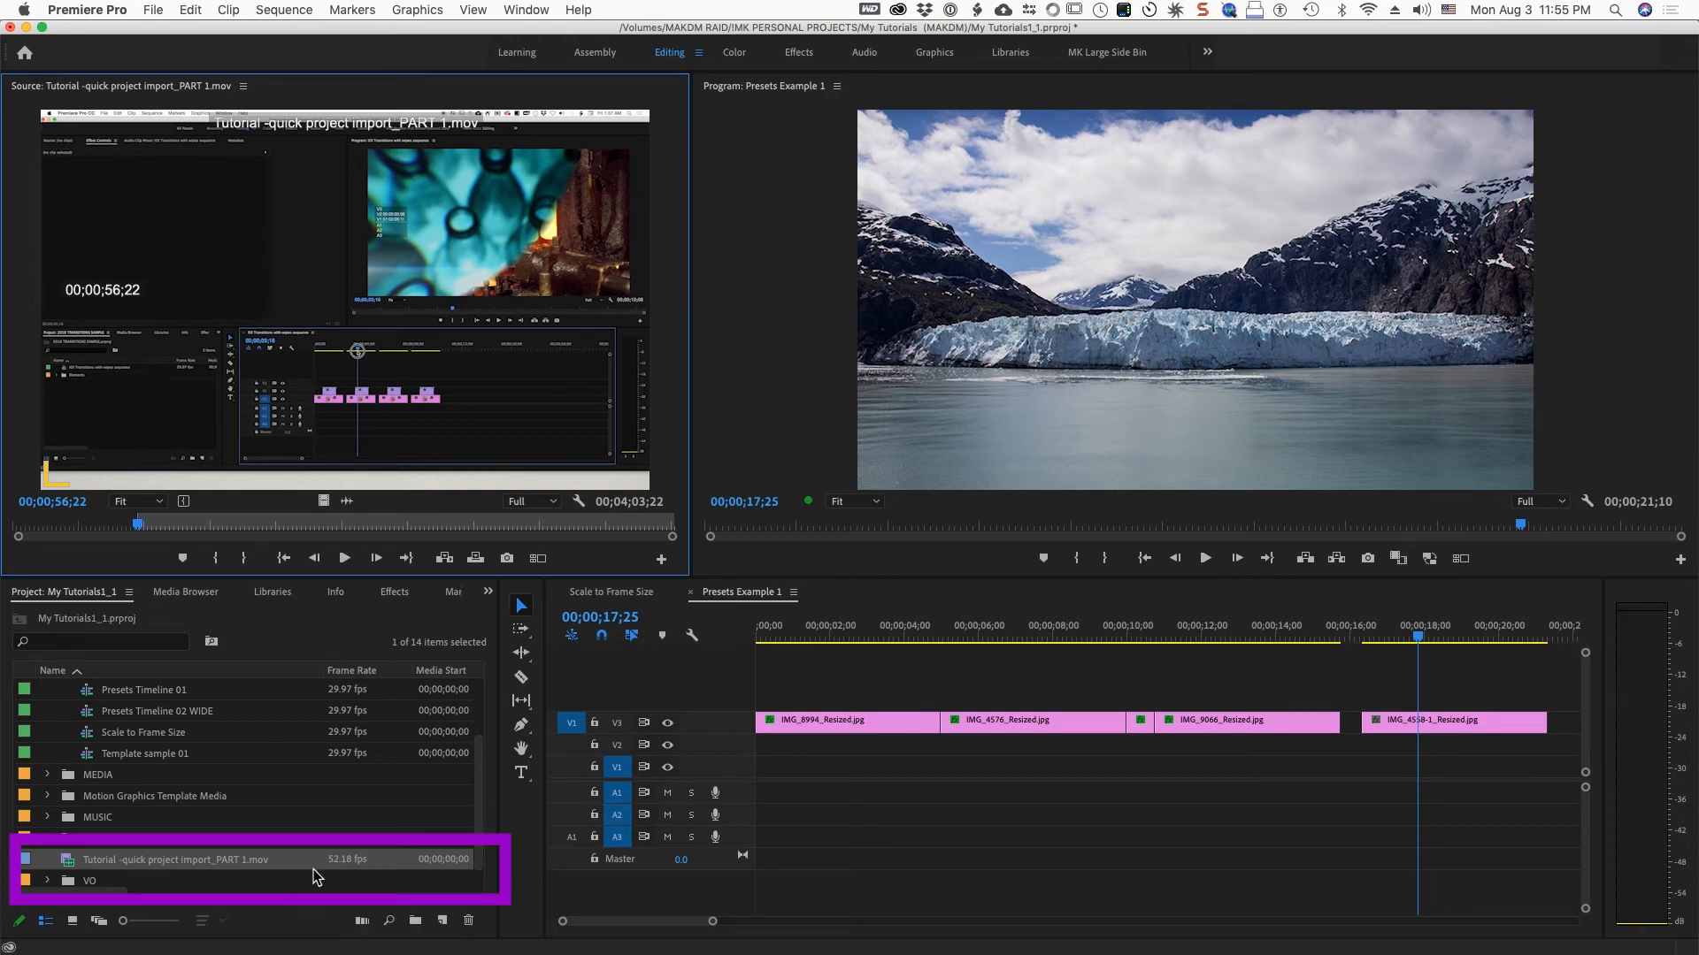
mouse_move(348, 872)
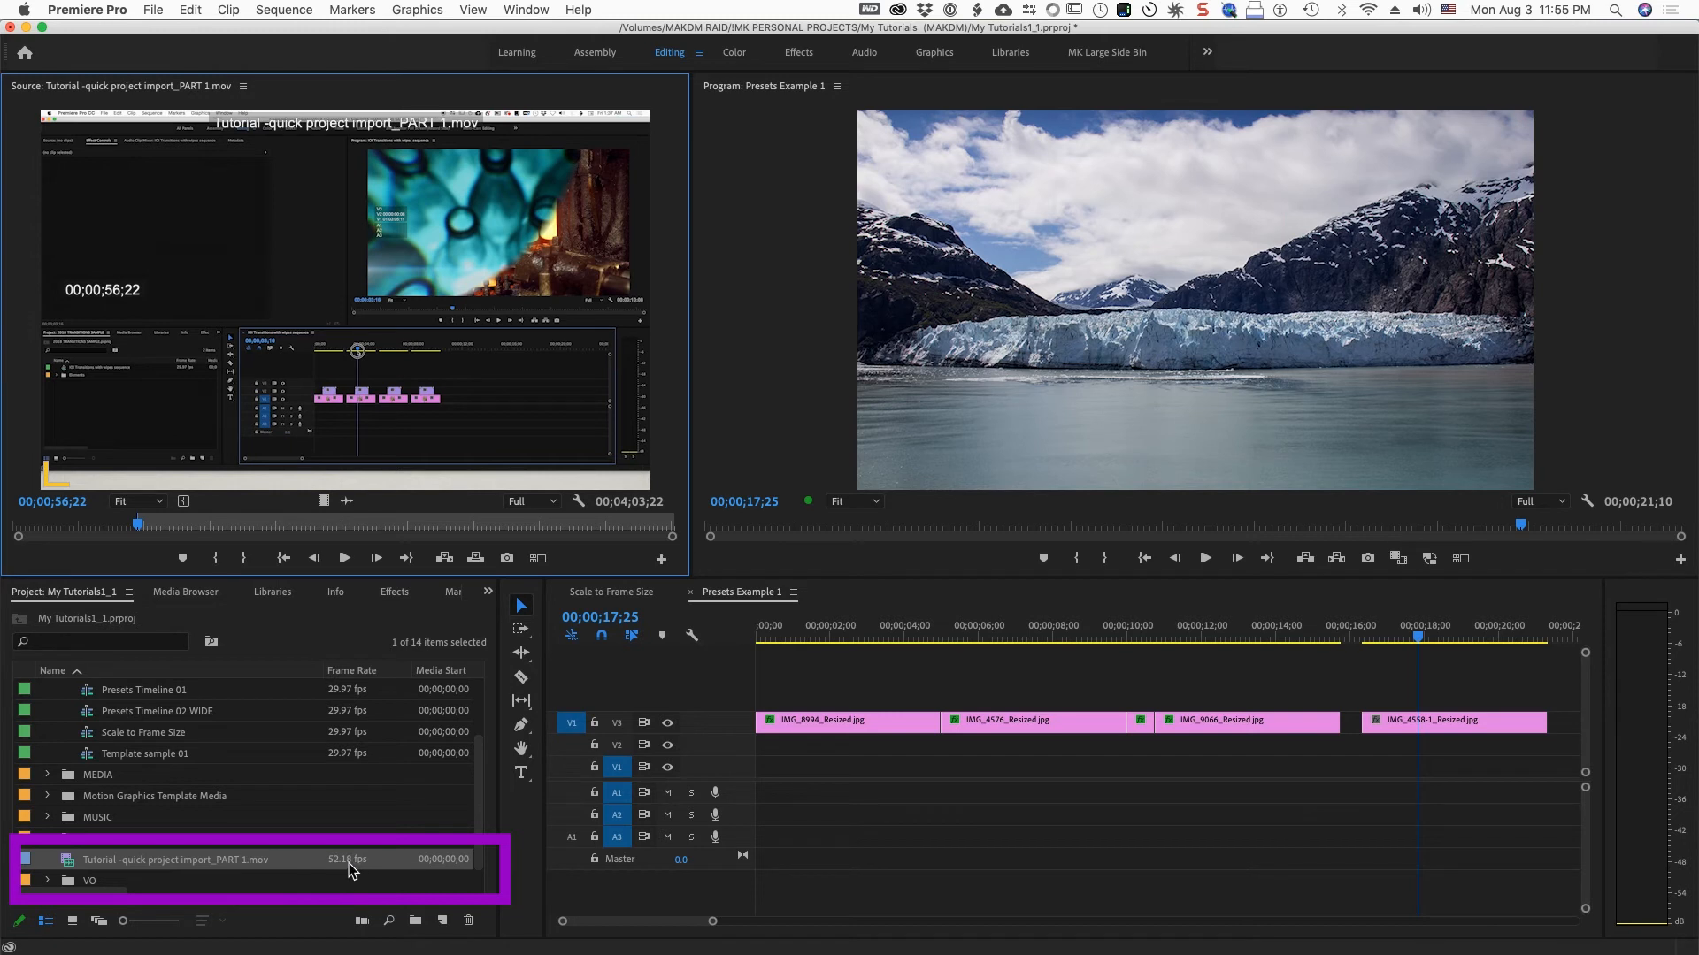
mouse_move(348, 868)
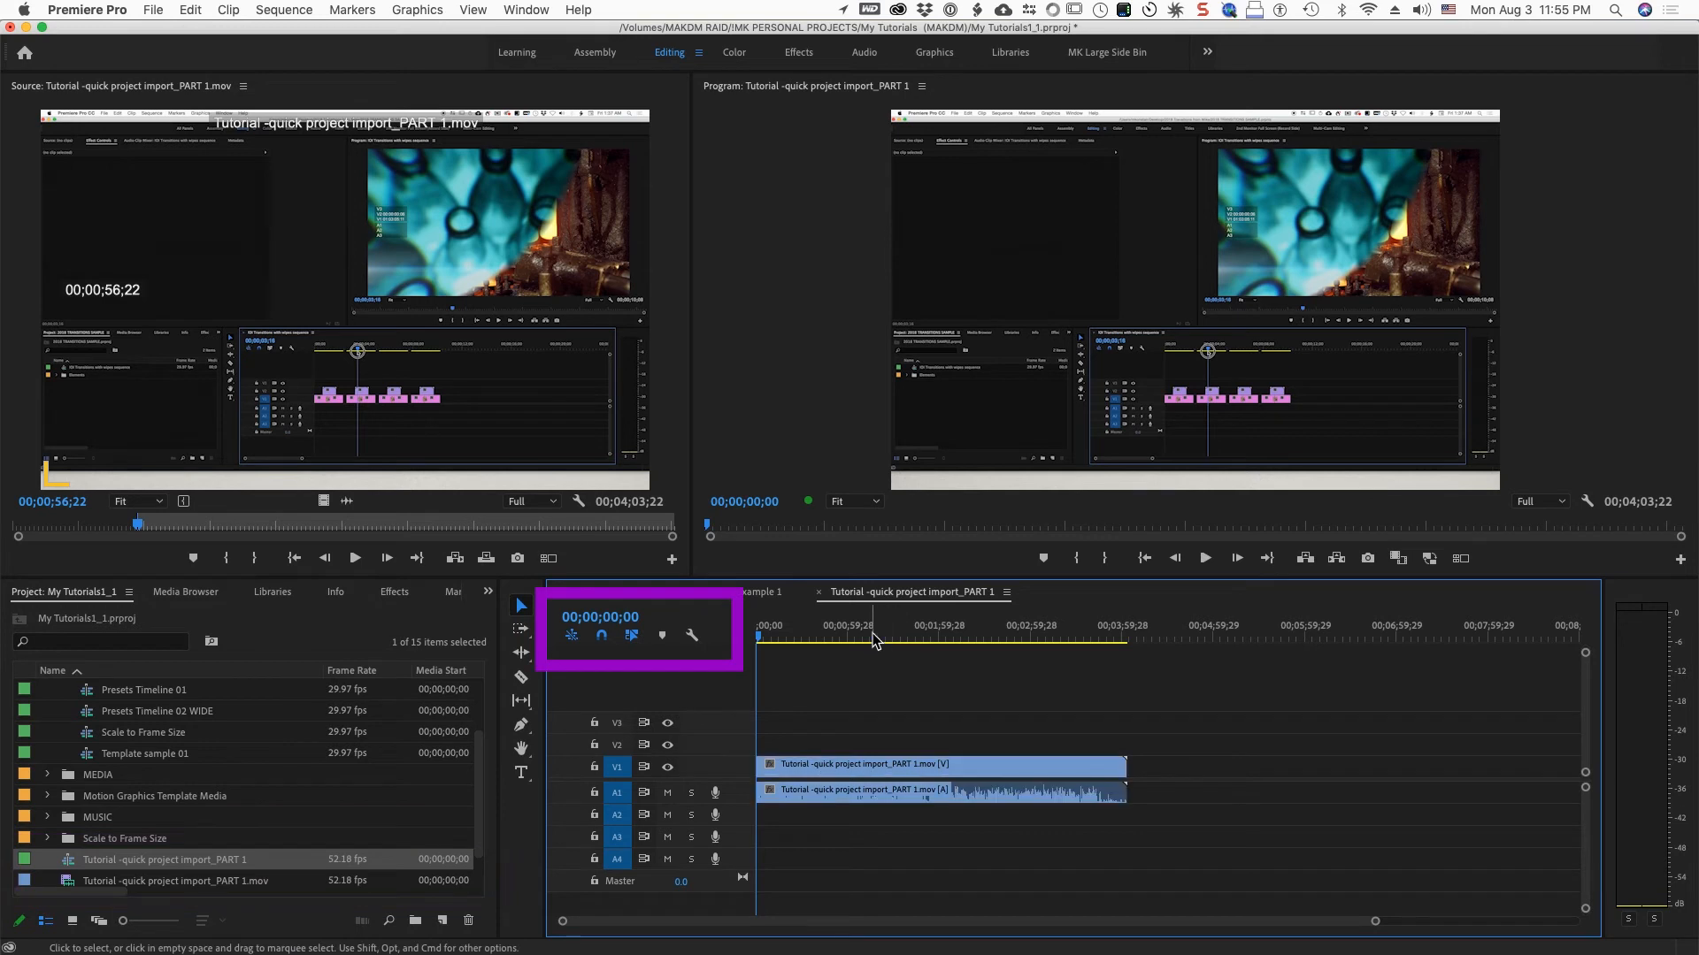
Move the playhead along the new sequence, whose ruler counts plain frame numbers
click(831, 637)
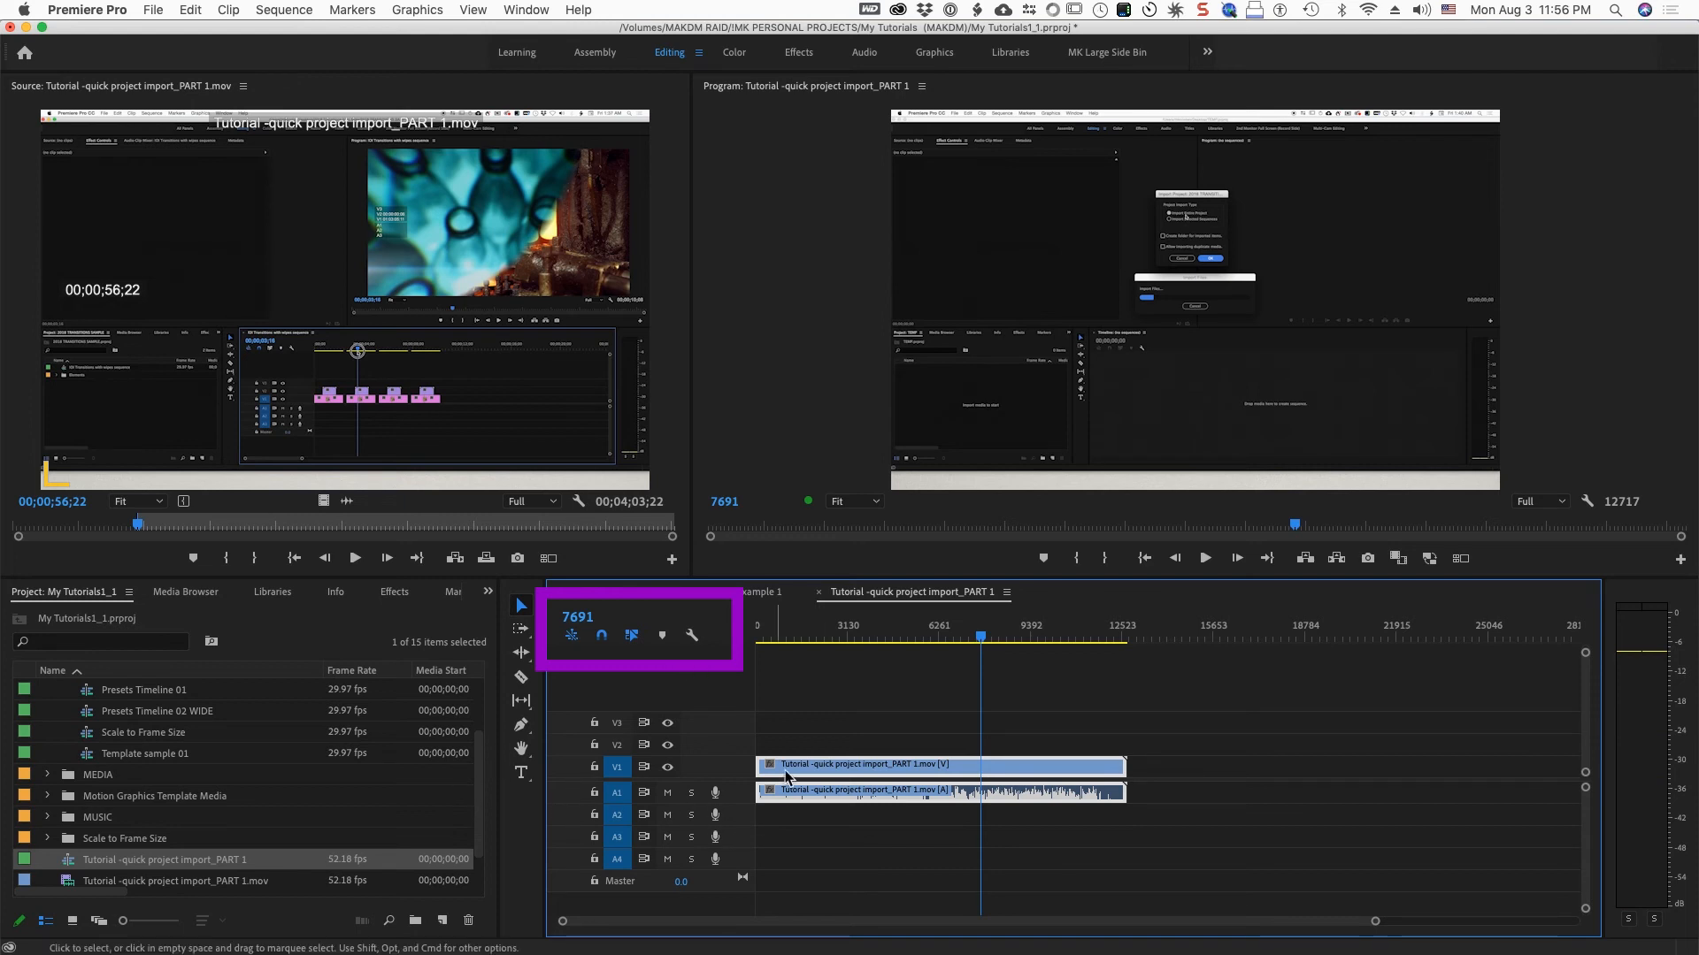
click(861, 639)
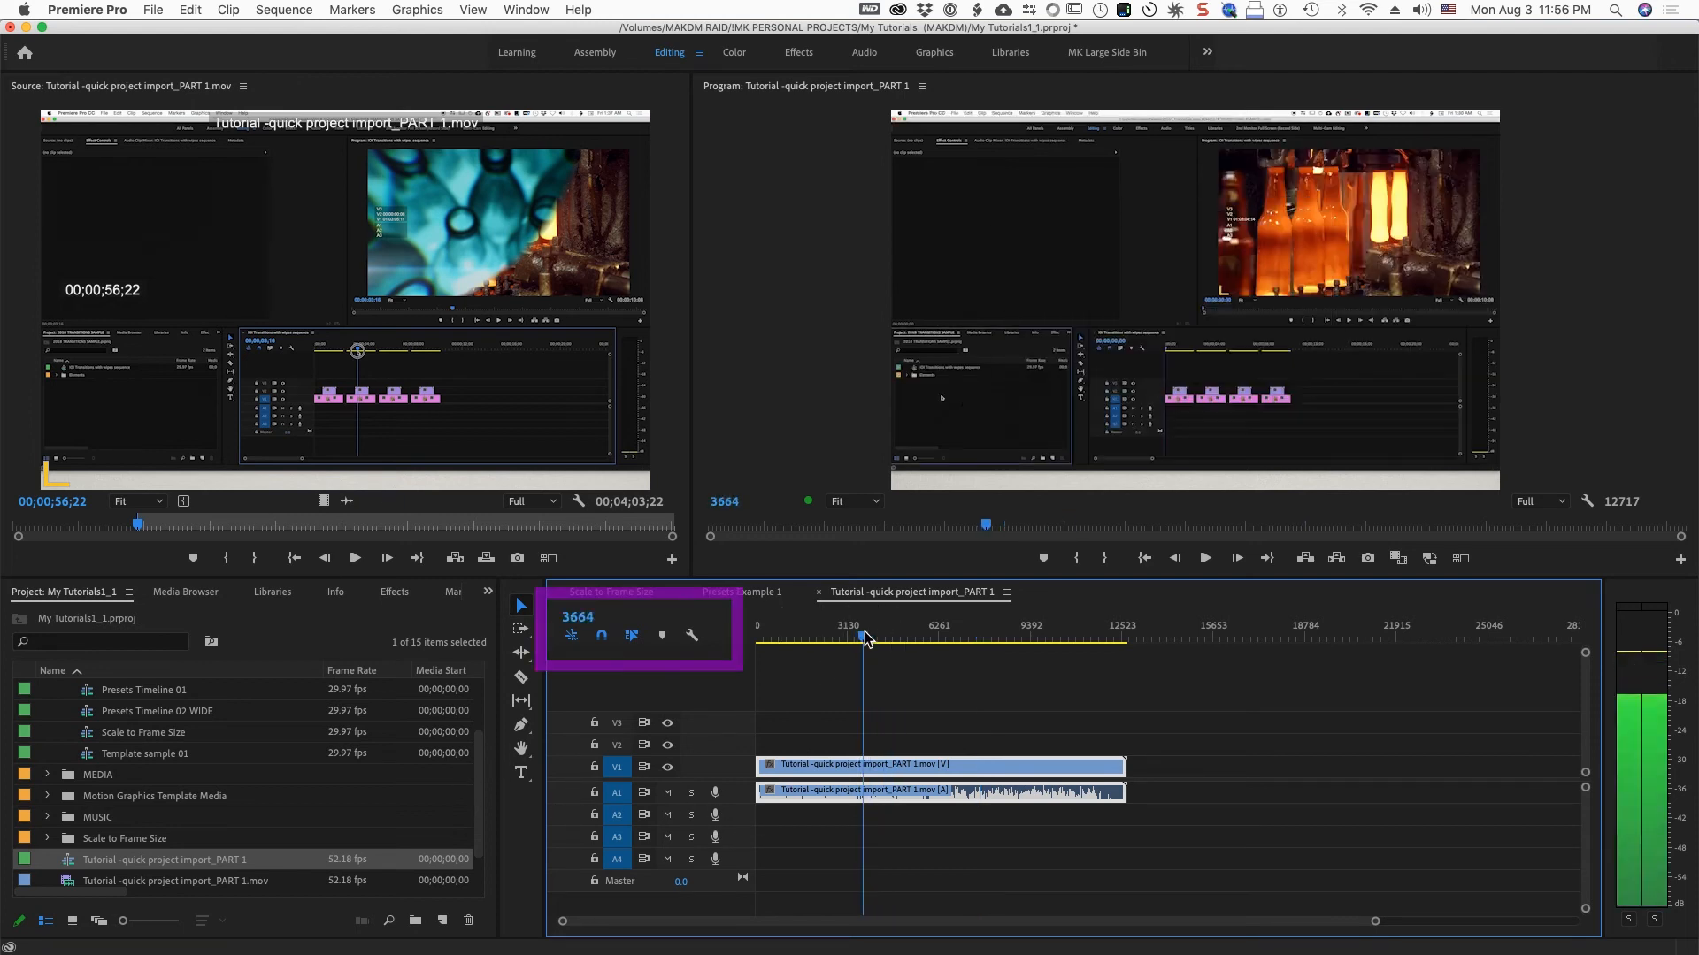
click(921, 637)
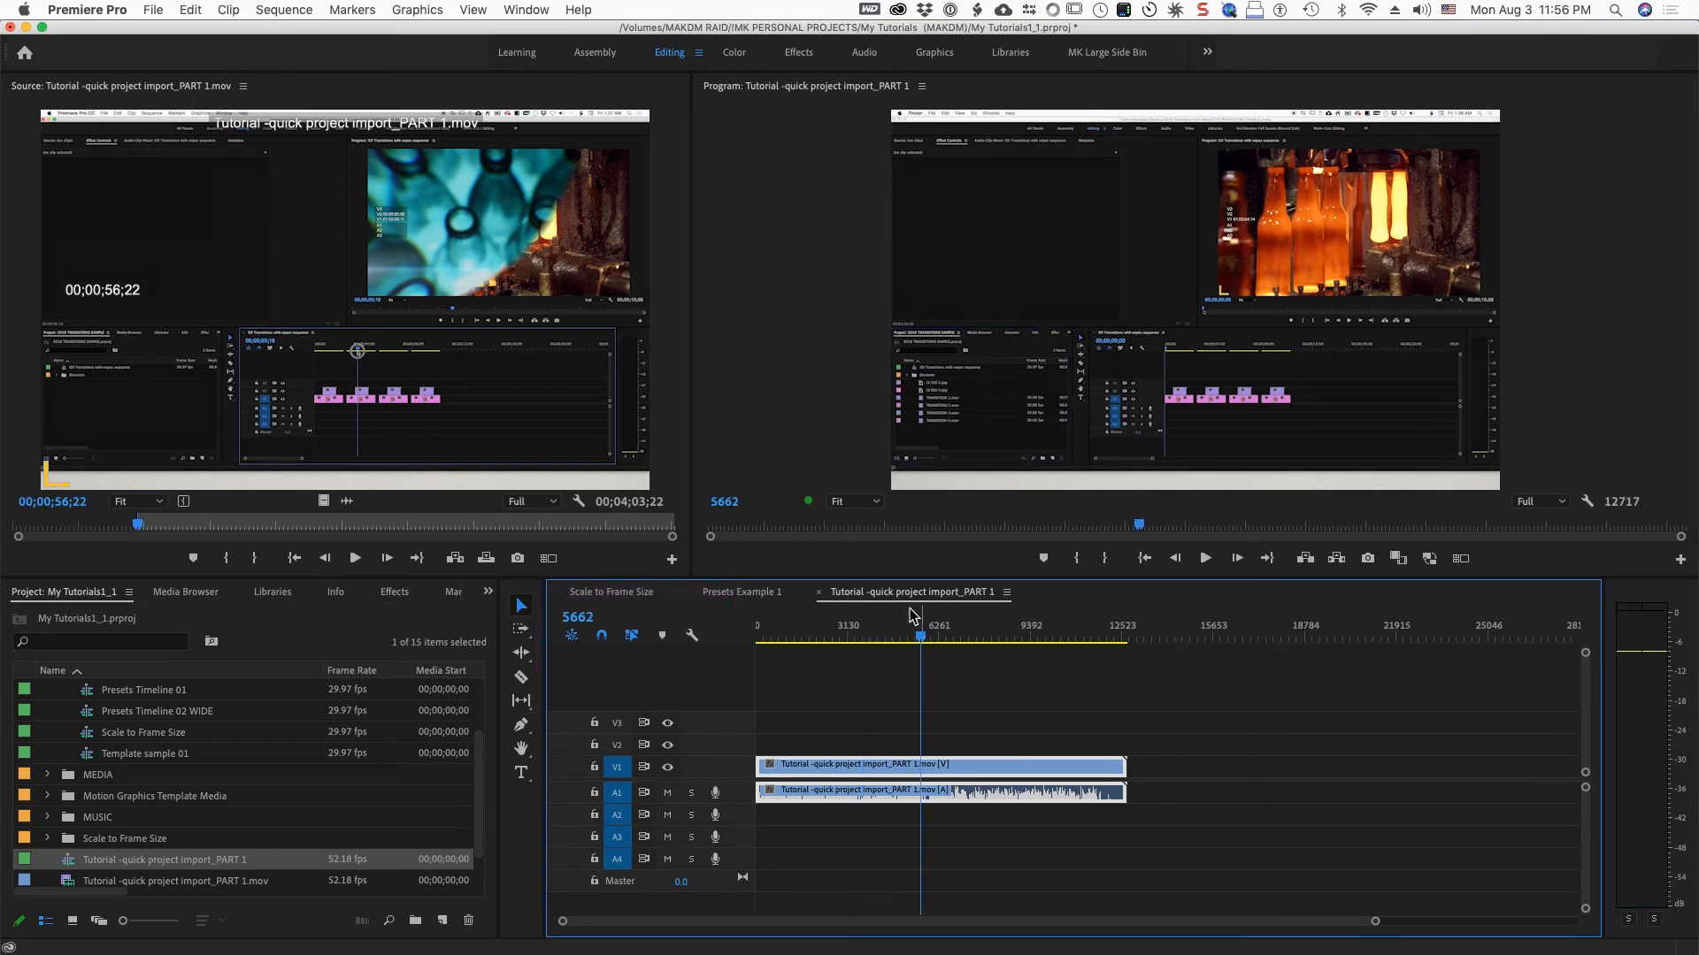
Set the sequence timebase to 59.94 fps in Sequence Settings, leaving display format at Frames
click(284, 8)
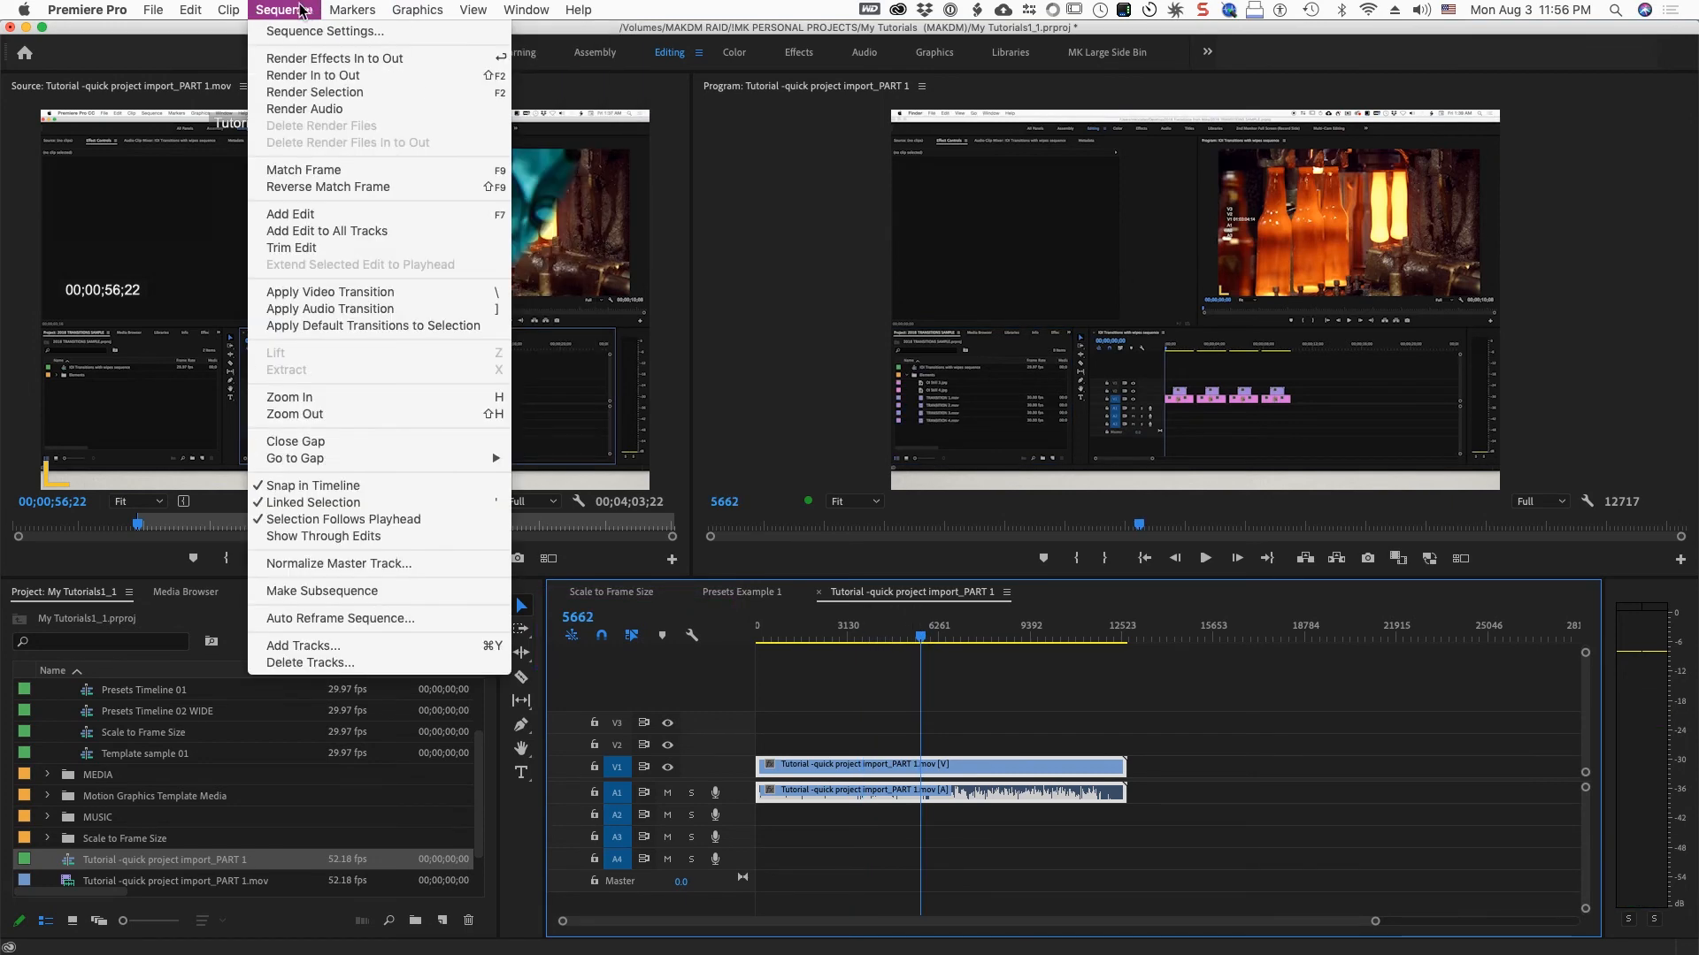
click(324, 30)
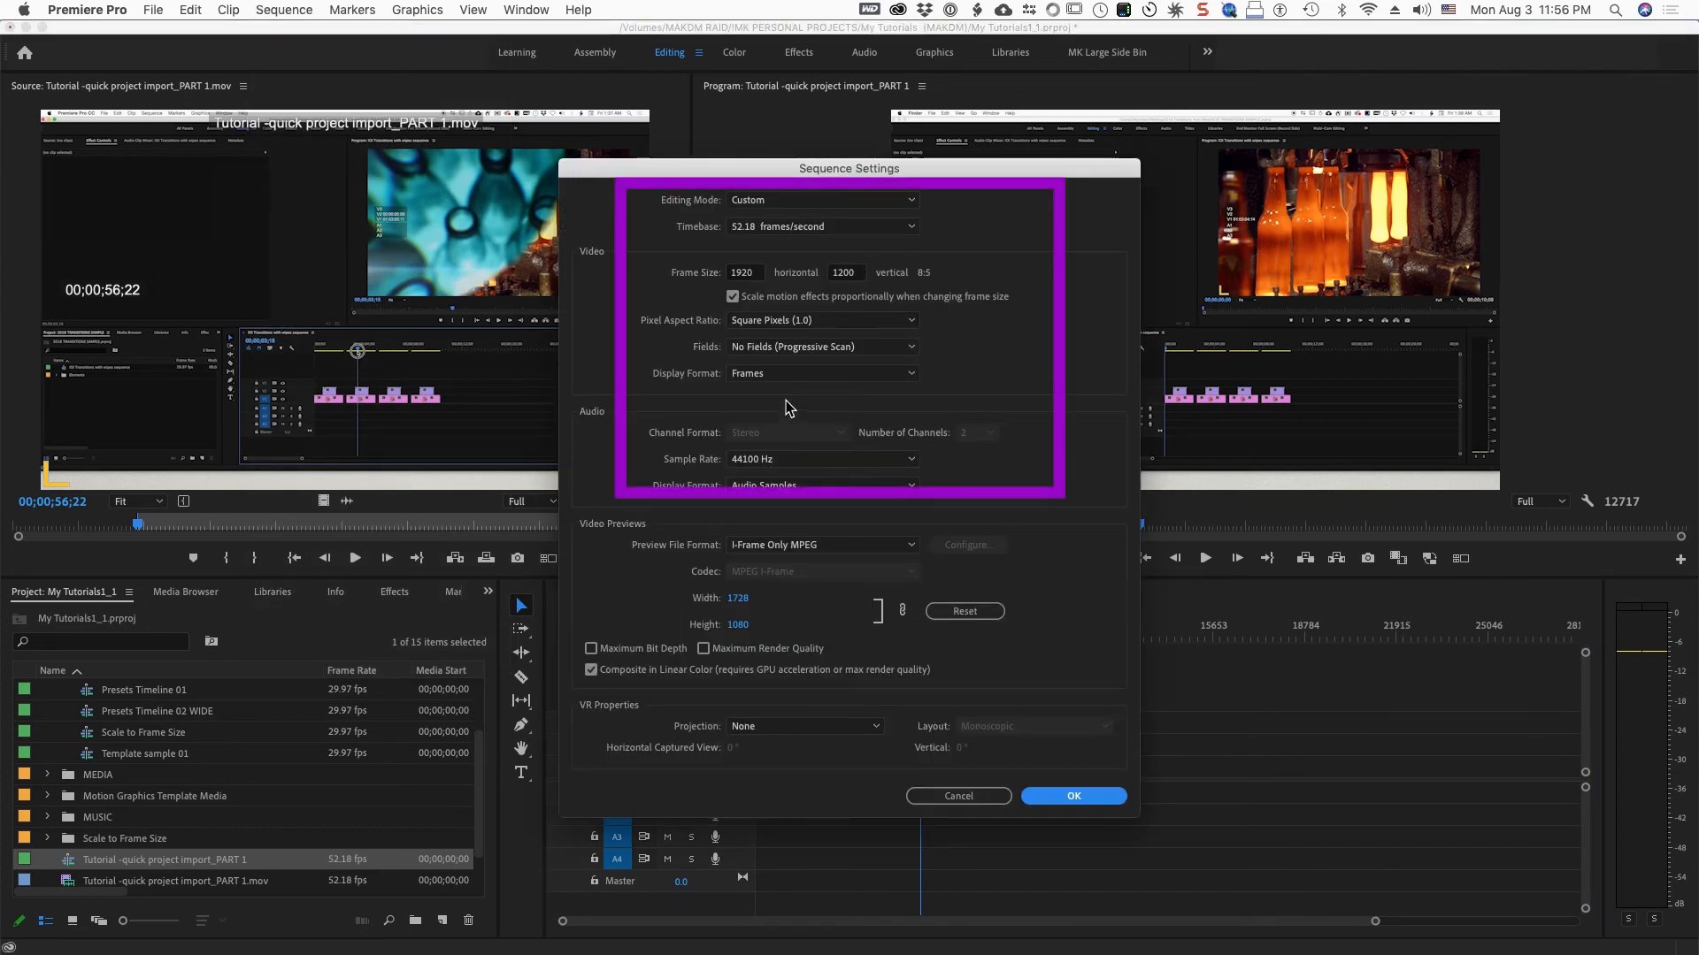
click(821, 372)
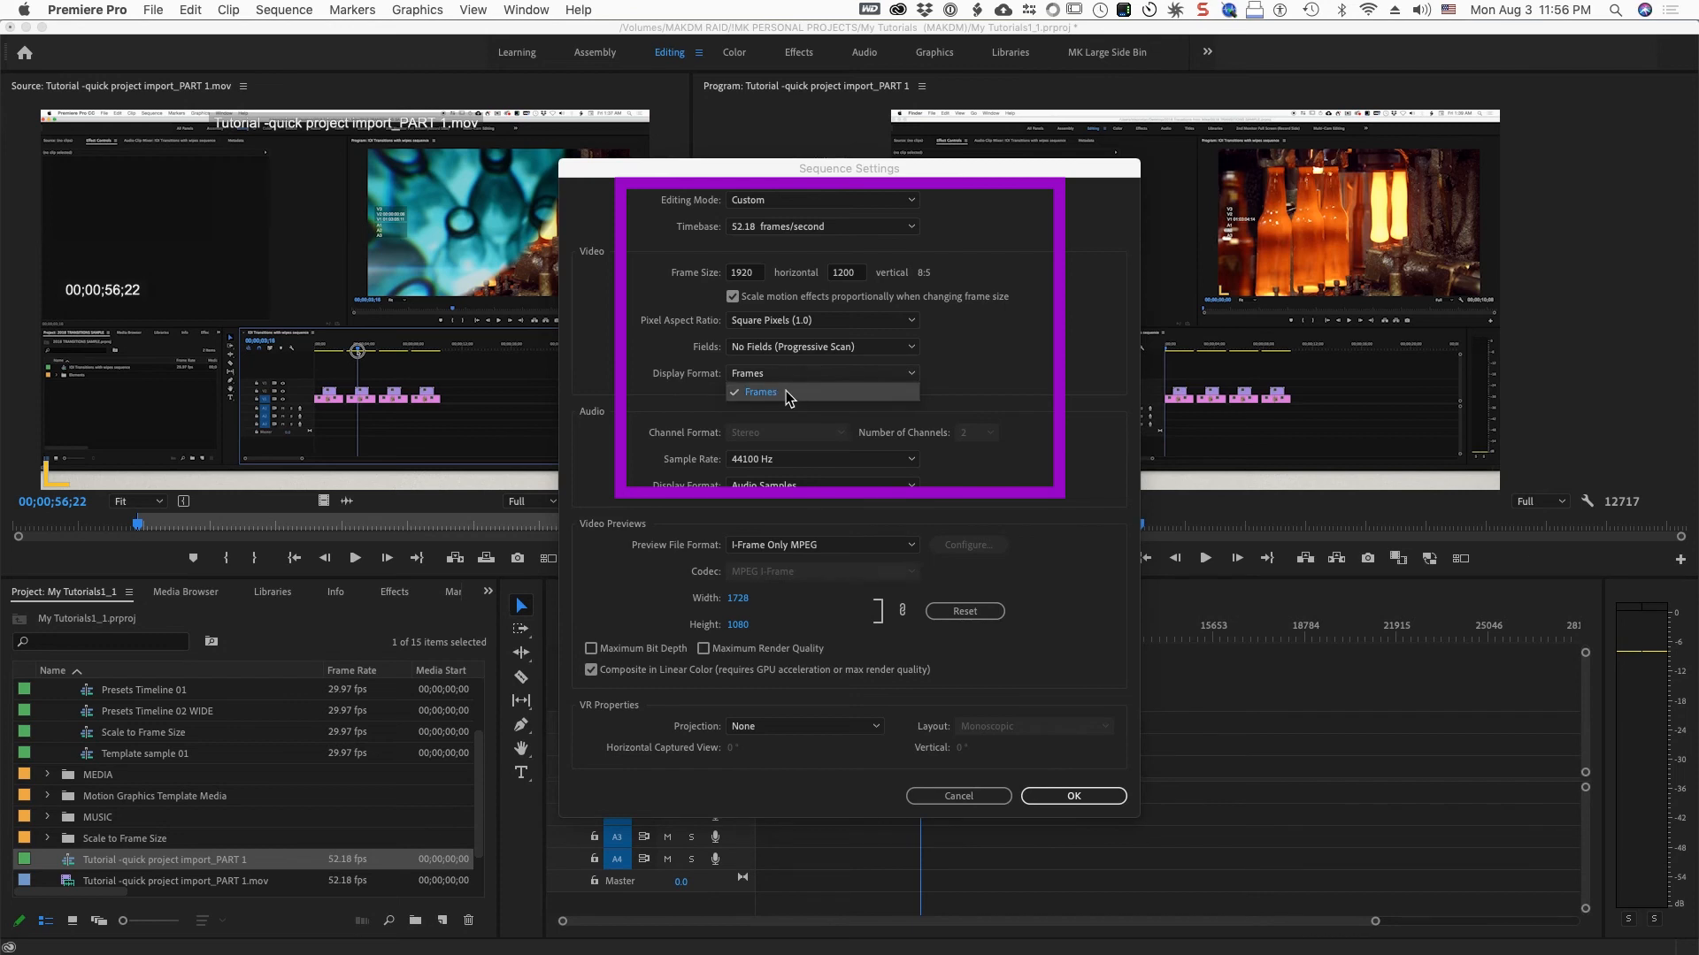
click(761, 391)
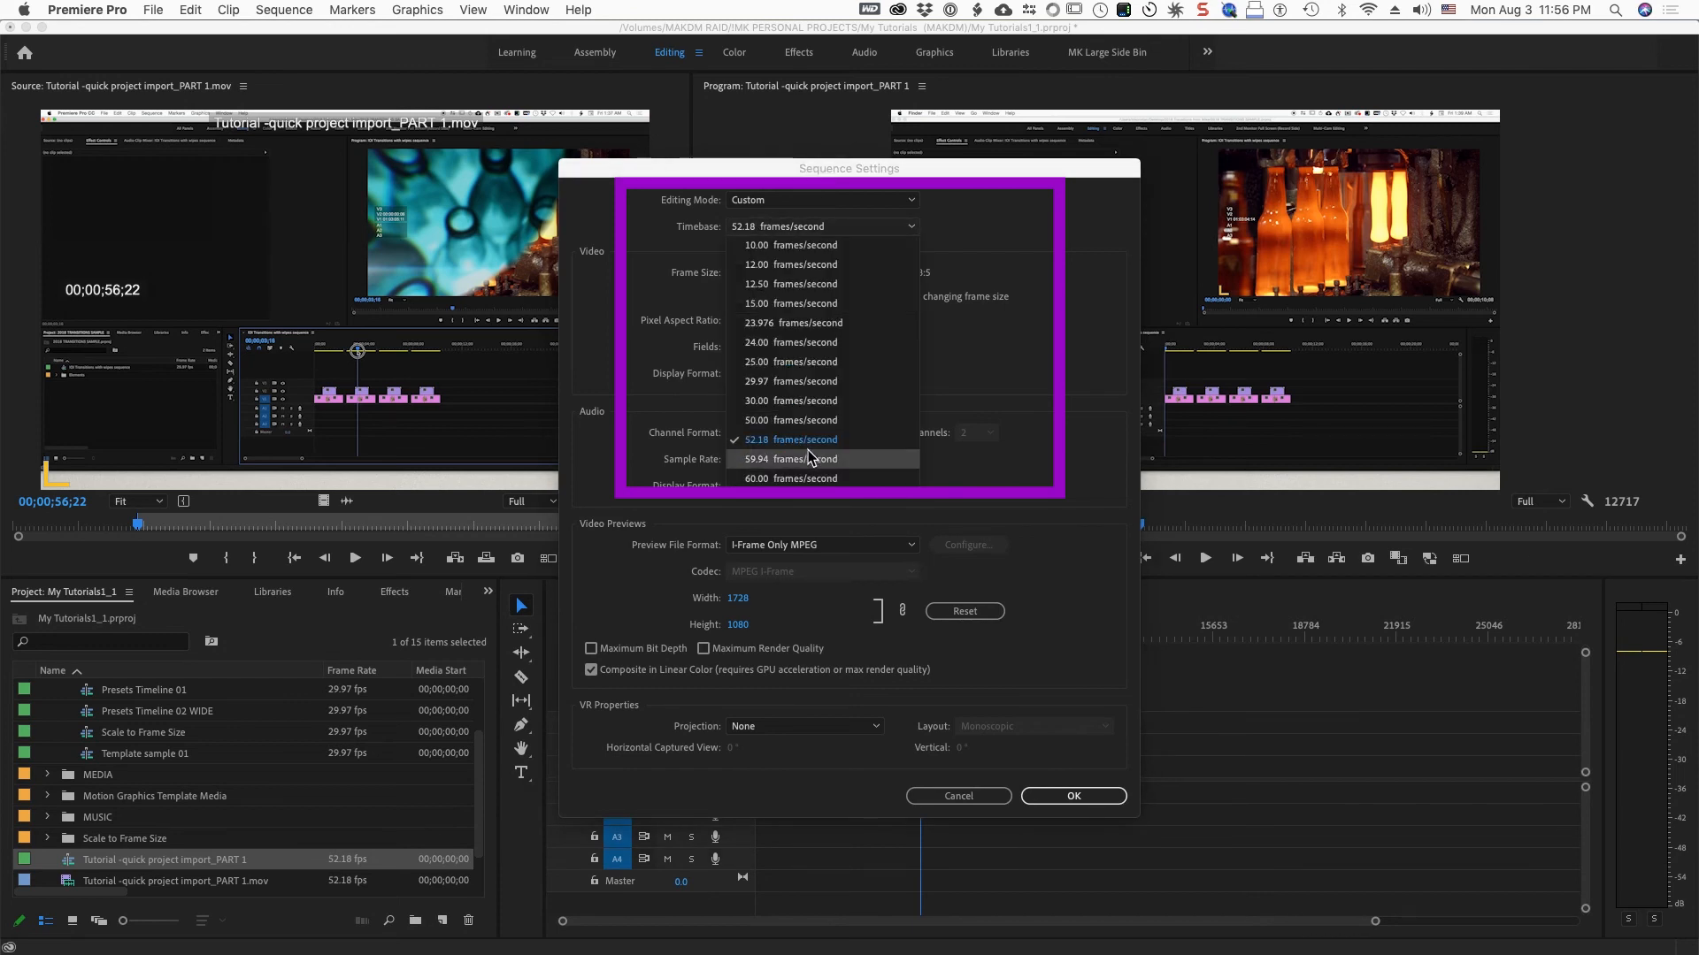
mouse_move(825, 464)
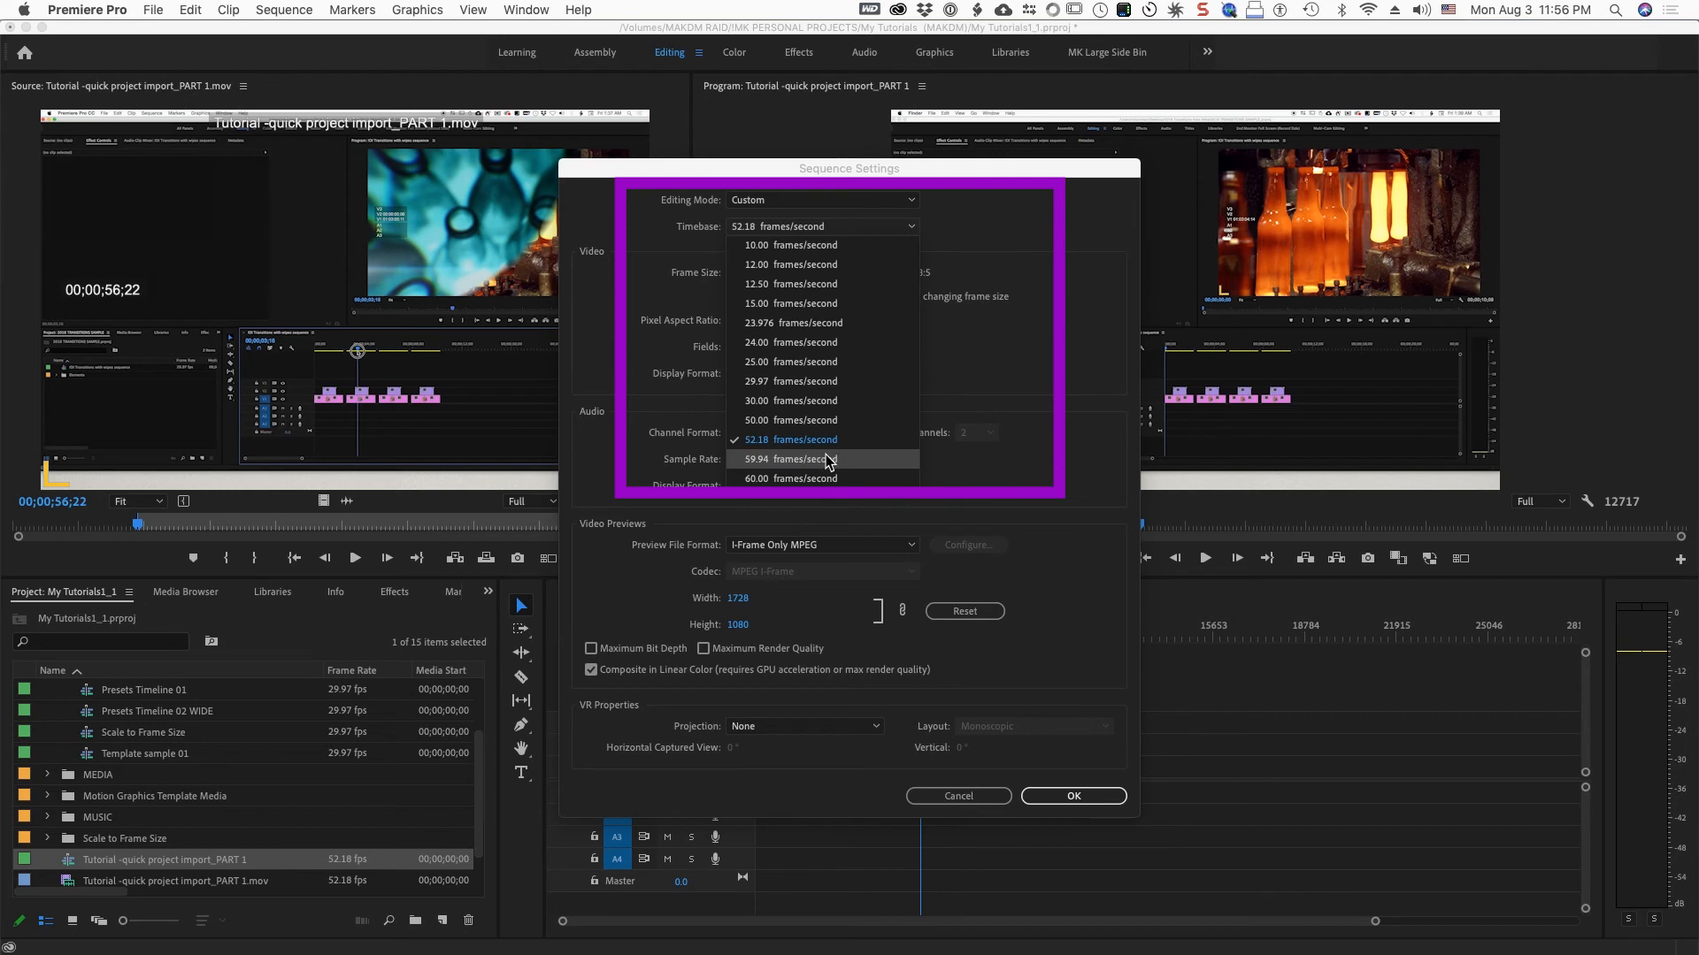
click(791, 458)
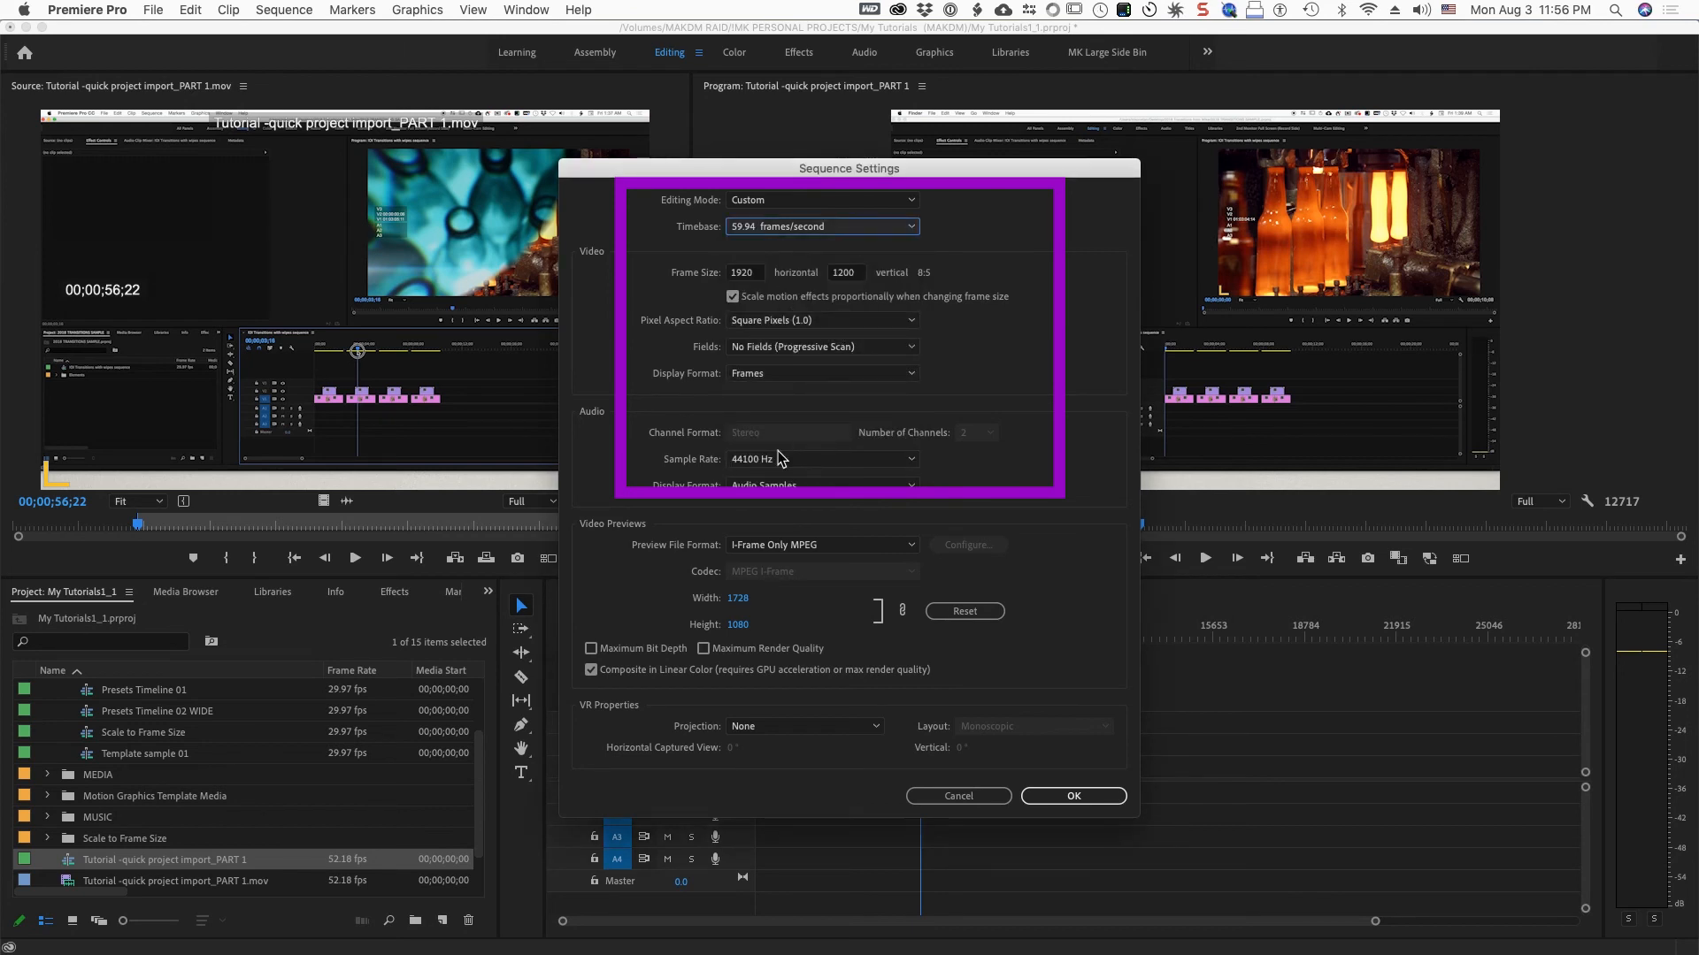
click(822, 373)
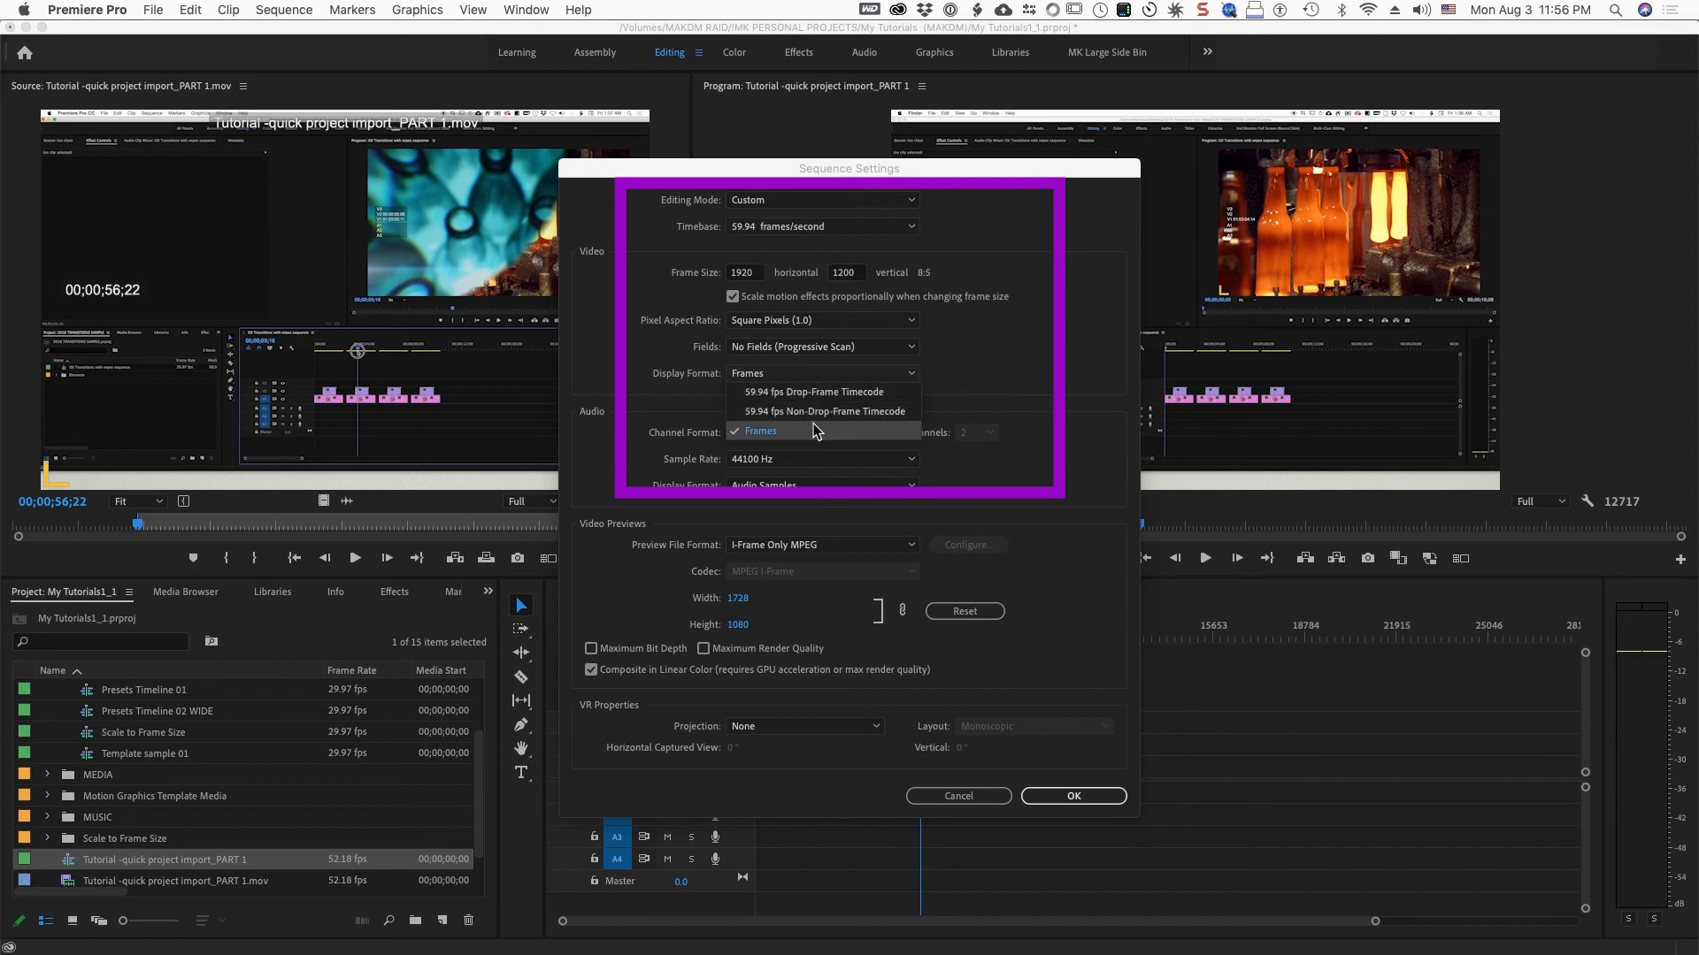
mouse_move(821, 412)
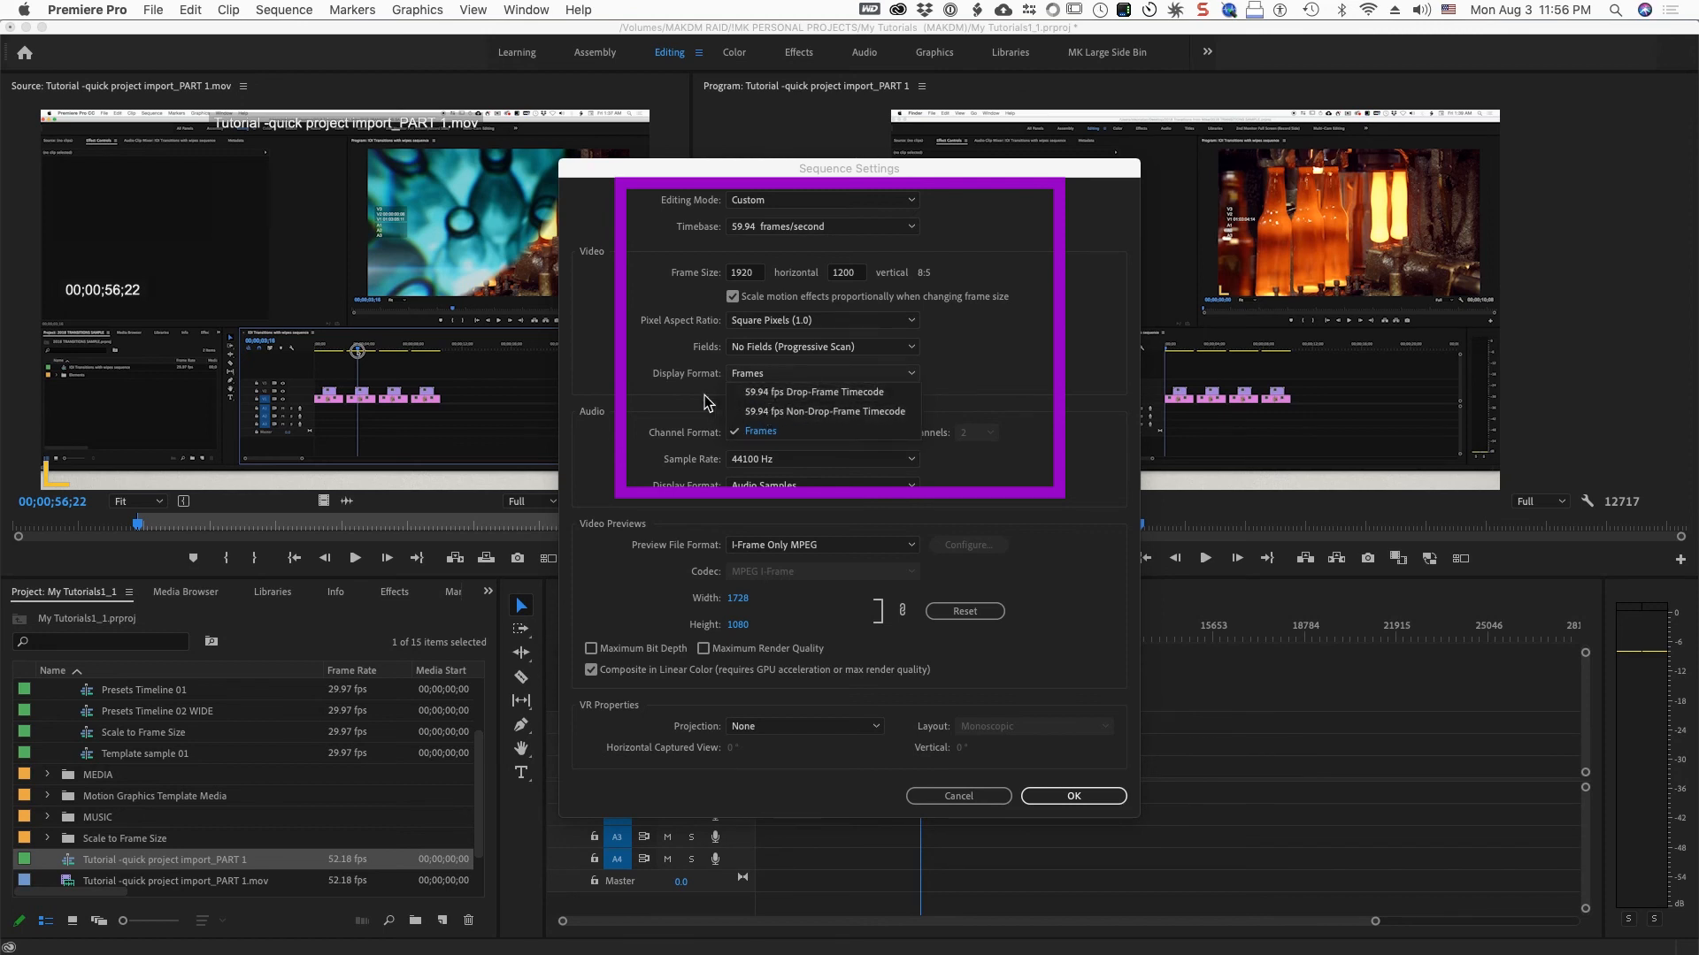
click(761, 430)
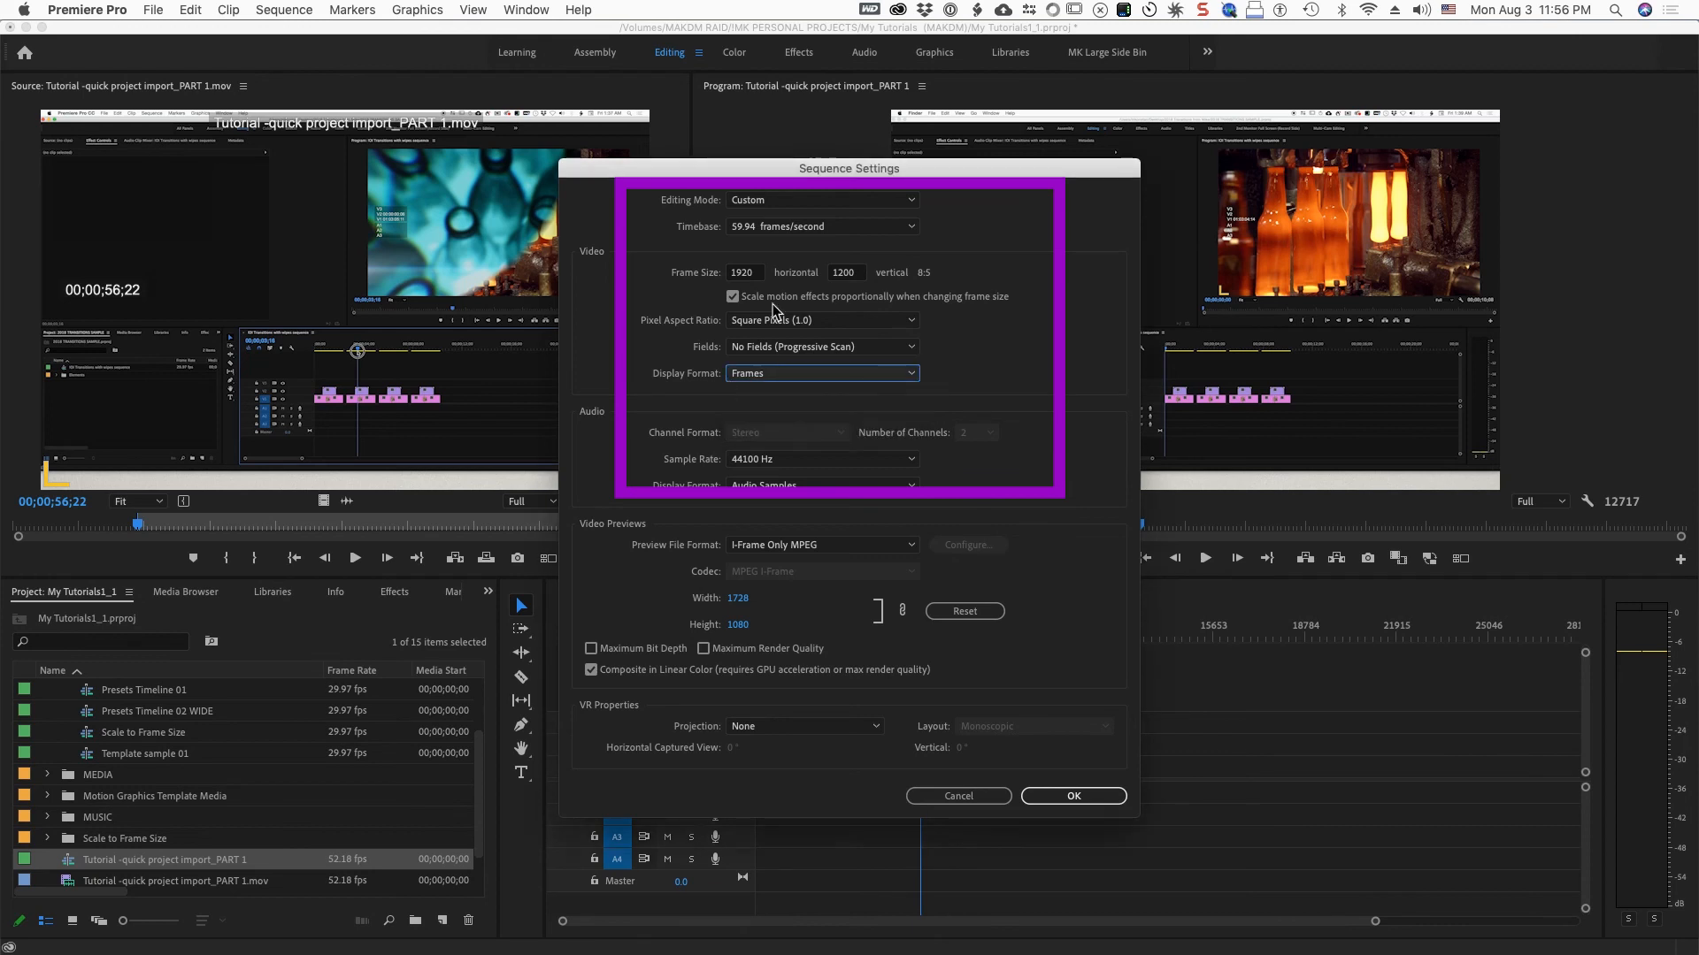
mouse_move(1128, 787)
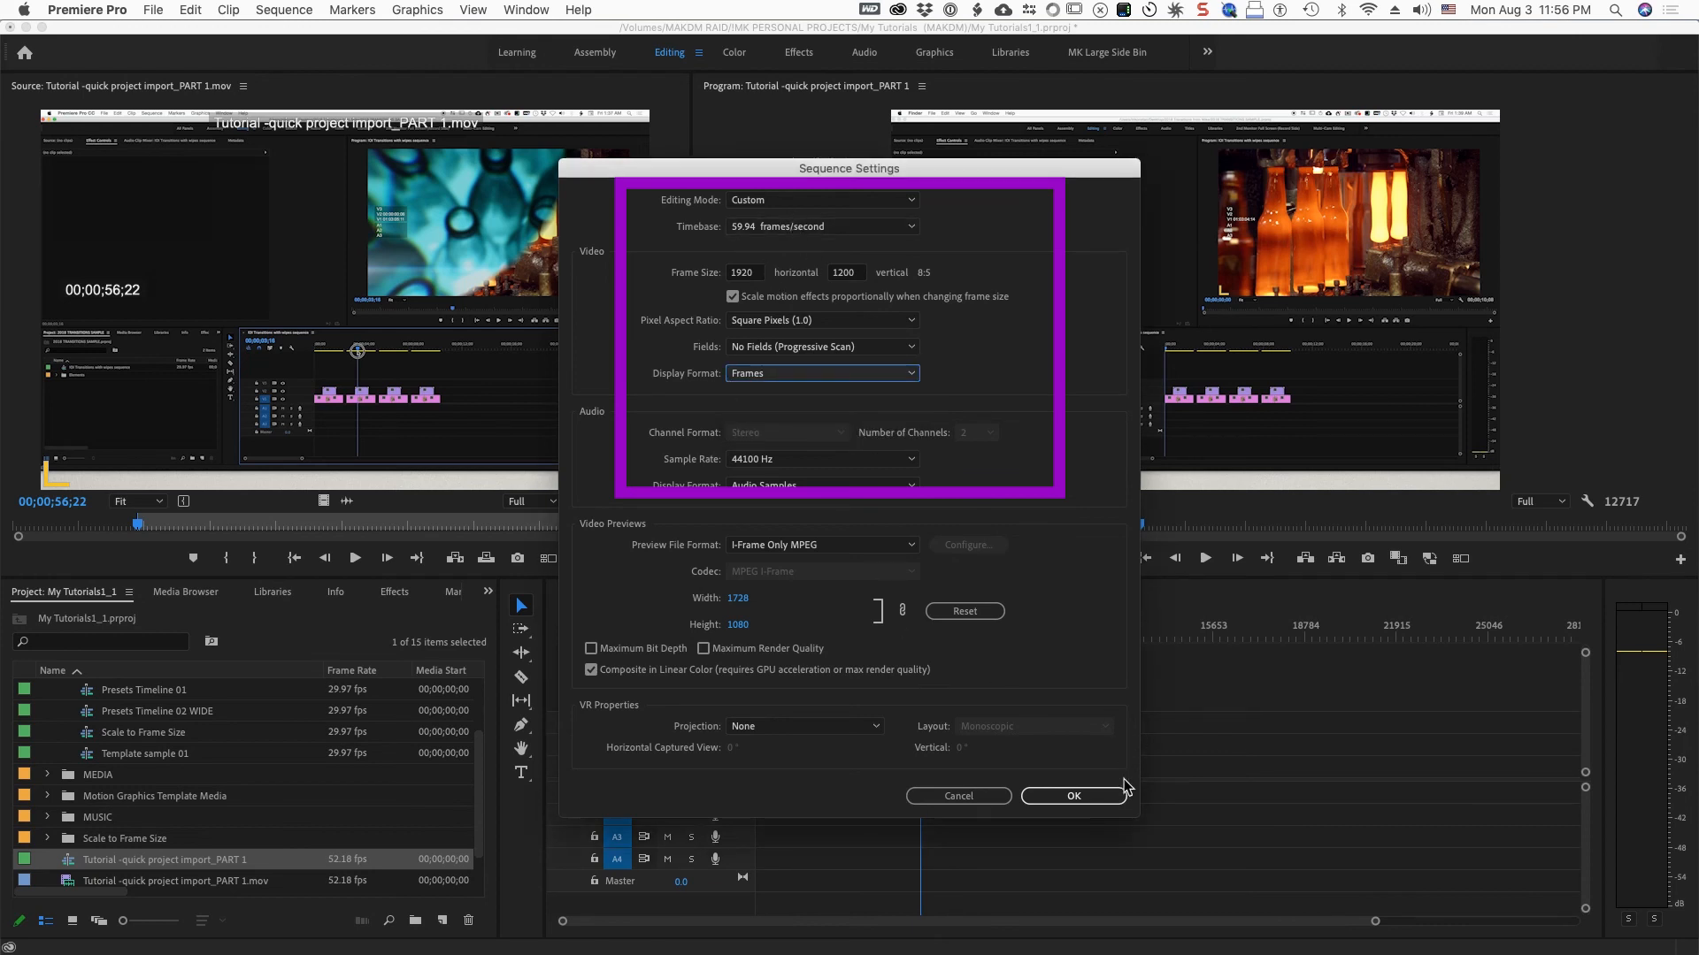
Confirm the settings so the timeline shows timecode 00;02;37;49
click(1071, 795)
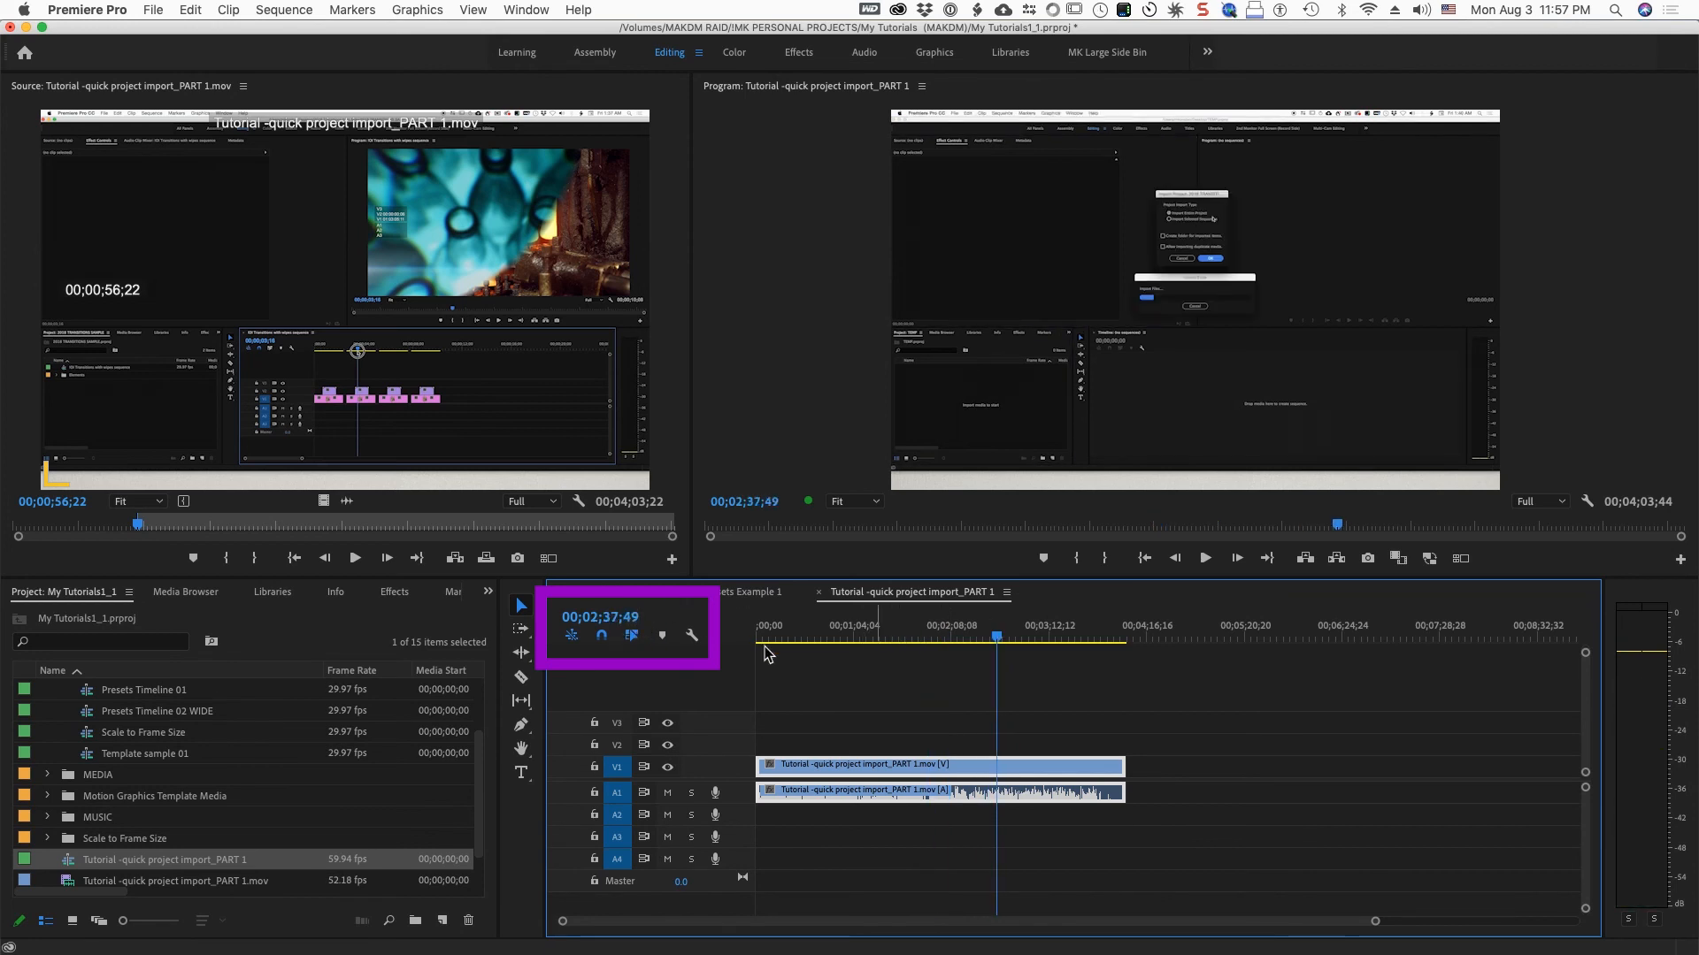
mouse_move(662, 635)
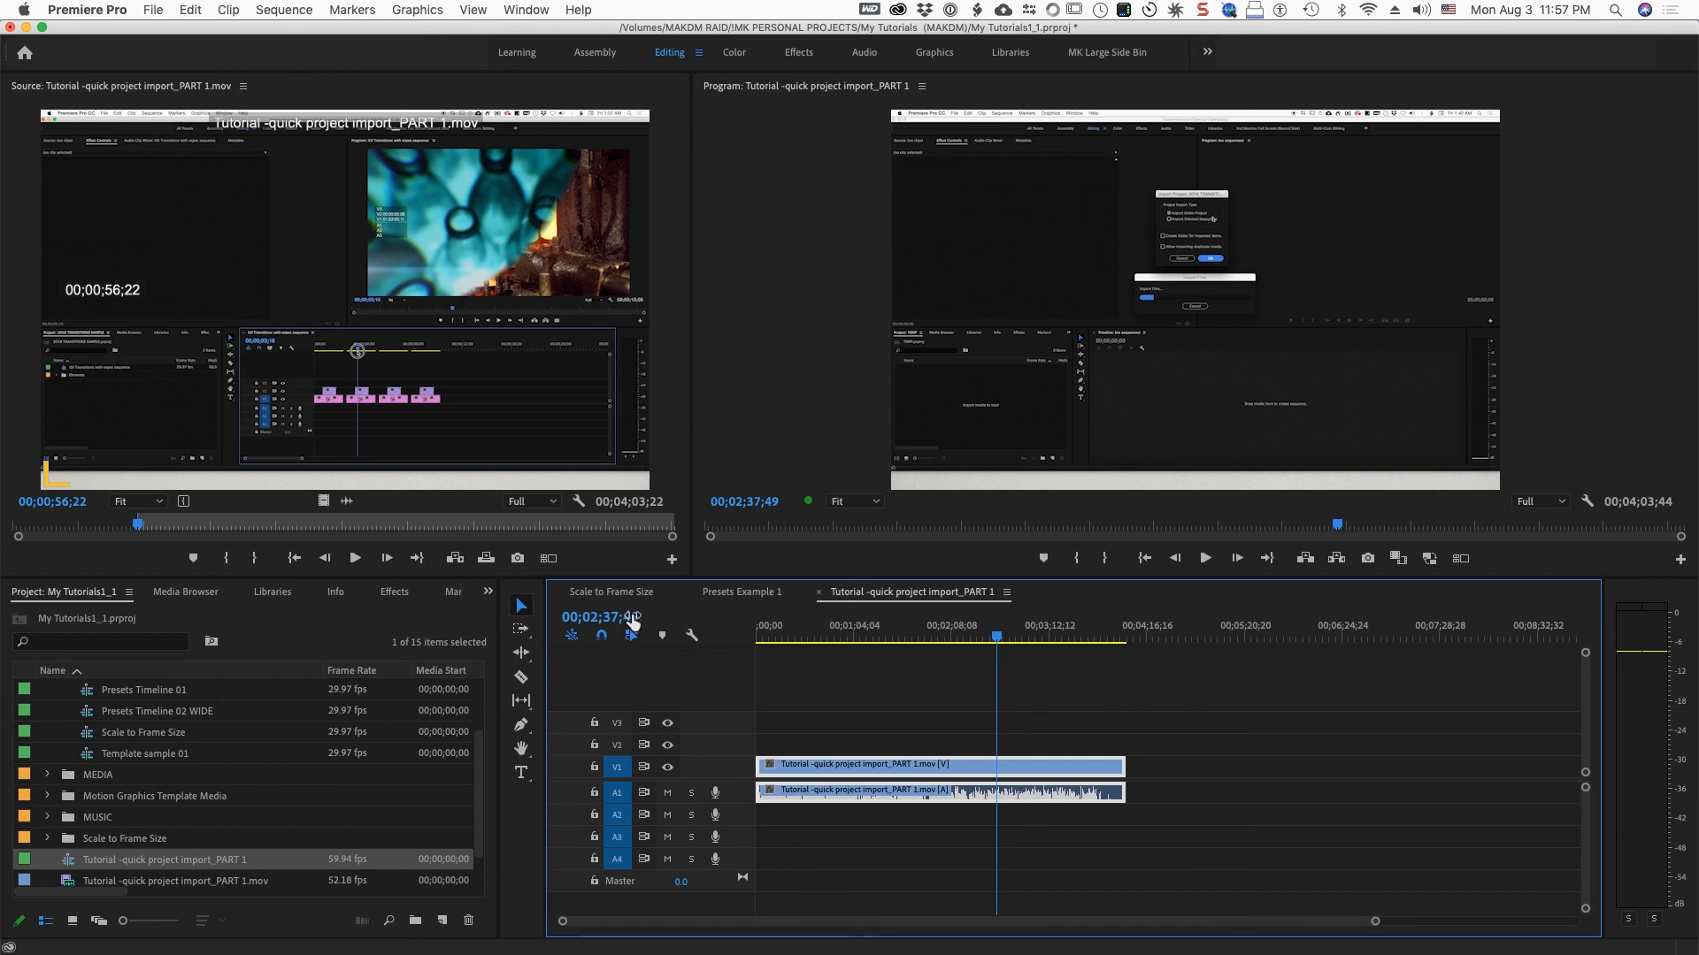
mouse_move(603, 617)
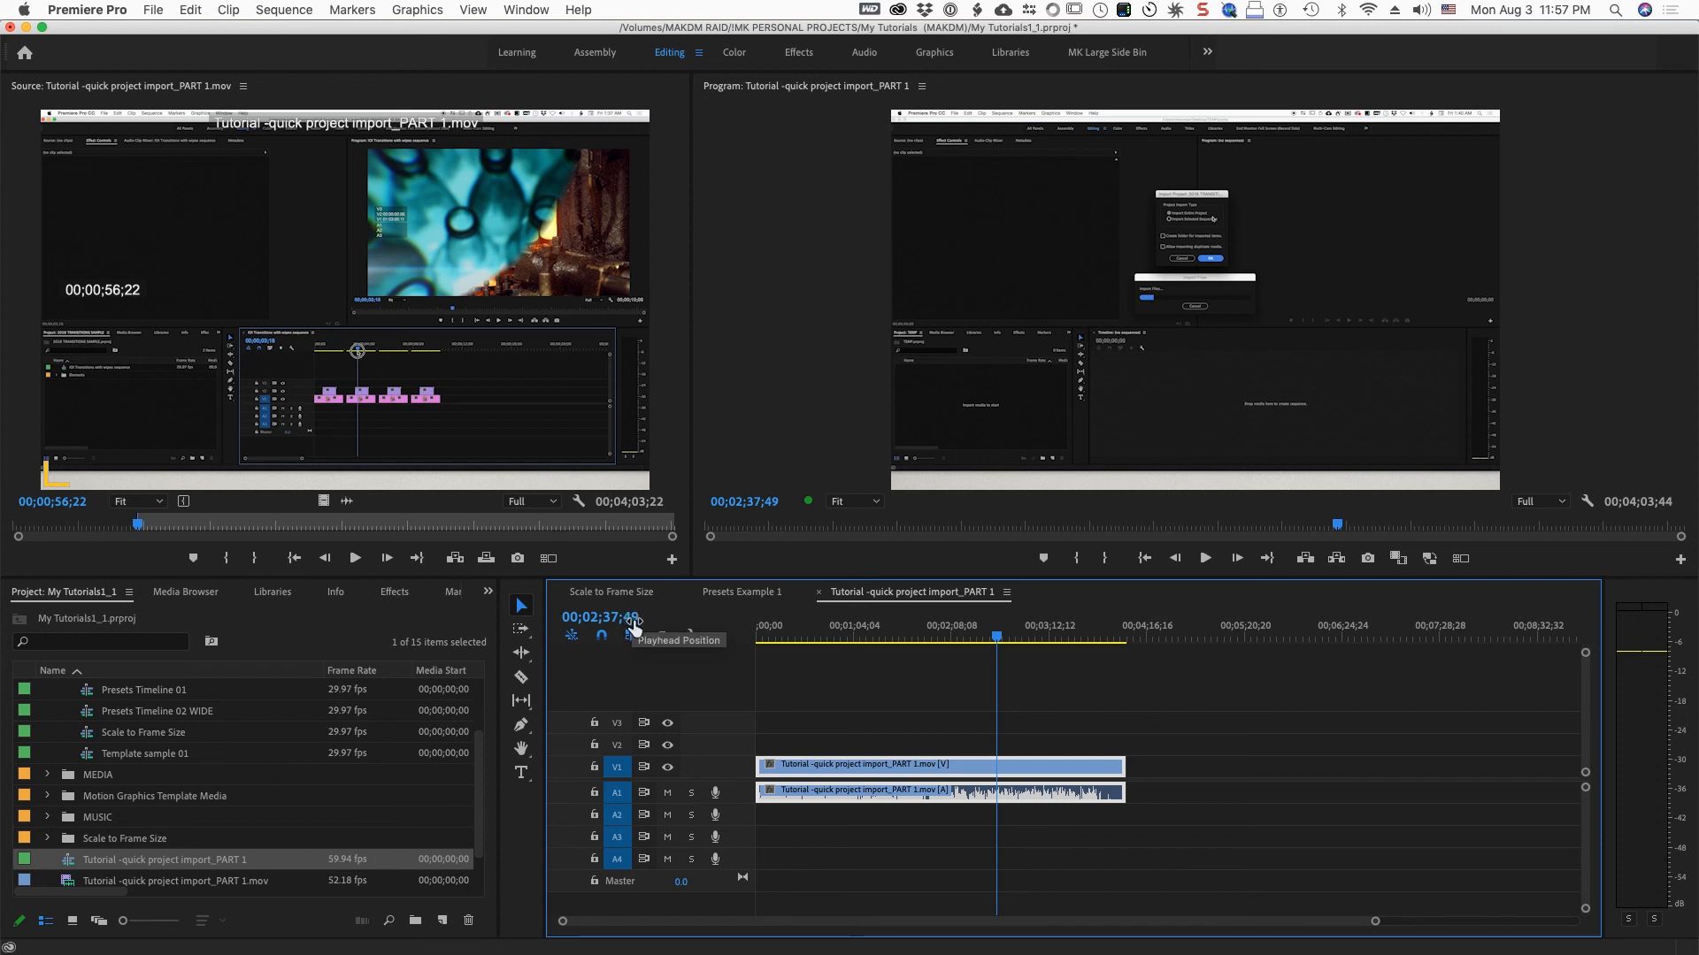